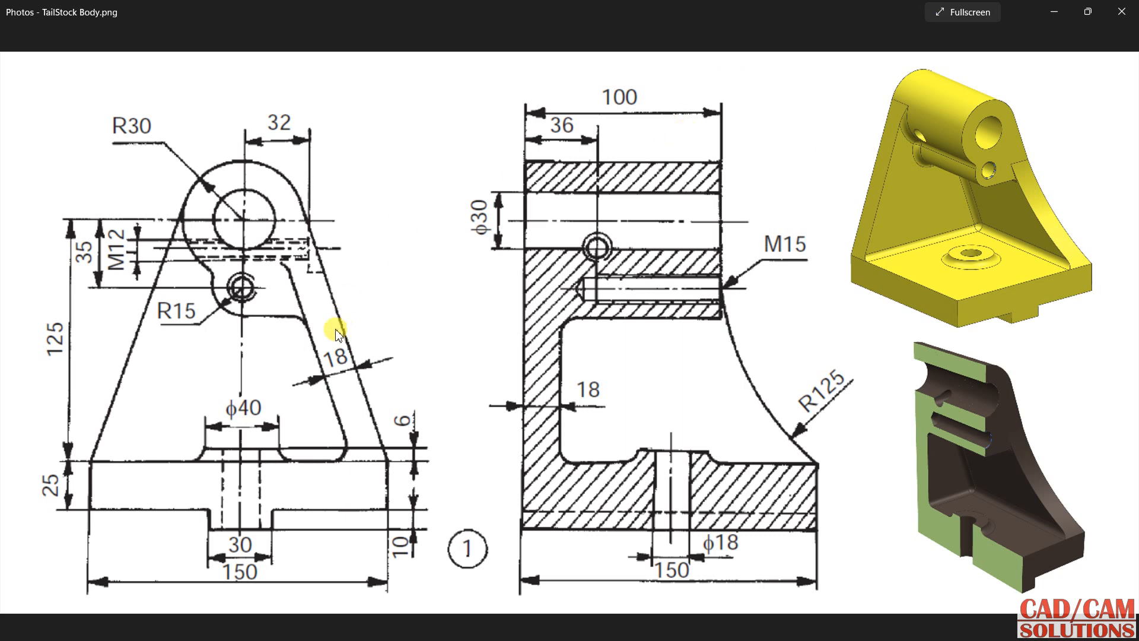
pyautogui.moveTo(544, 334)
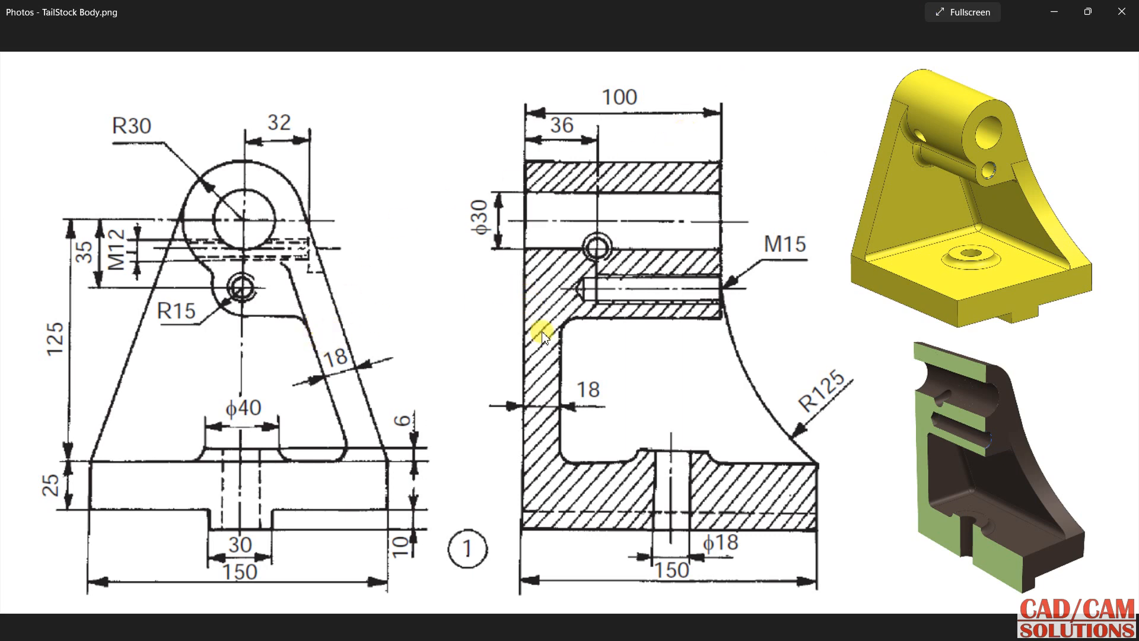
pyautogui.moveTo(594, 325)
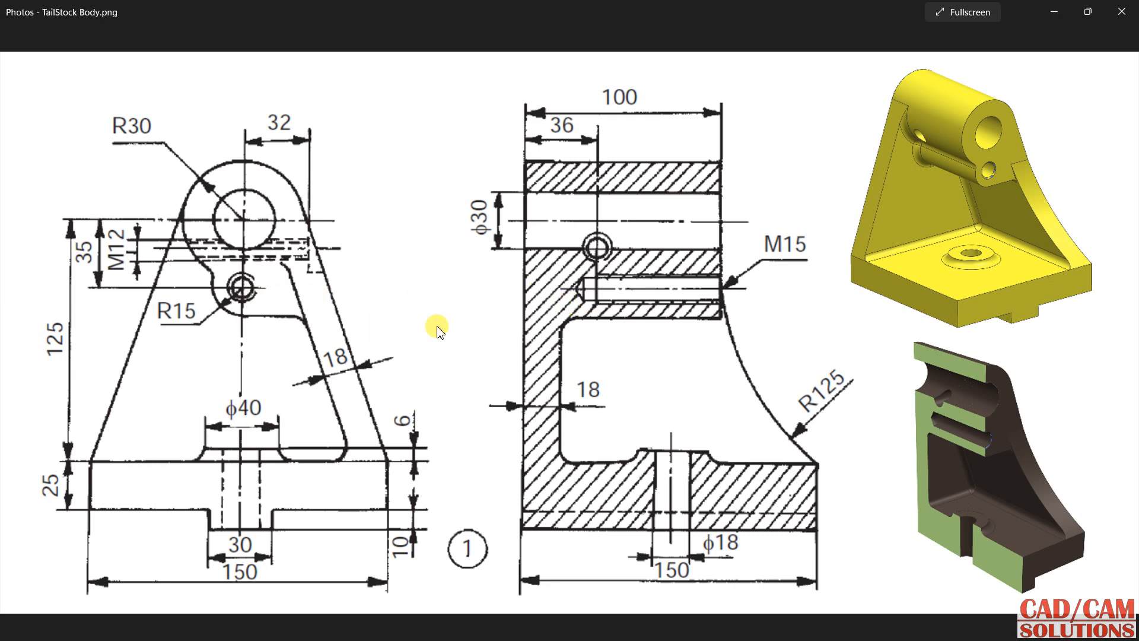
pyautogui.moveTo(879, 428)
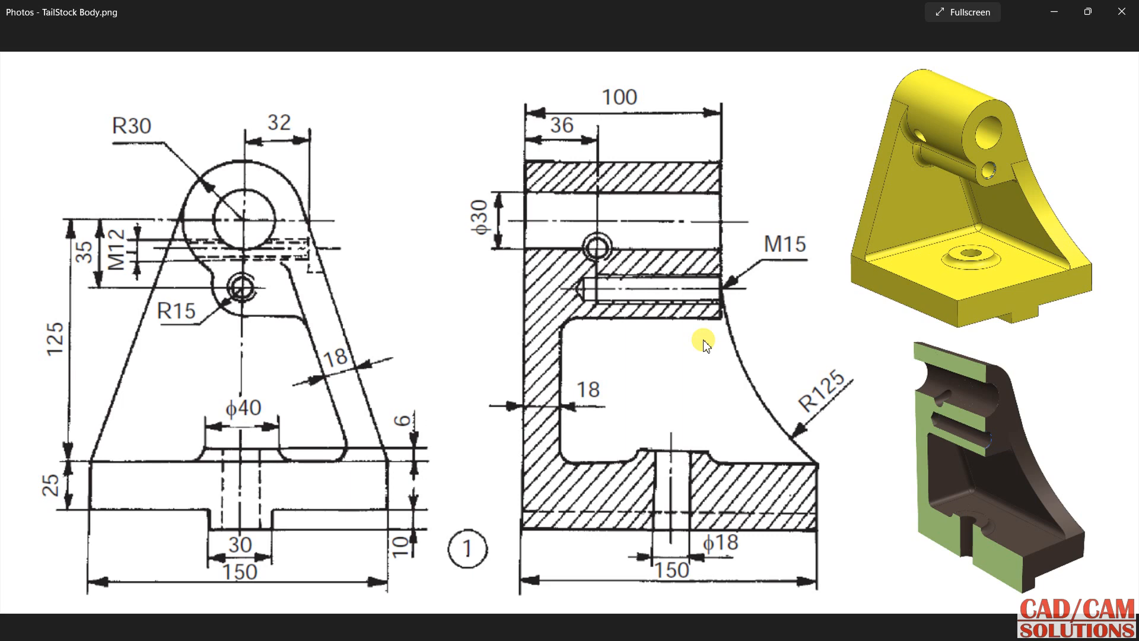
pyautogui.moveTo(689, 338)
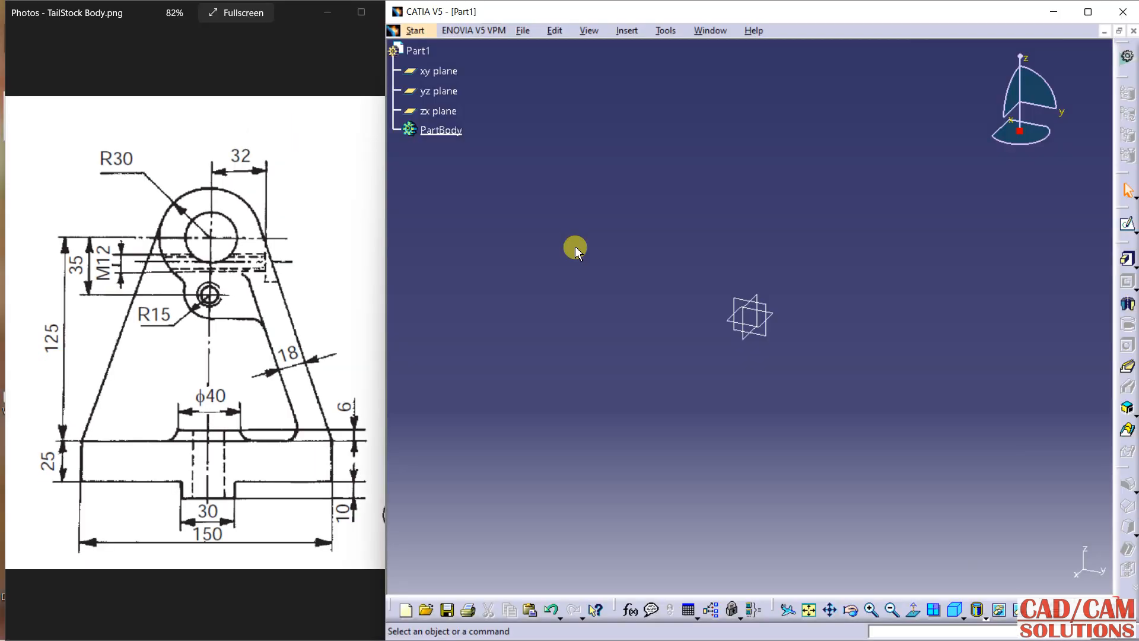
pyautogui.moveTo(1107, 246)
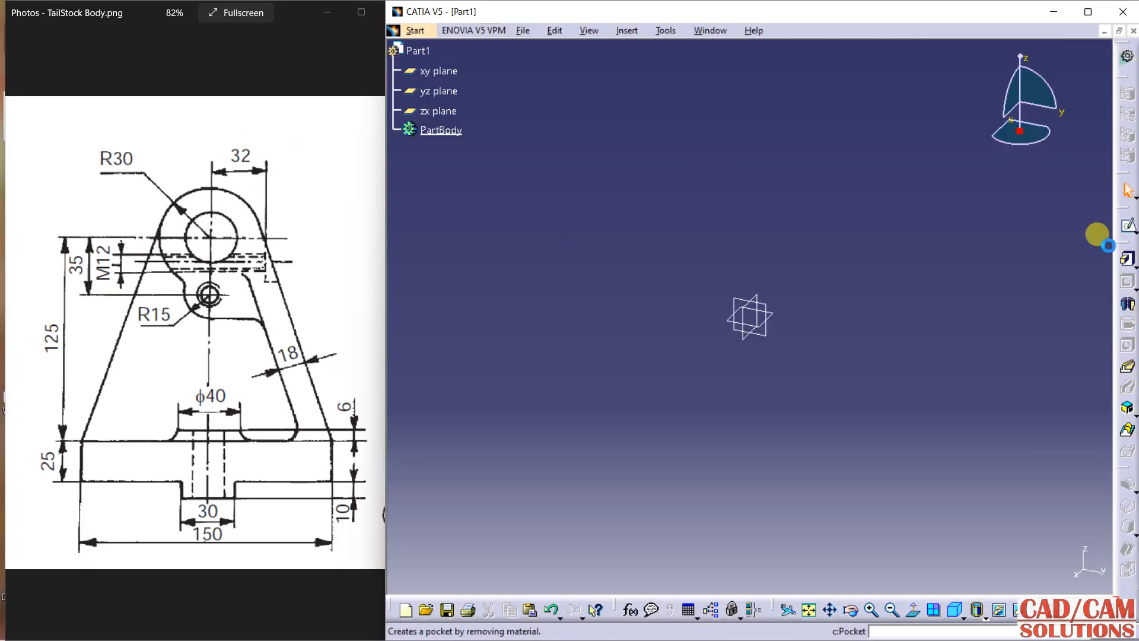
pyautogui.moveTo(879, 247)
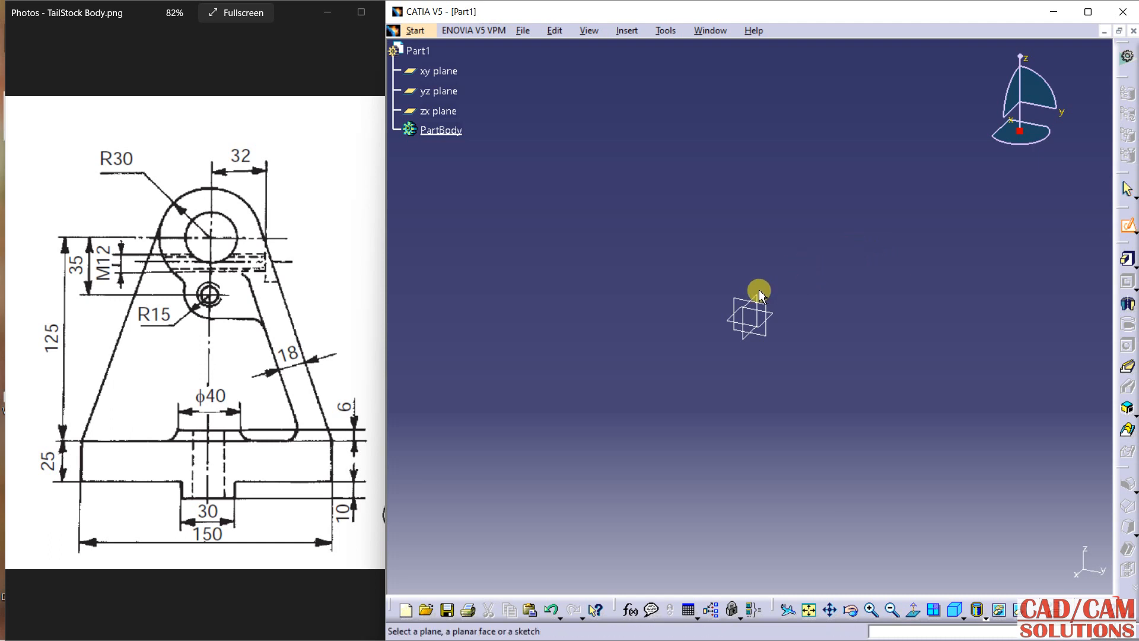
# Start a new sketch on the zx plane of Part1
pyautogui.click(438, 110)
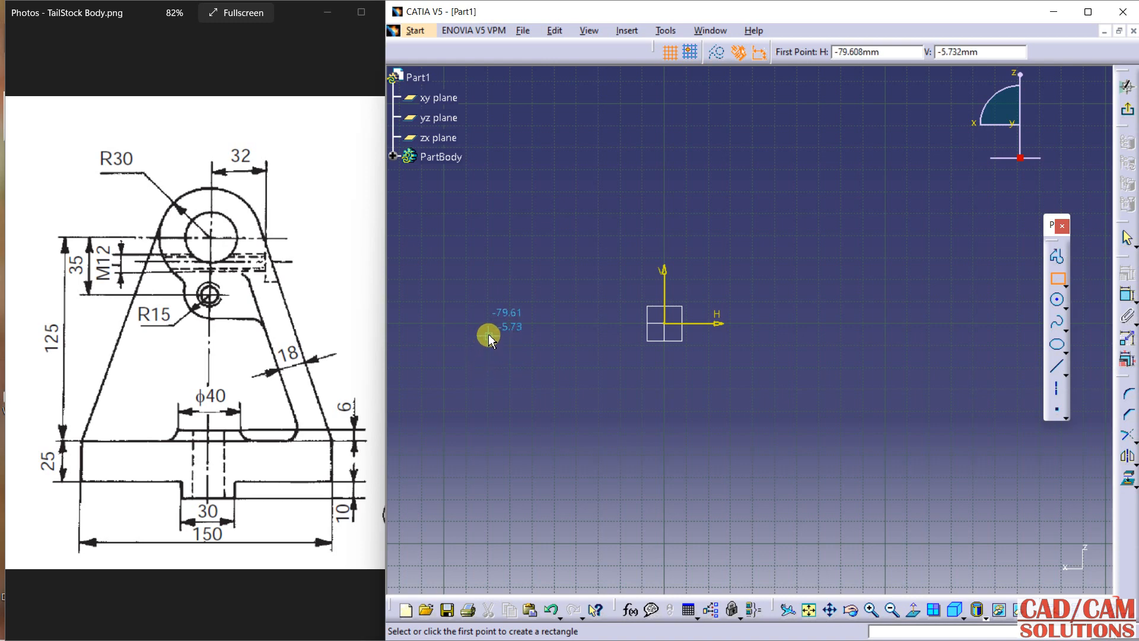
# Draw the base rectangle, setting height 25 and a 75 offset to its right edge
pyautogui.moveTo(488, 334); pyautogui.dragTo(813, 396)
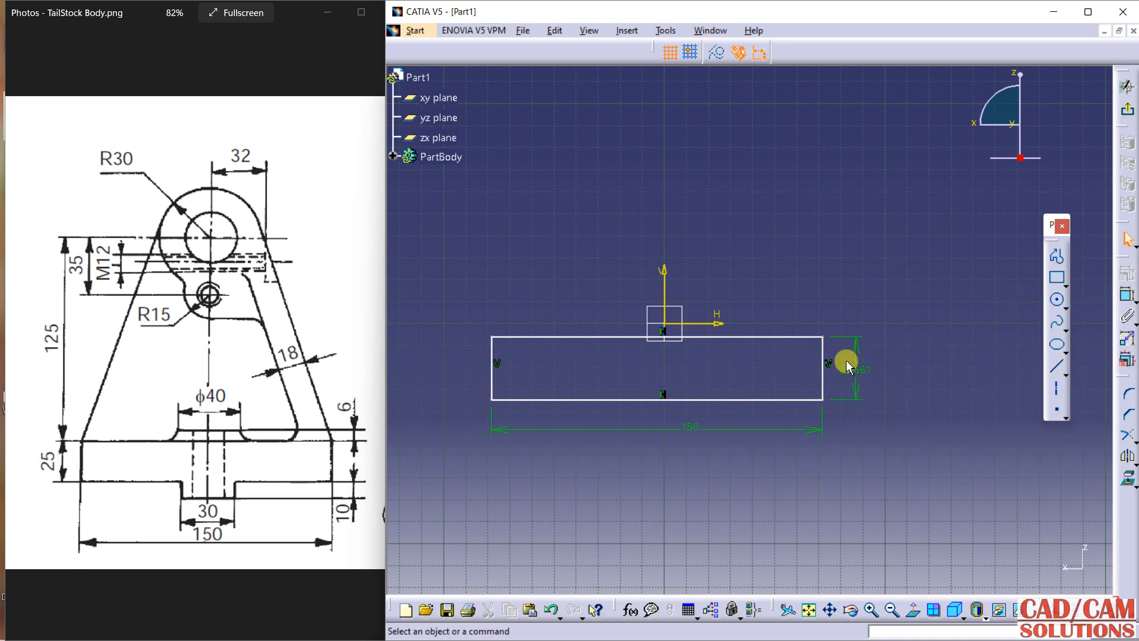
pyautogui.doubleClick(850, 366)
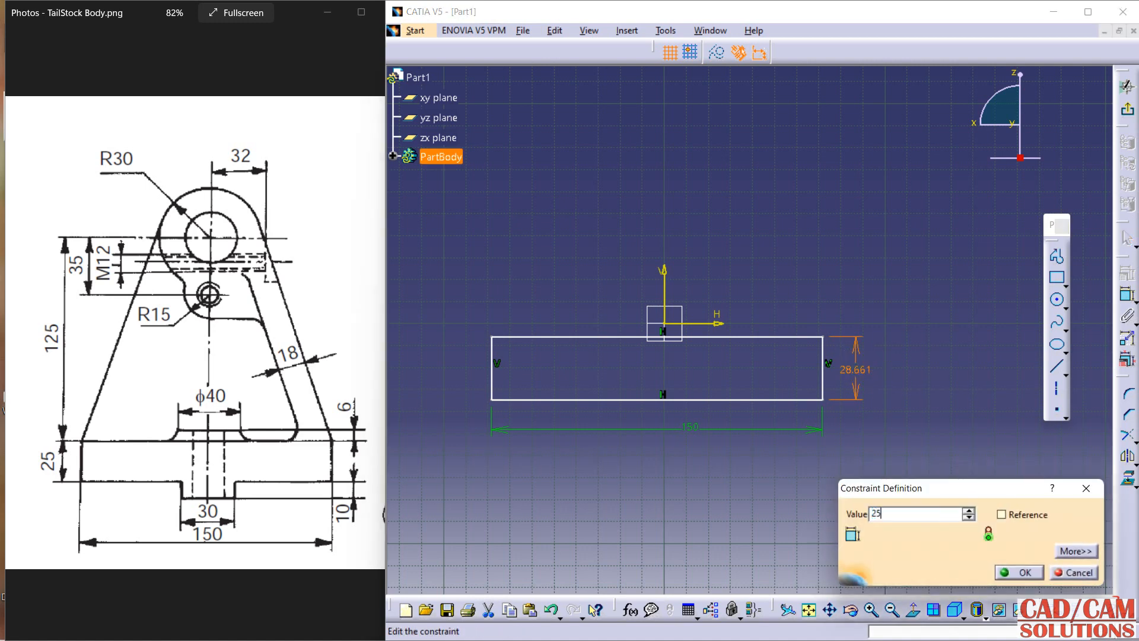
pyautogui.click(1018, 572)
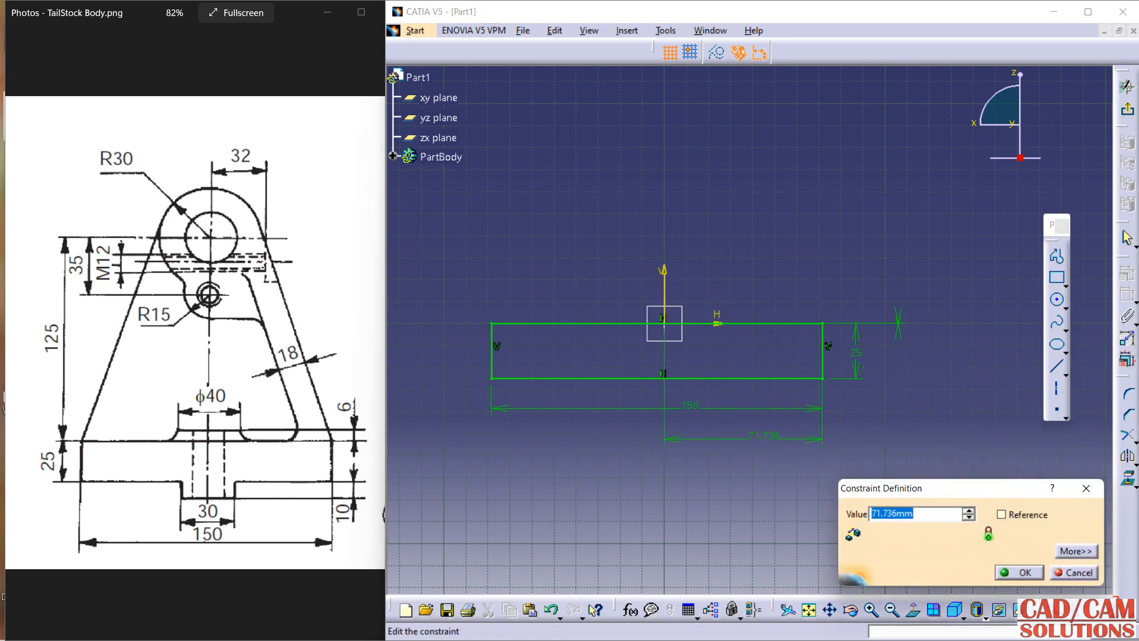
pyautogui.click(1019, 573)
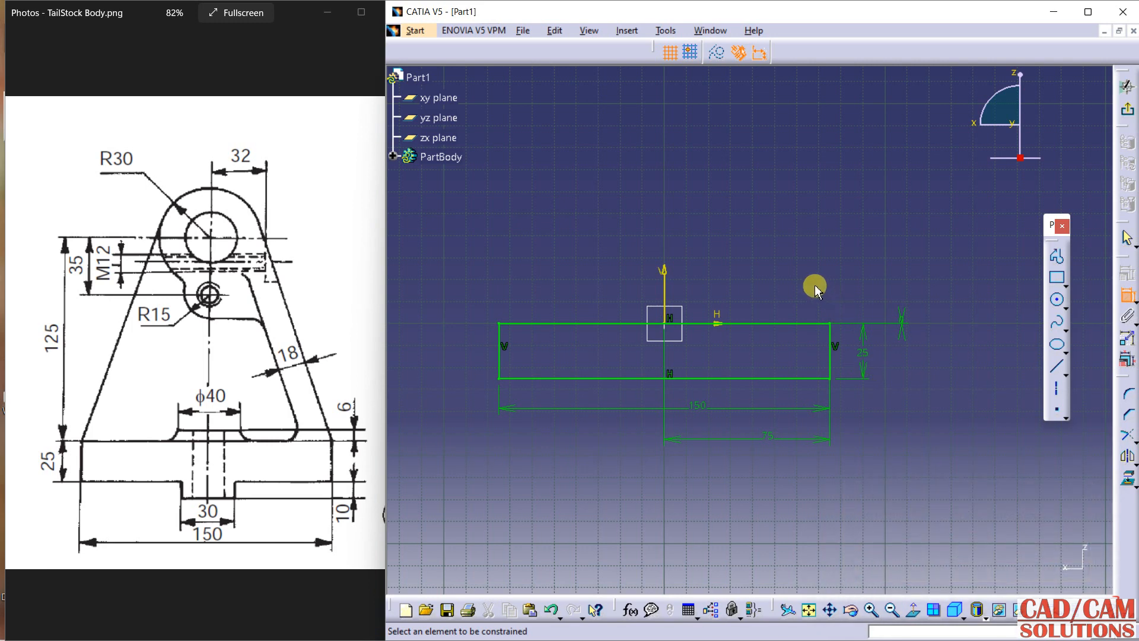
pyautogui.moveTo(754, 284)
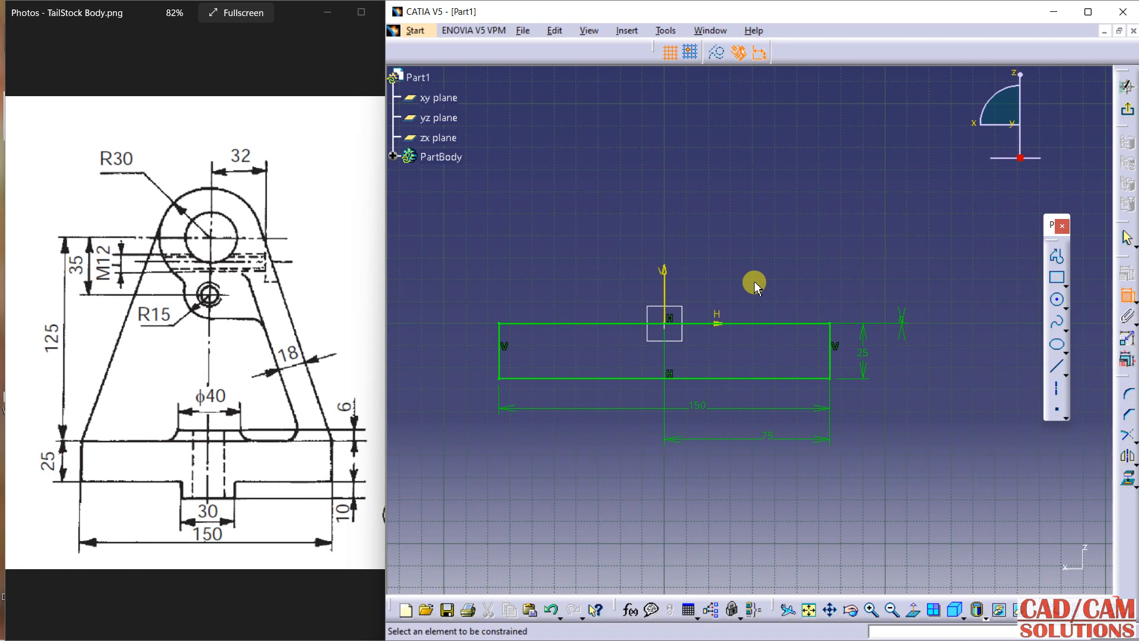
pyautogui.moveTo(179, 501)
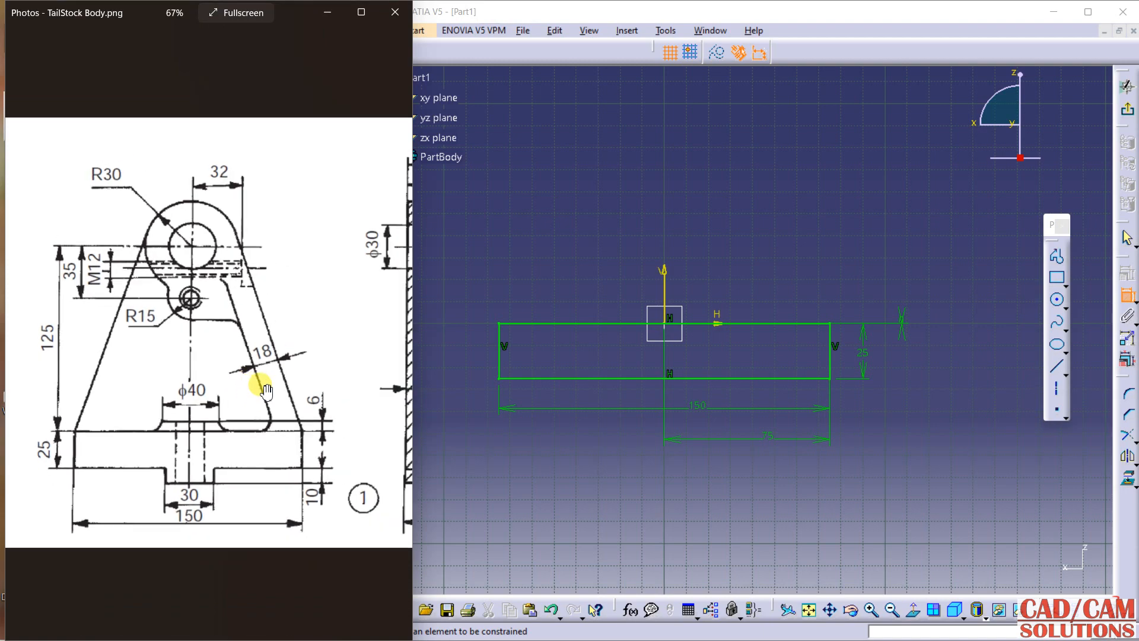
# Zoom the Photos drawing out to 46% to show front and side views
pyautogui.scroll(-3)
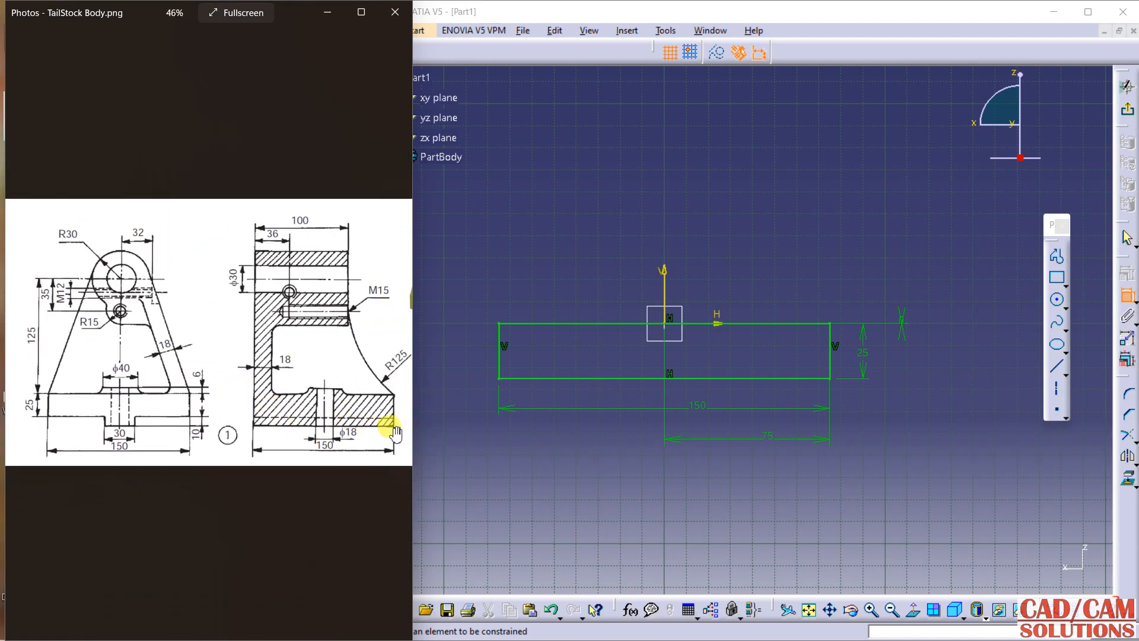
pyautogui.moveTo(182, 420)
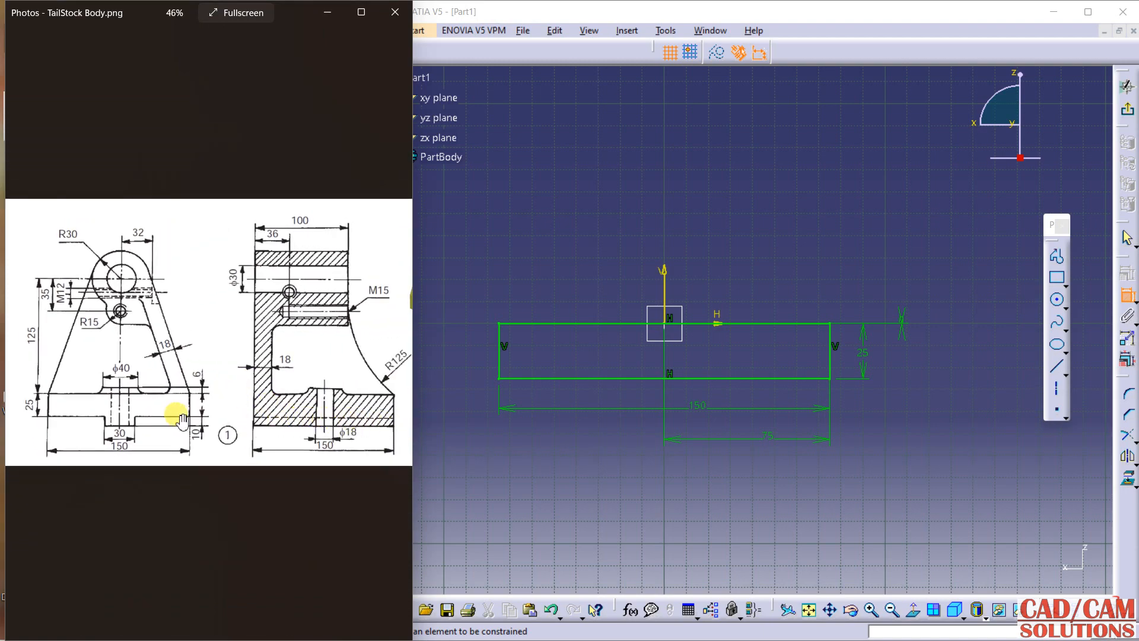
pyautogui.moveTo(990, 390)
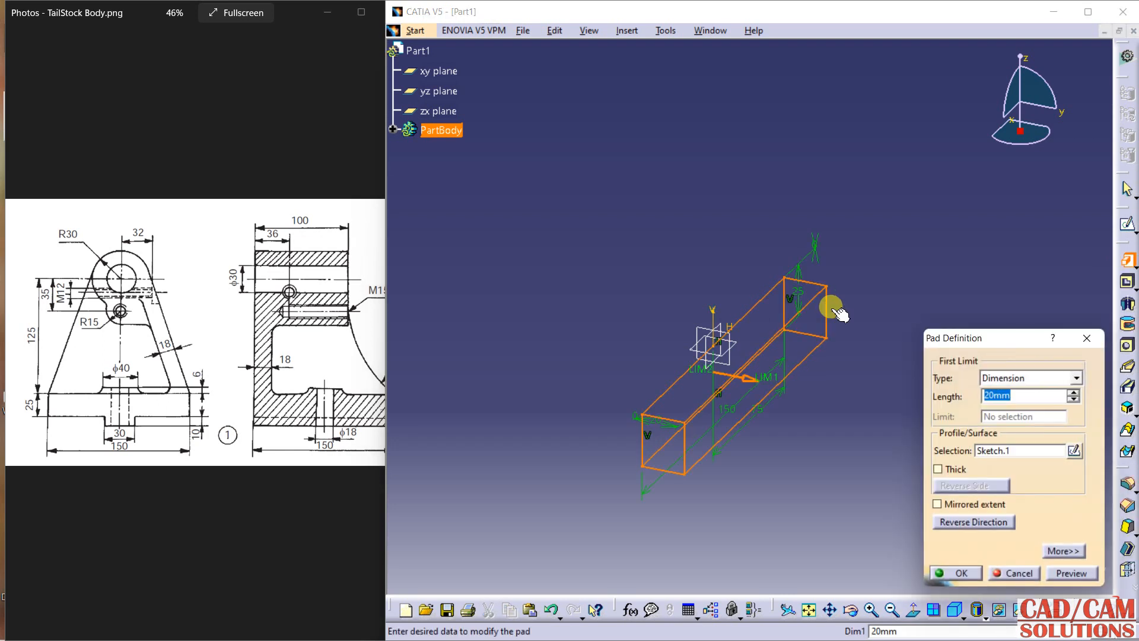
pyautogui.moveTo(838, 324)
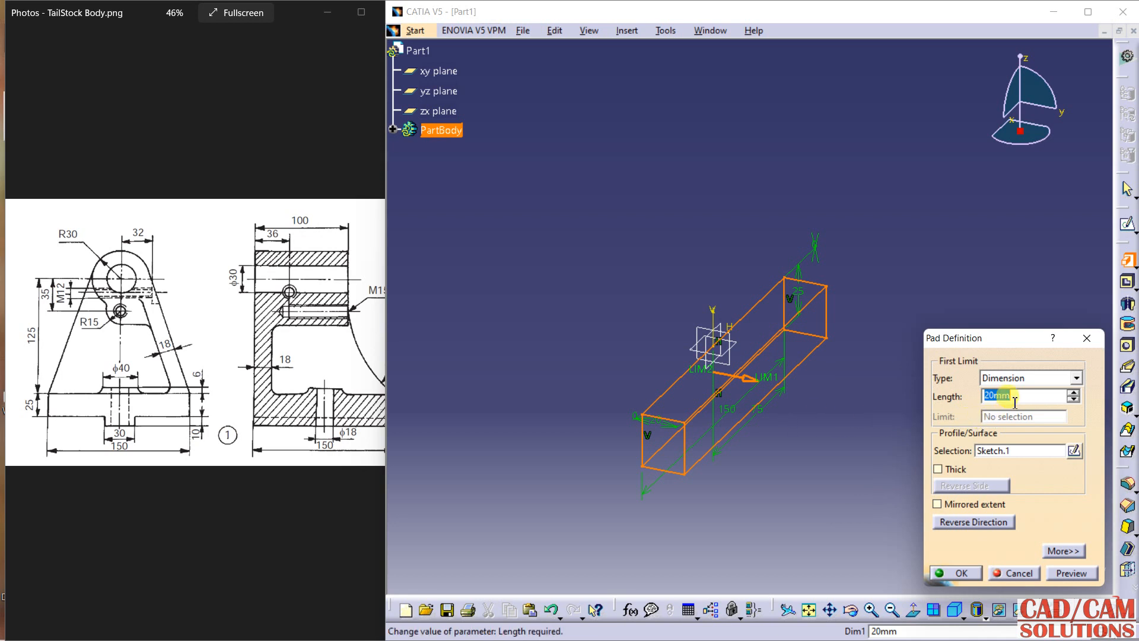
# Pad the base rectangle 150 mm into a solid block
pyautogui.write('150')
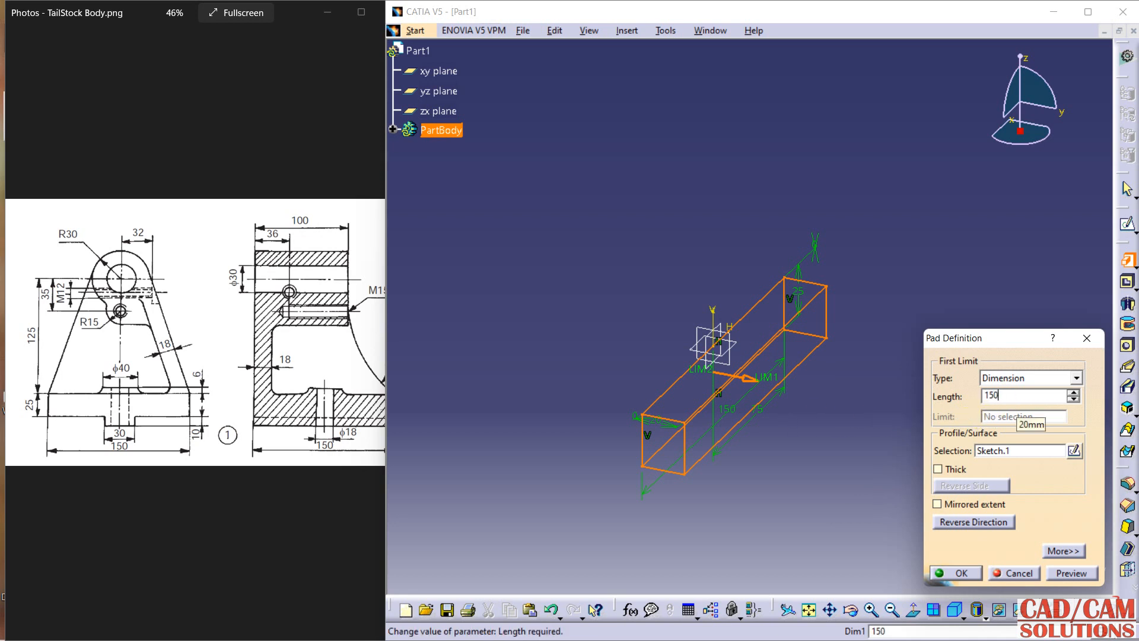
pyautogui.click(955, 573)
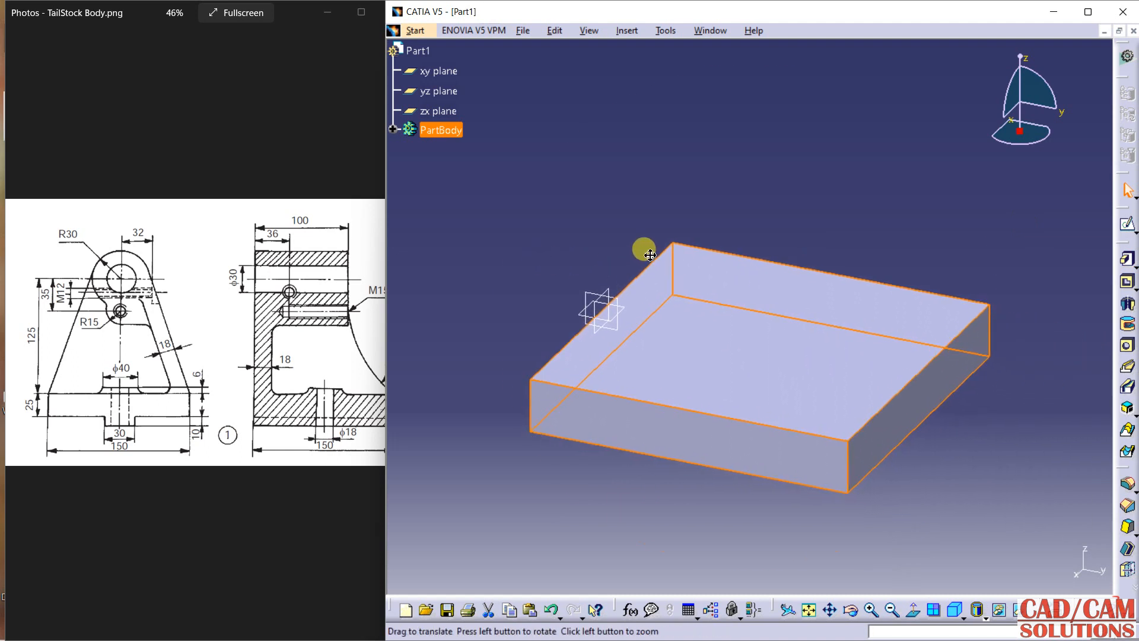
pyautogui.moveTo(644, 251); pyautogui.dragTo(711, 305)
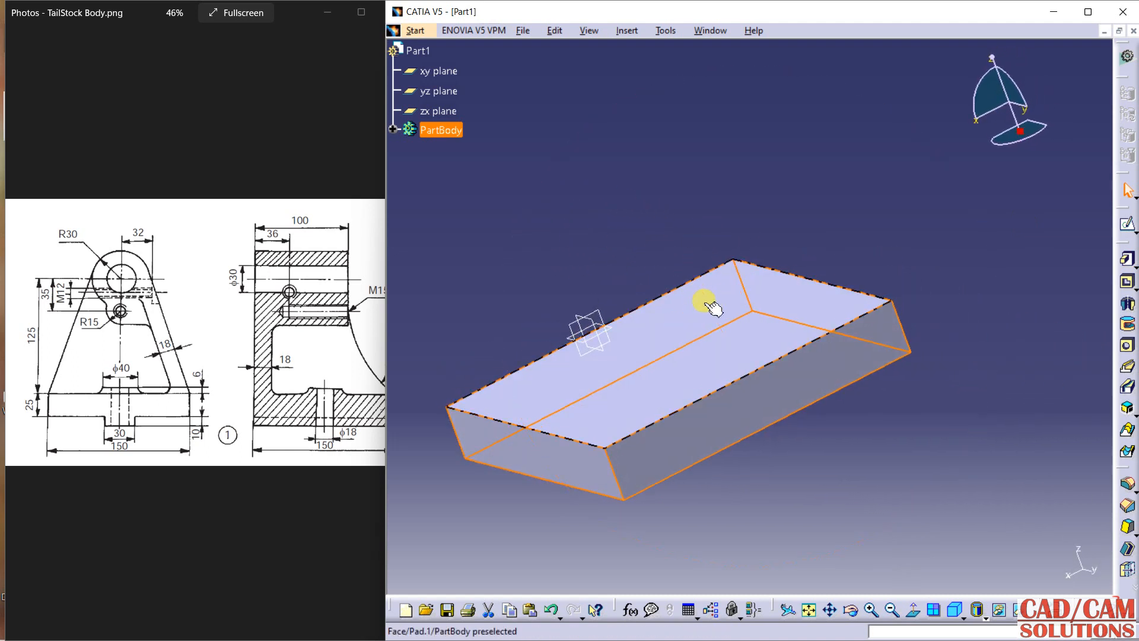
pyautogui.moveTo(711, 304); pyautogui.dragTo(646, 356)
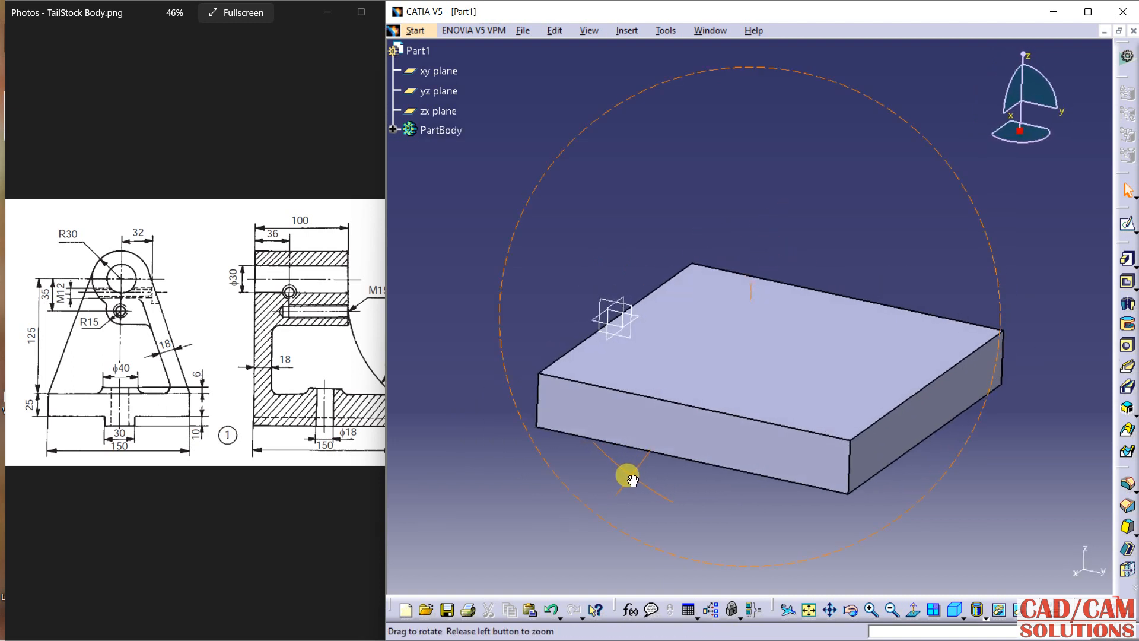
pyautogui.moveTo(631, 478); pyautogui.dragTo(581, 472)
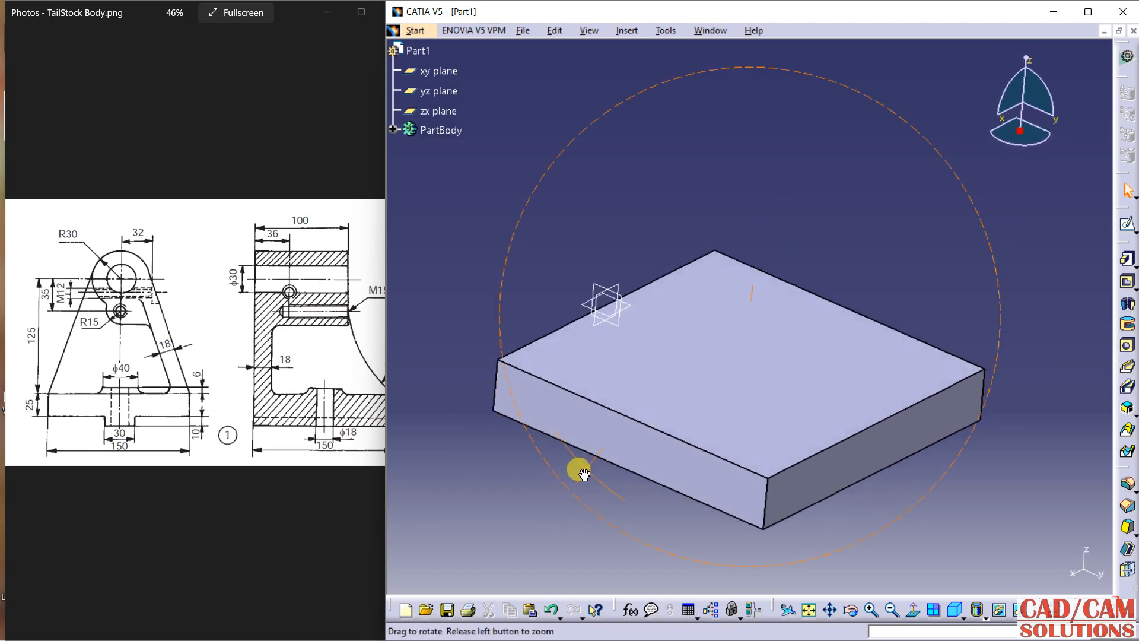
pyautogui.moveTo(582, 472); pyautogui.dragTo(817, 242)
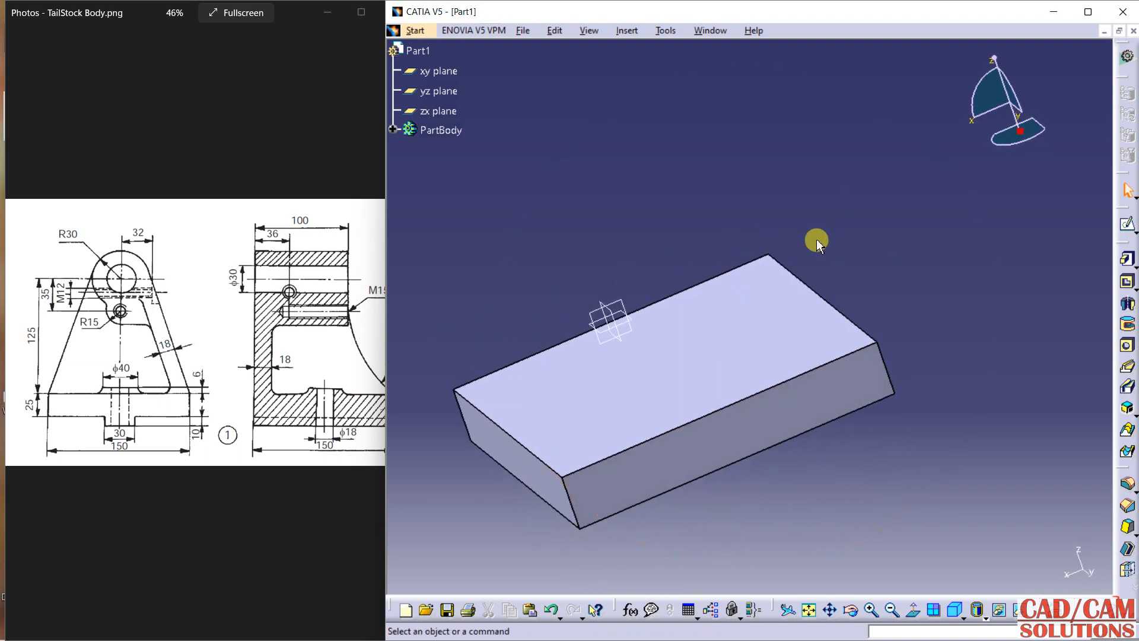
pyautogui.click(439, 111)
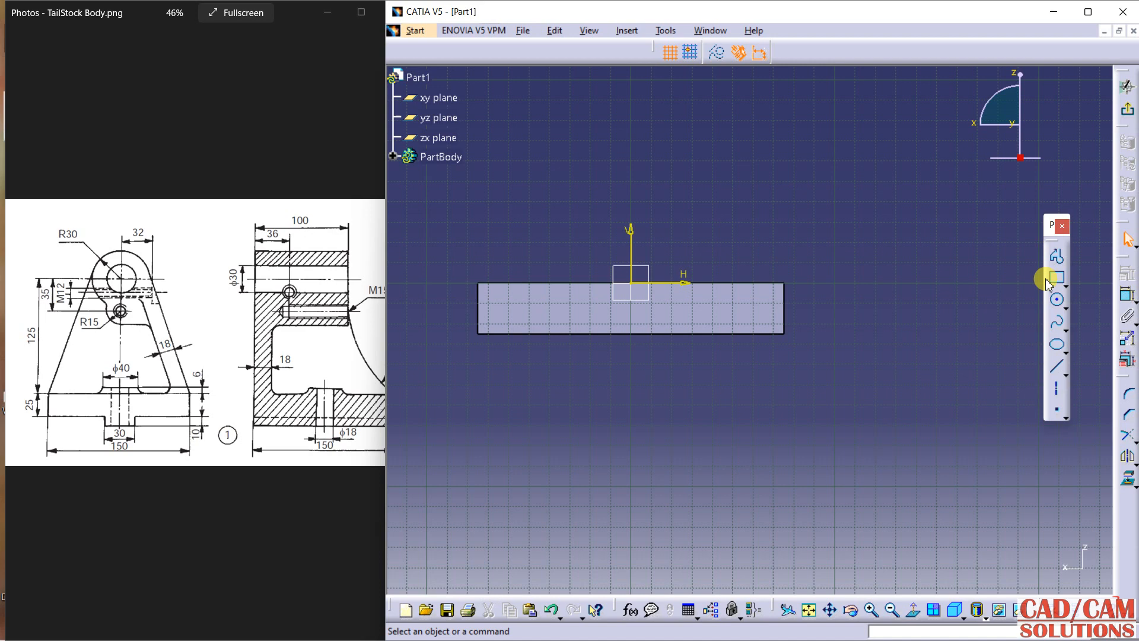
# Sketch a 10 mm tall, 30 mm wide tongue rectangle under the base and pad it 150 mm
pyautogui.click(1055, 278)
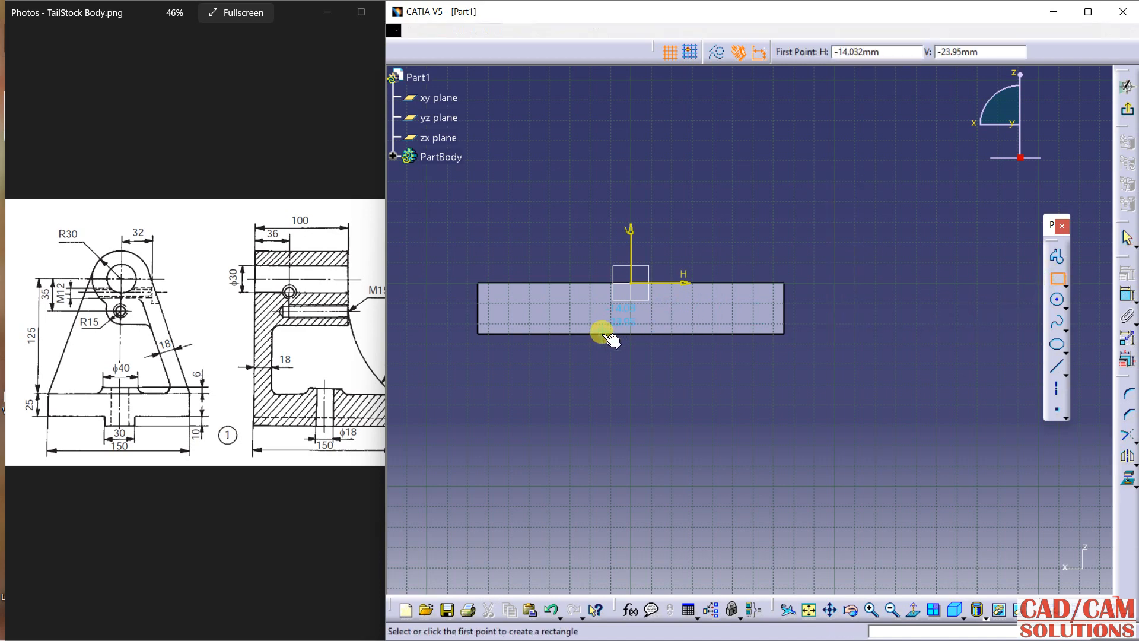
pyautogui.click(609, 337)
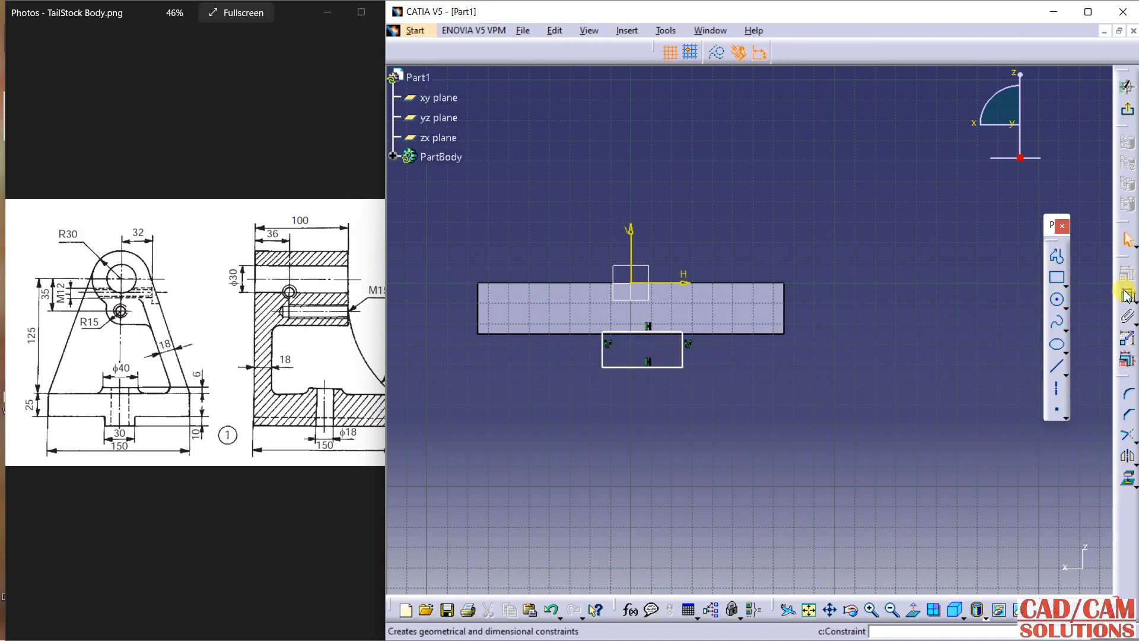
pyautogui.moveTo(672, 327)
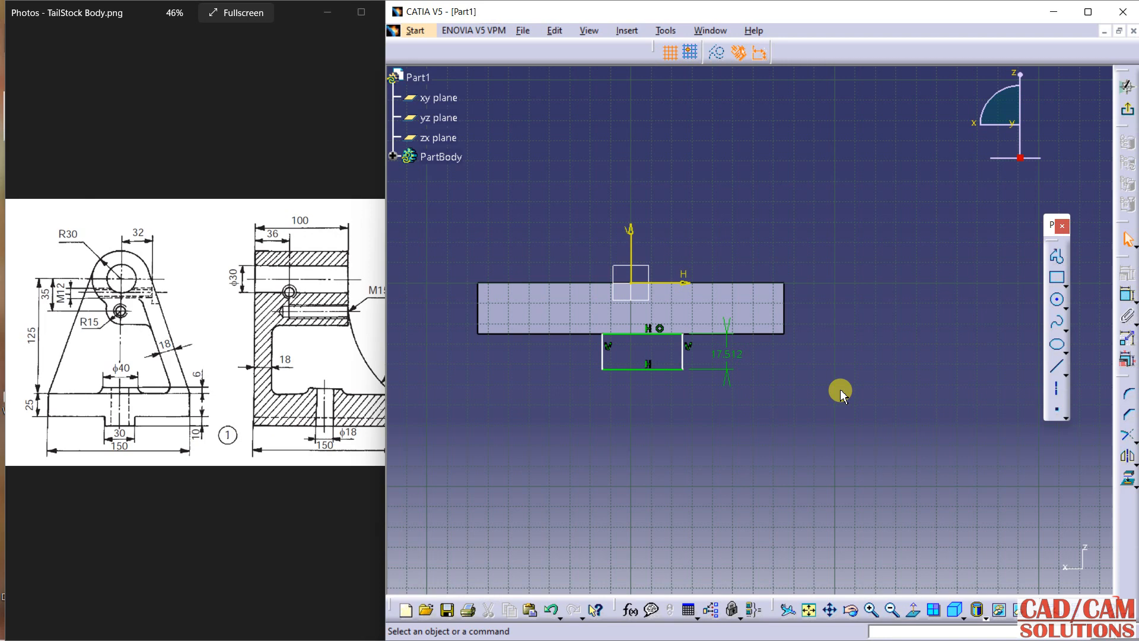
pyautogui.doubleClick(726, 352)
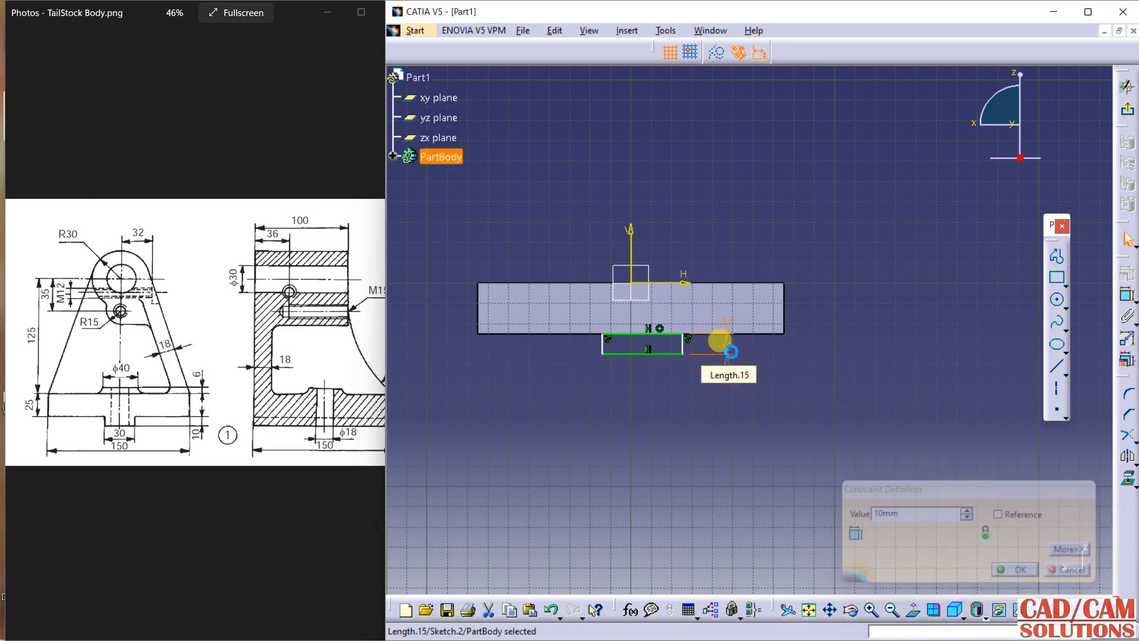
pyautogui.click(1015, 569)
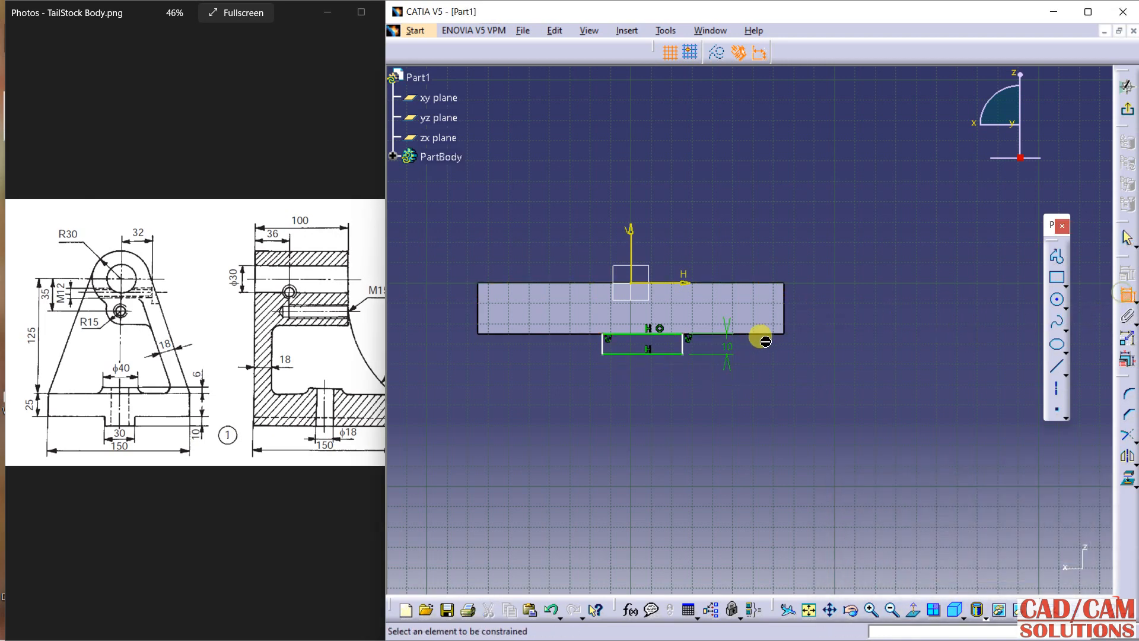
pyautogui.click(666, 392)
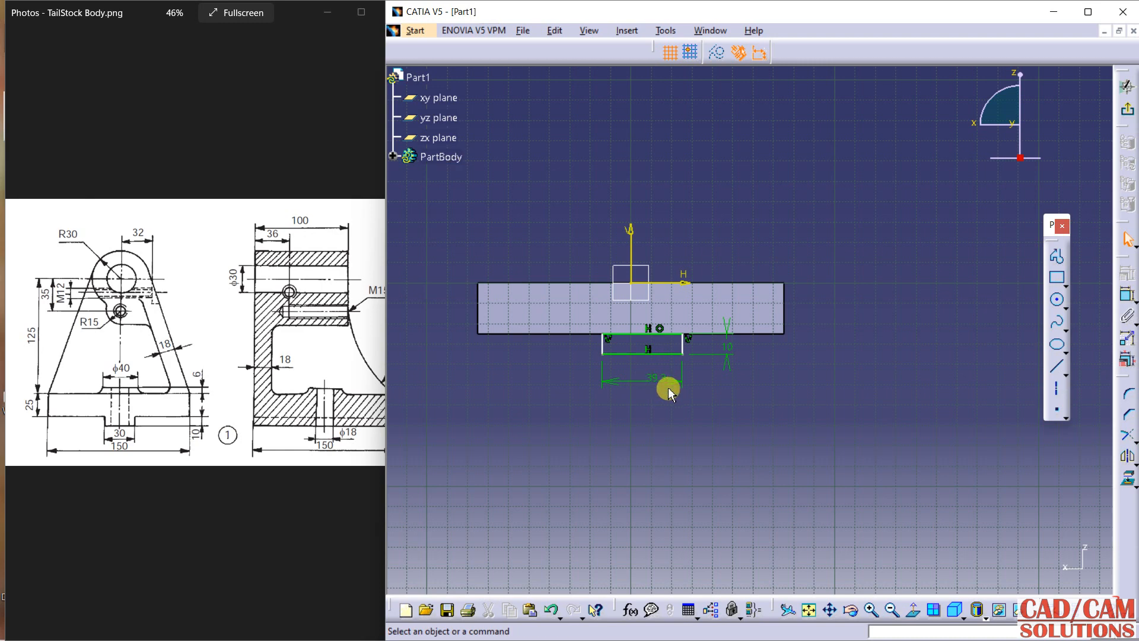
pyautogui.doubleClick(657, 378)
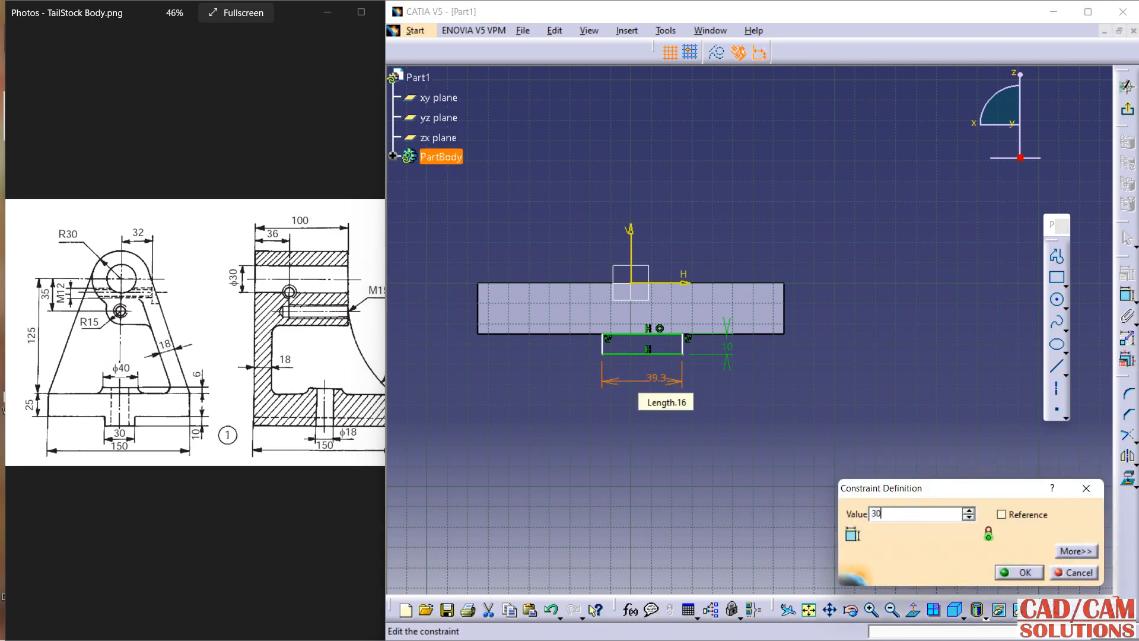
pyautogui.click(1018, 572)
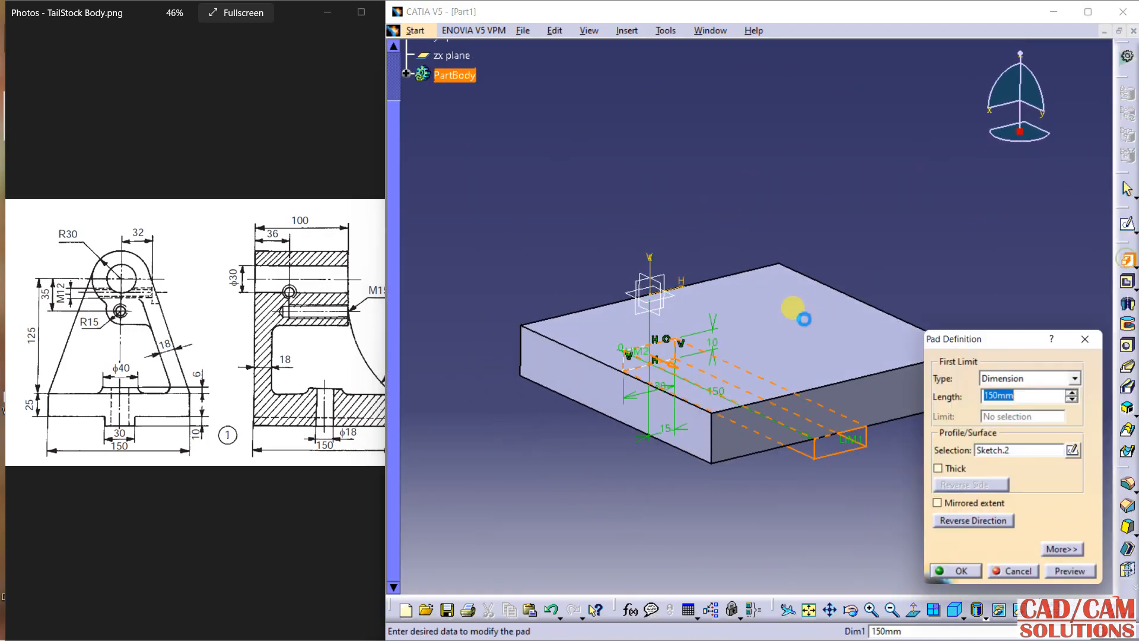
pyautogui.click(954, 570)
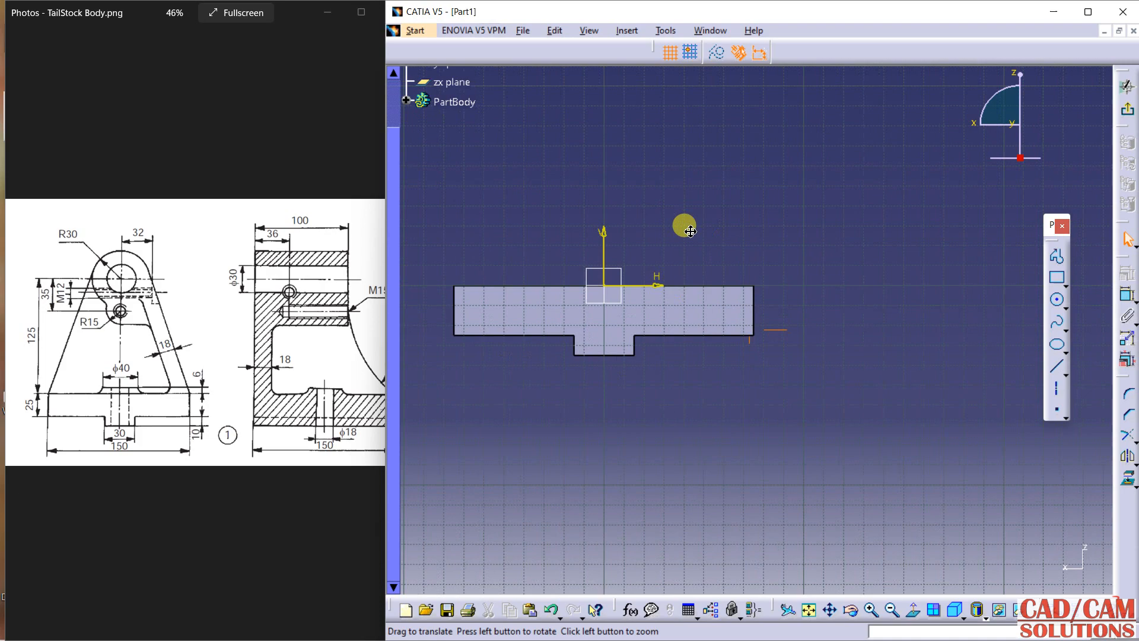
# Draw and constrain circles: D60 outer, D30 lower circle, 35 mm centre spacing, 125 mm height
pyautogui.click(1055, 298)
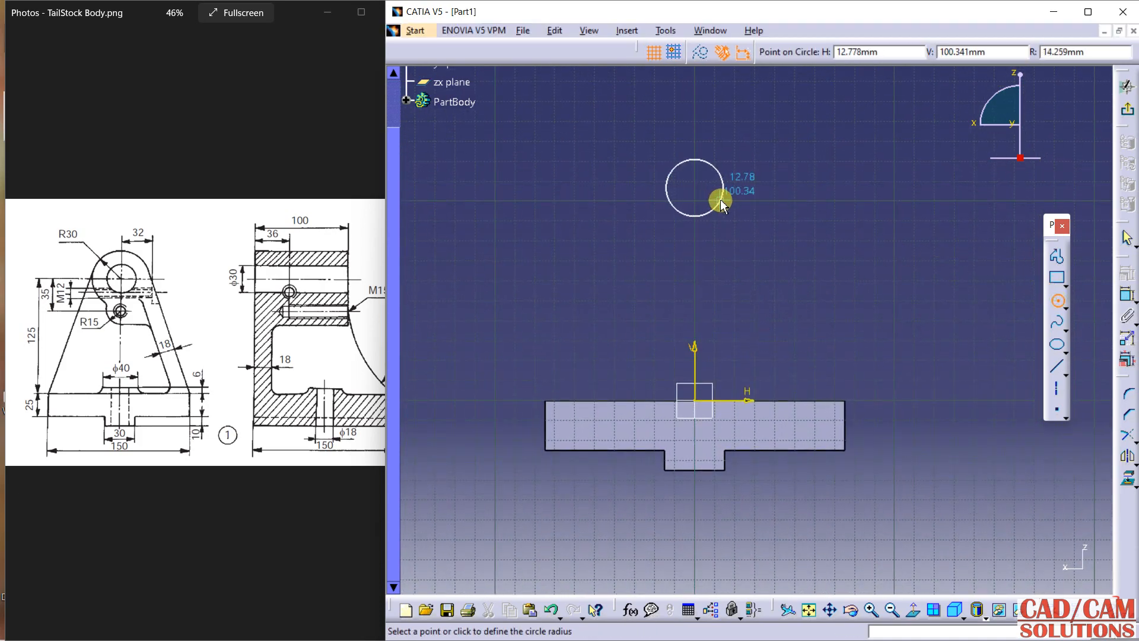
pyautogui.click(719, 200)
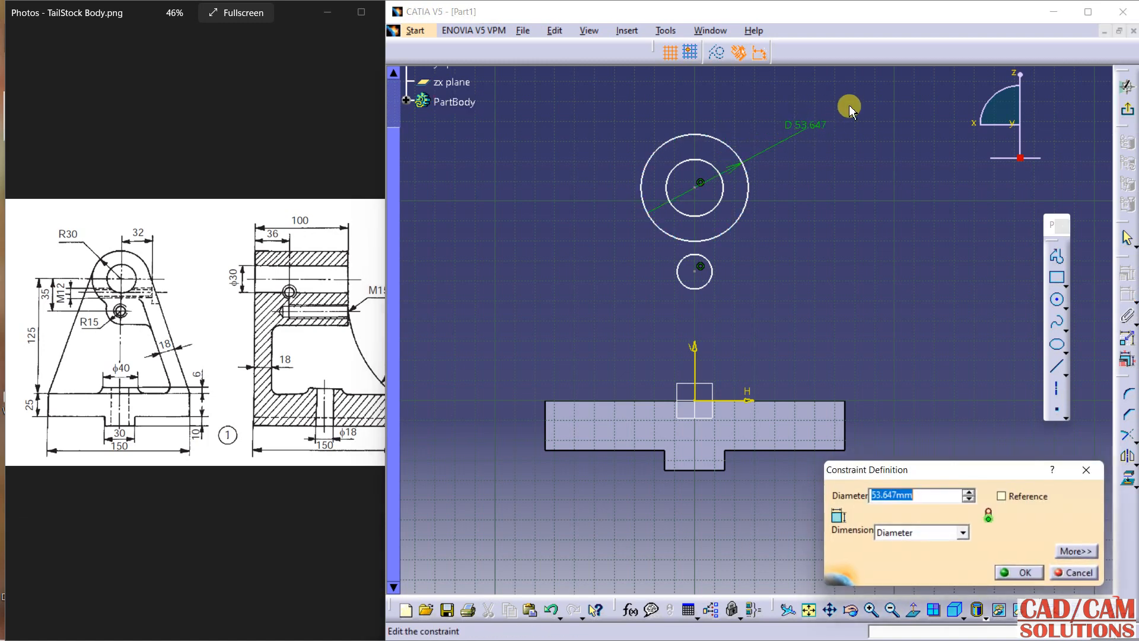
pyautogui.click(1018, 572)
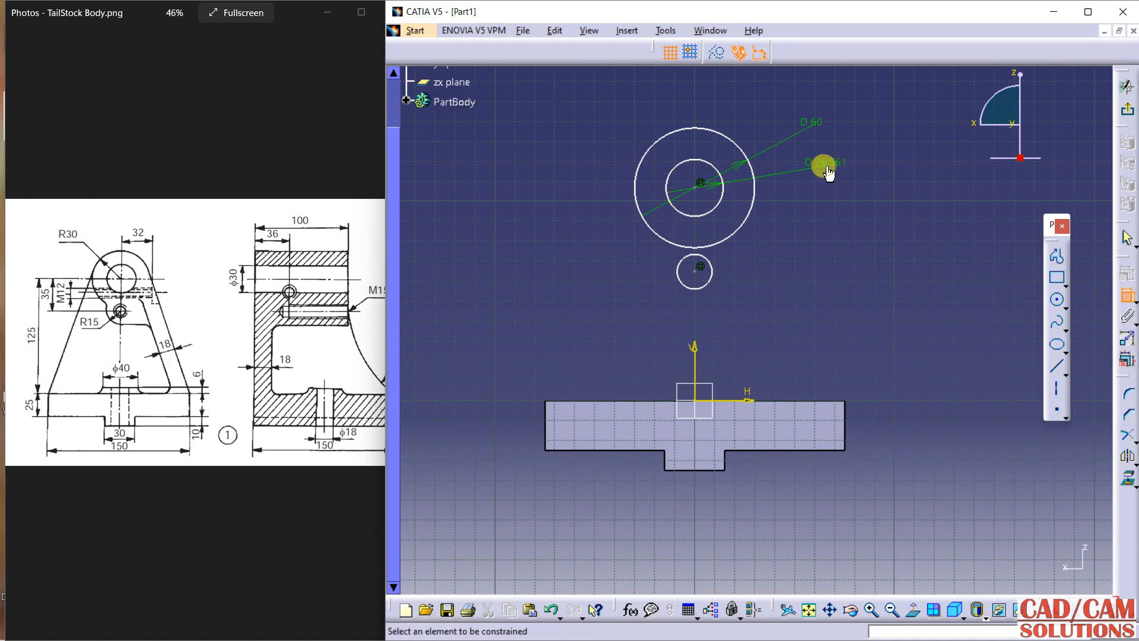
pyautogui.moveTo(824, 163)
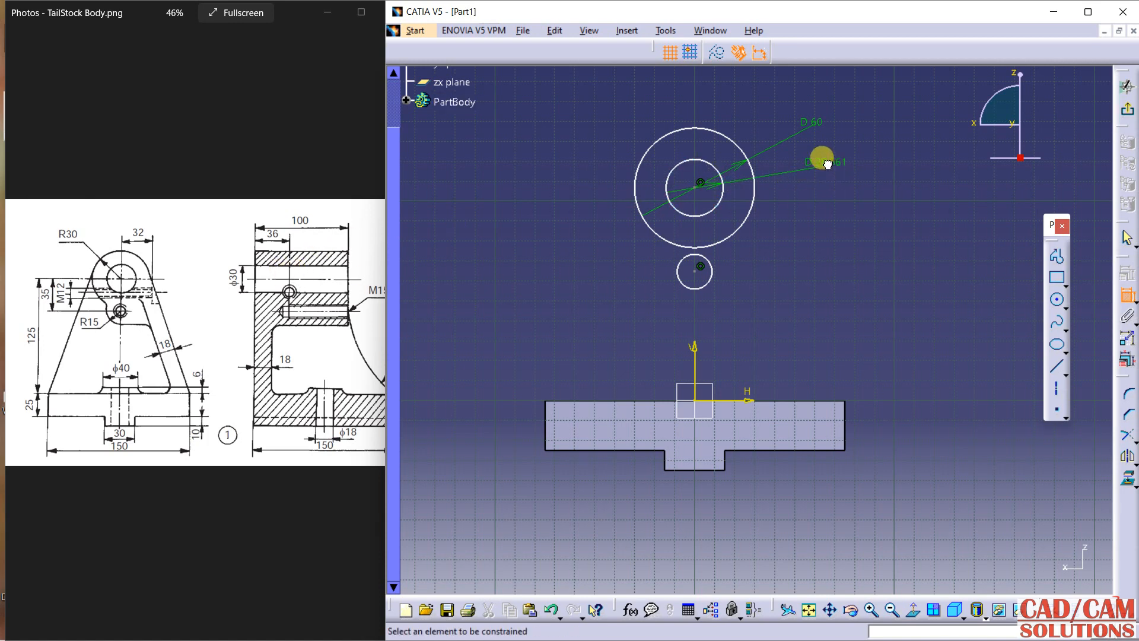
pyautogui.moveTo(821, 160)
pyautogui.write('30')
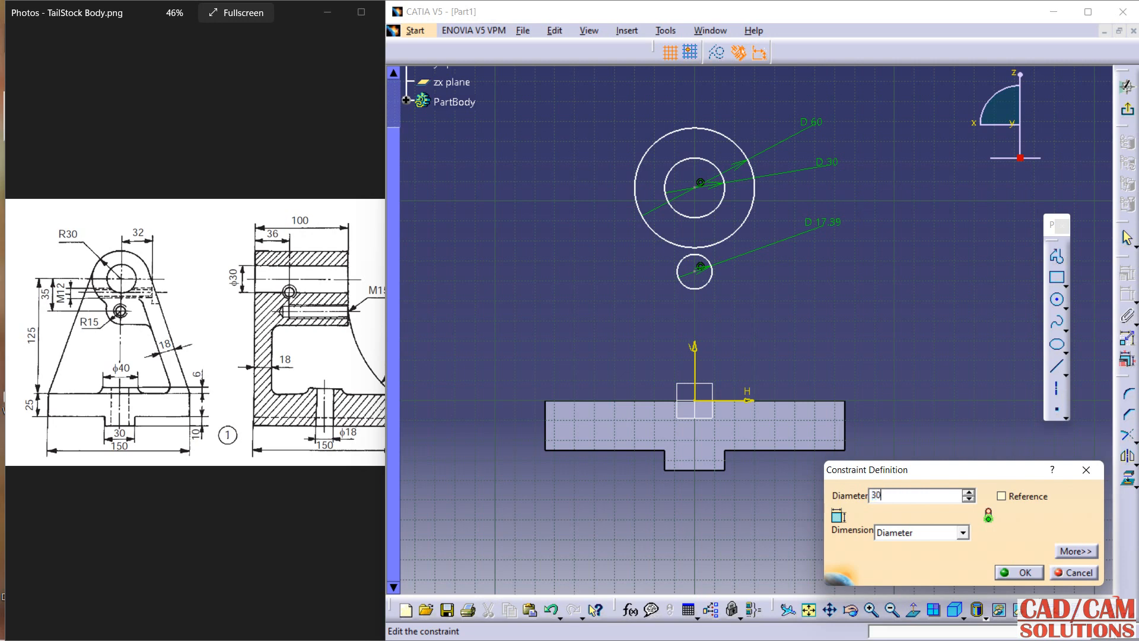
pyautogui.click(1018, 572)
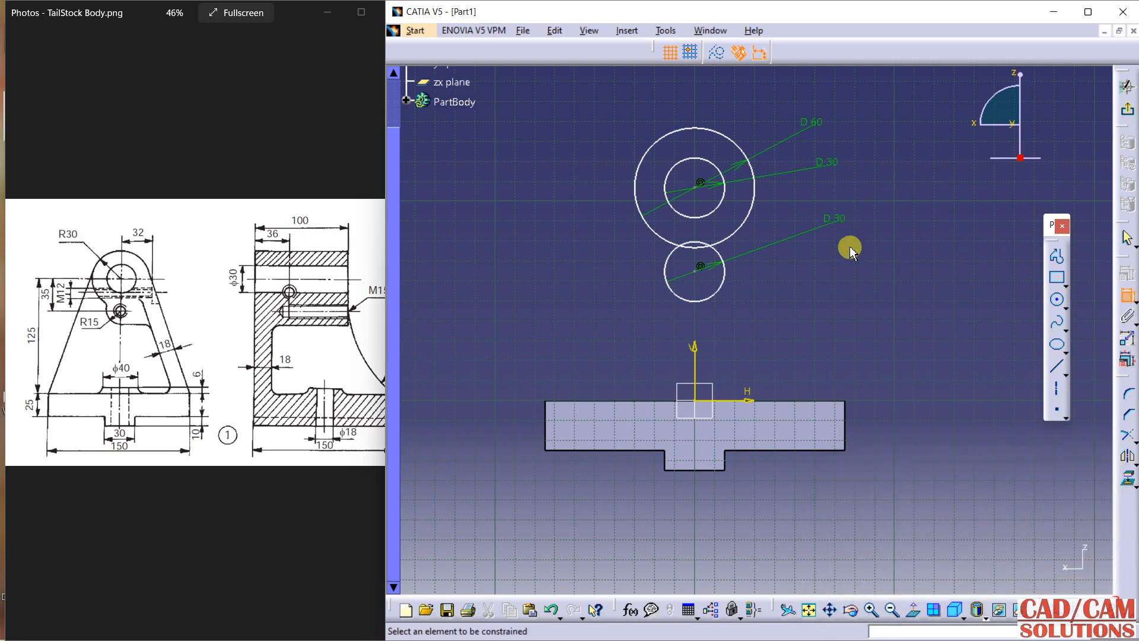
pyautogui.click(699, 265)
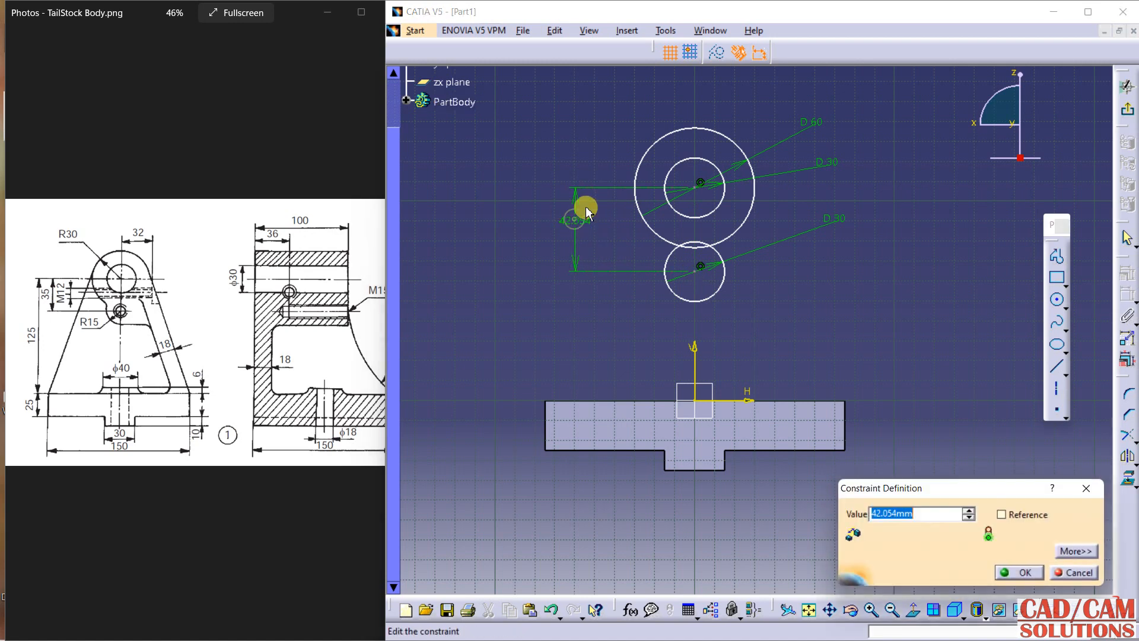
pyautogui.click(1018, 572)
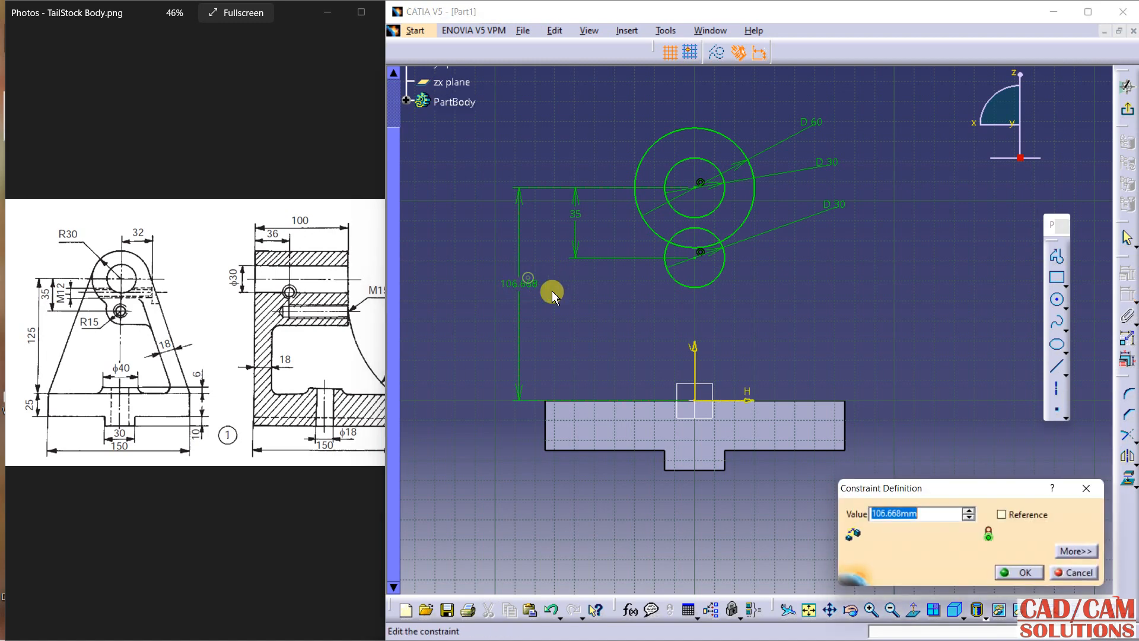
pyautogui.click(1023, 572)
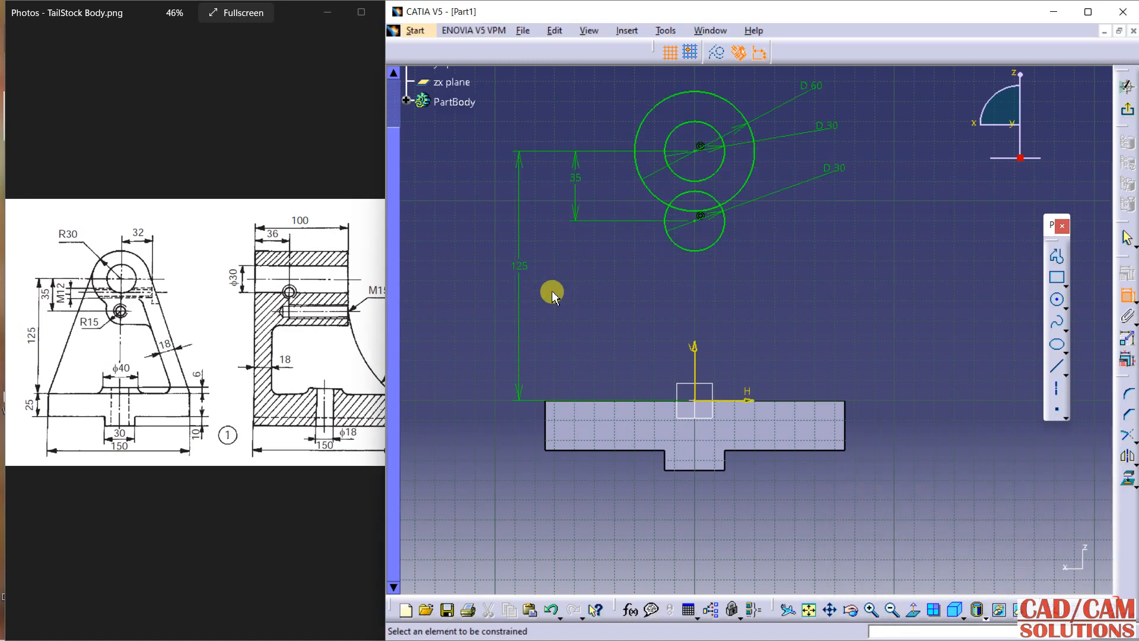
pyautogui.moveTo(1026, 281)
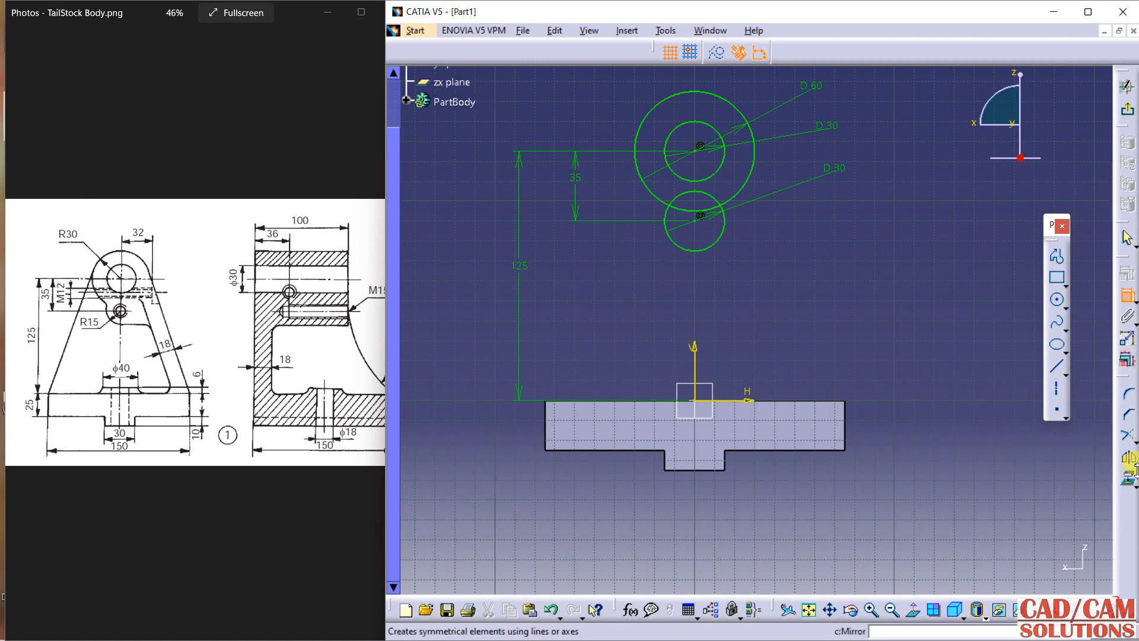
pyautogui.moveTo(795, 402)
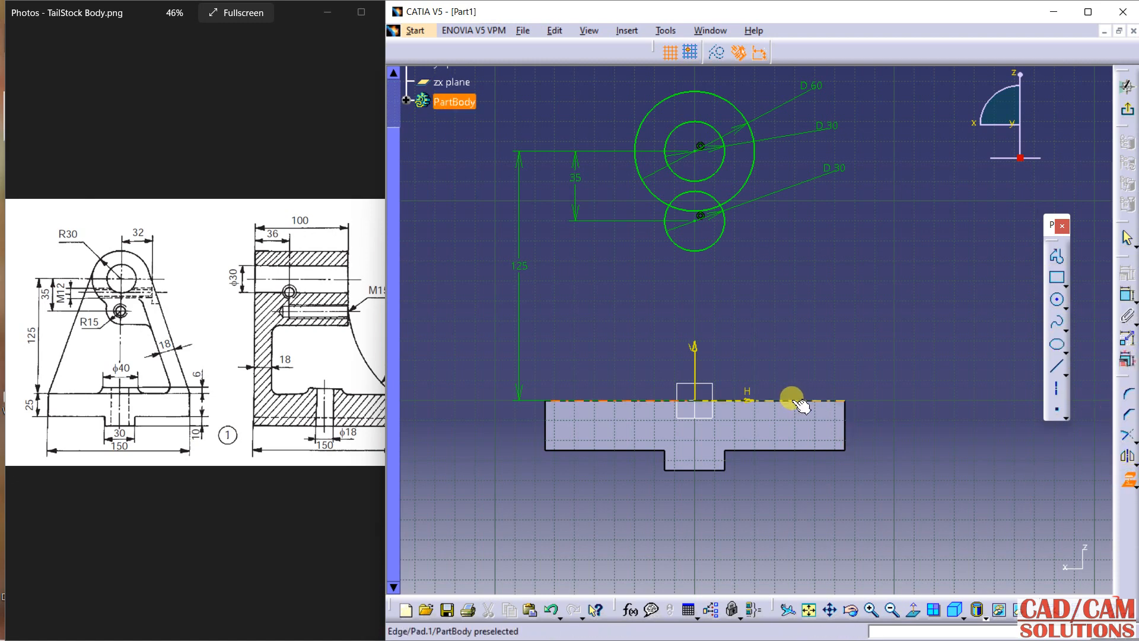
# Draw a side line from the base corner tangent to the 60 mm circle
pyautogui.click(792, 400)
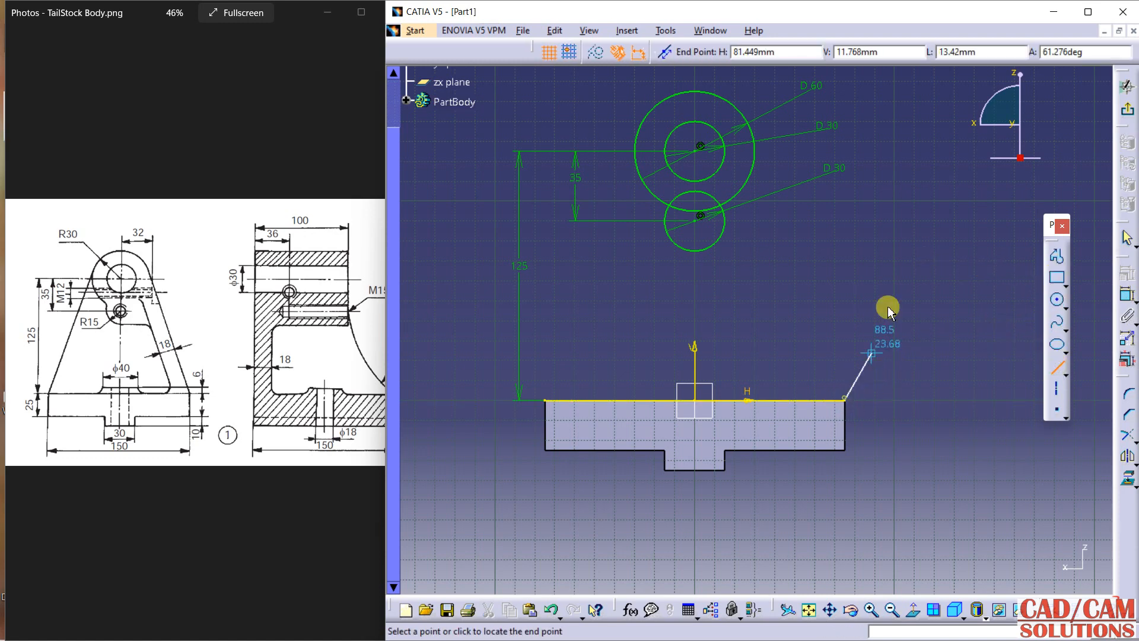
pyautogui.moveTo(755, 129)
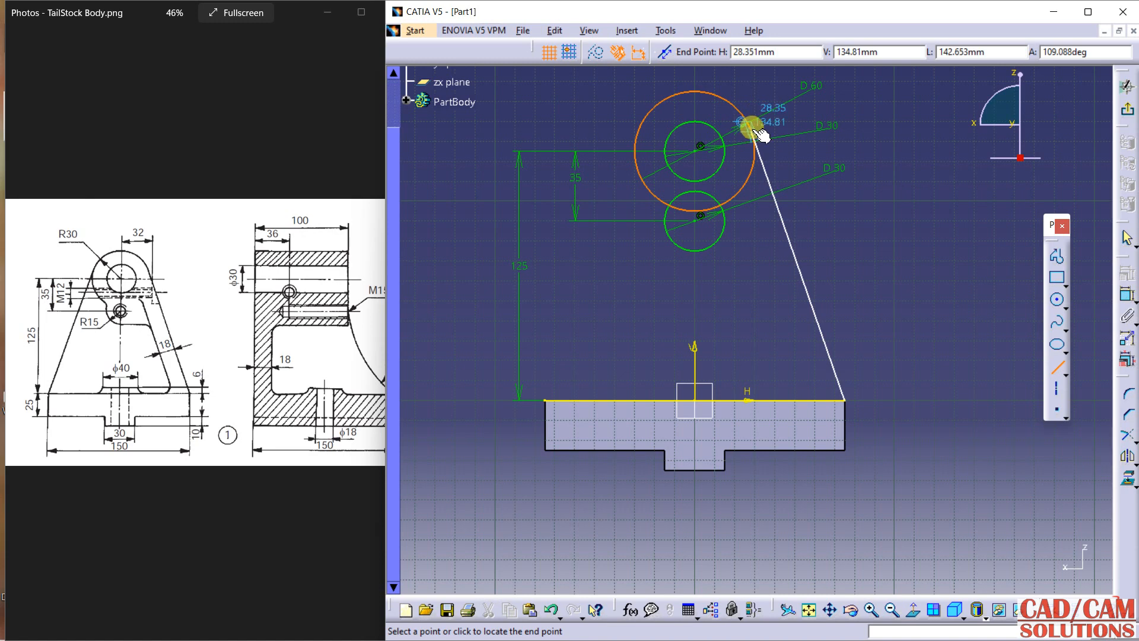
pyautogui.click(755, 127)
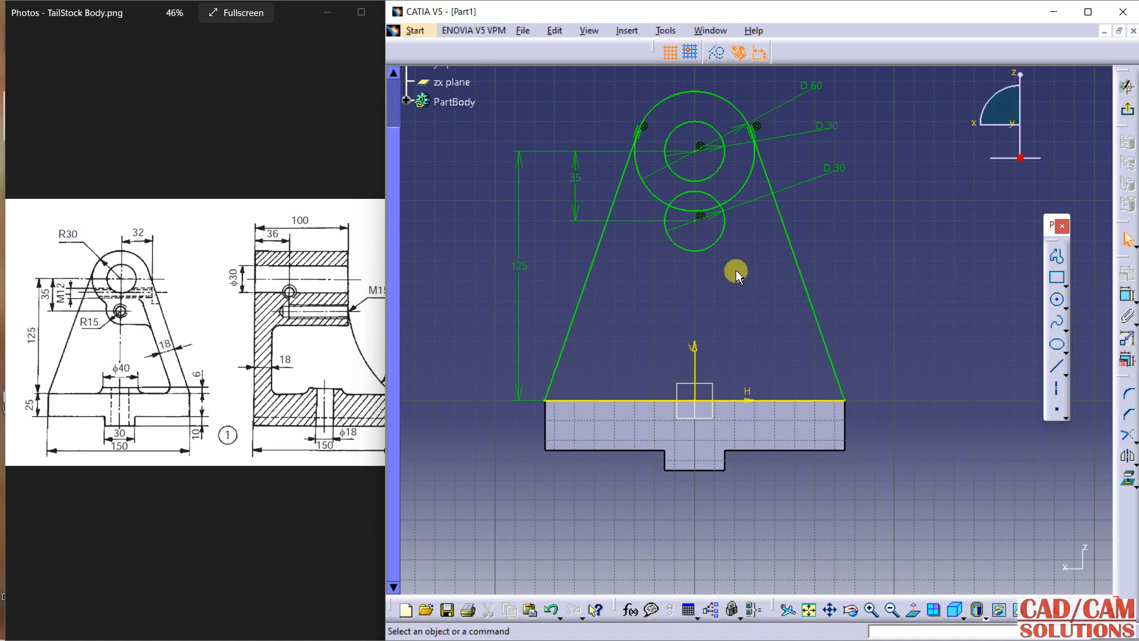
pyautogui.moveTo(733, 282)
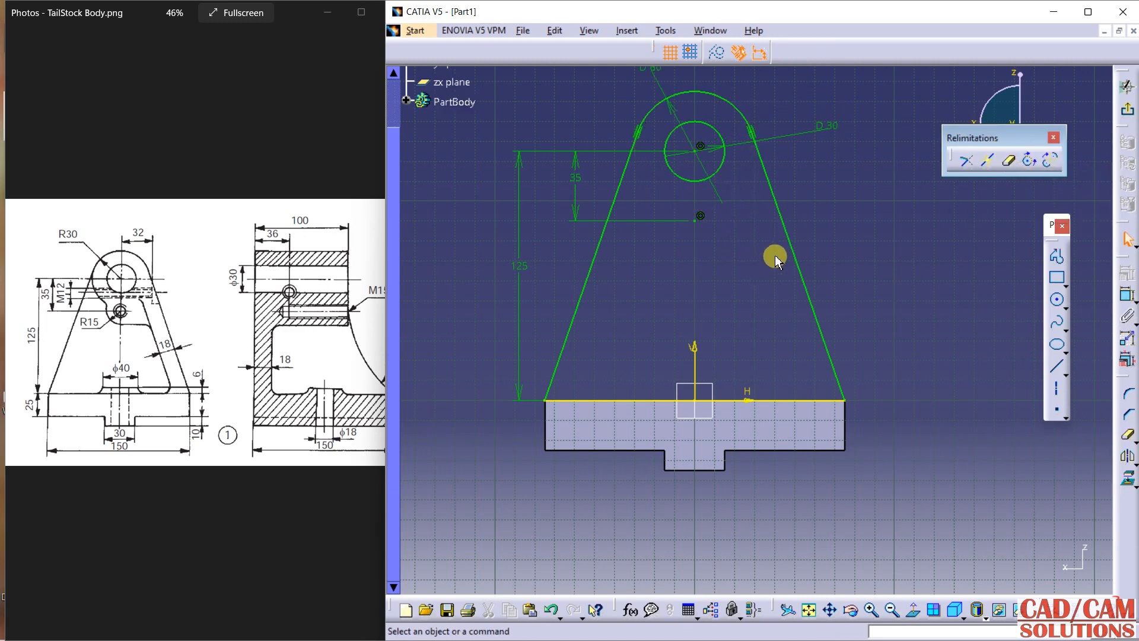
# Exit the sketch and pad the tapered upright profile 150 mm as Pad.3
pyautogui.click(454, 74)
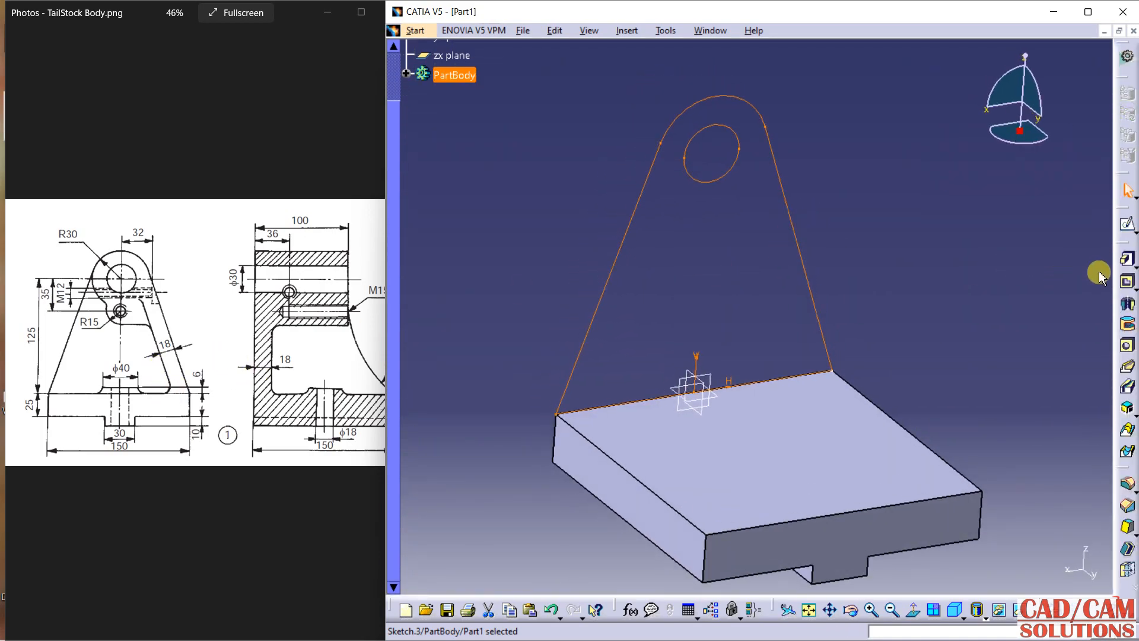
pyautogui.click(1127, 258)
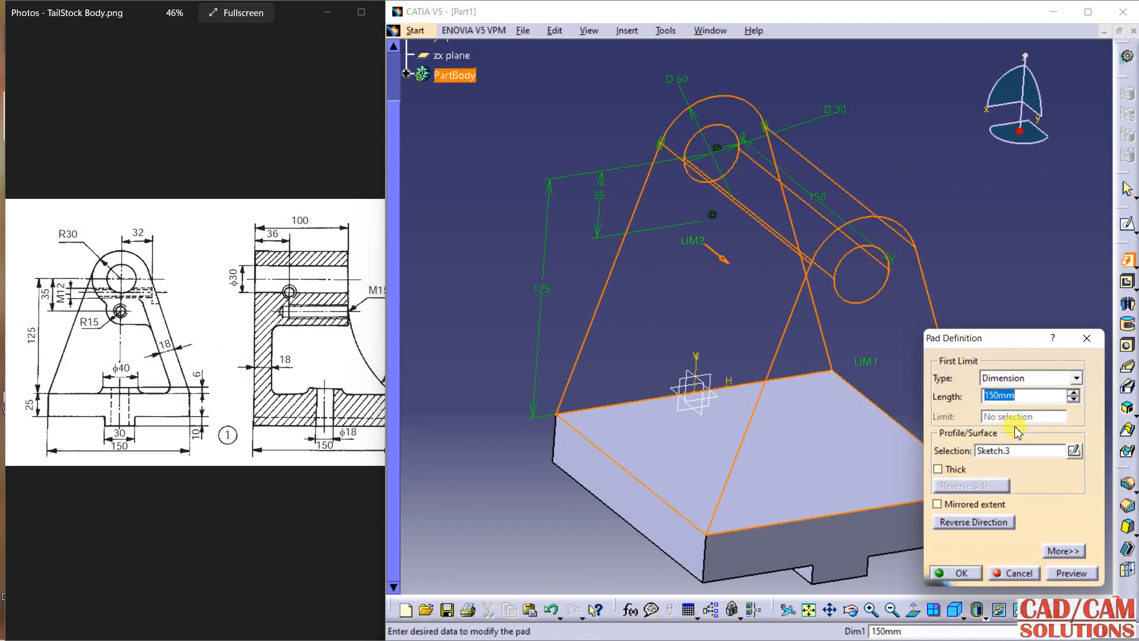
pyautogui.click(960, 573)
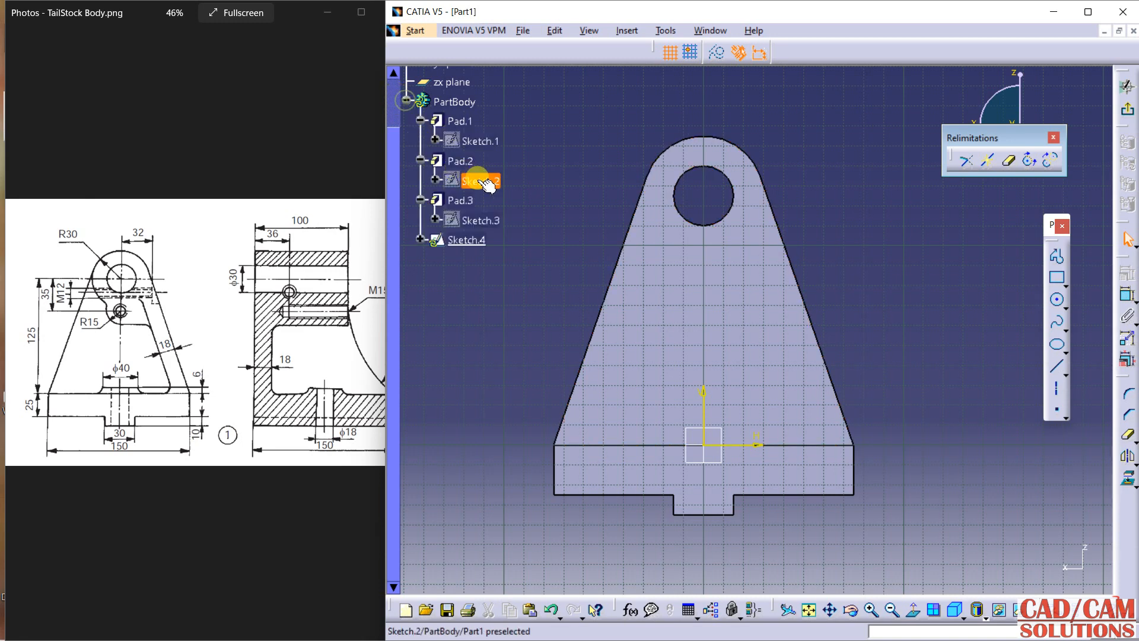
# Project the top outline and add a 30 mm circle below, dimensioning the 35 mm spacing
pyautogui.rightClick(479, 180)
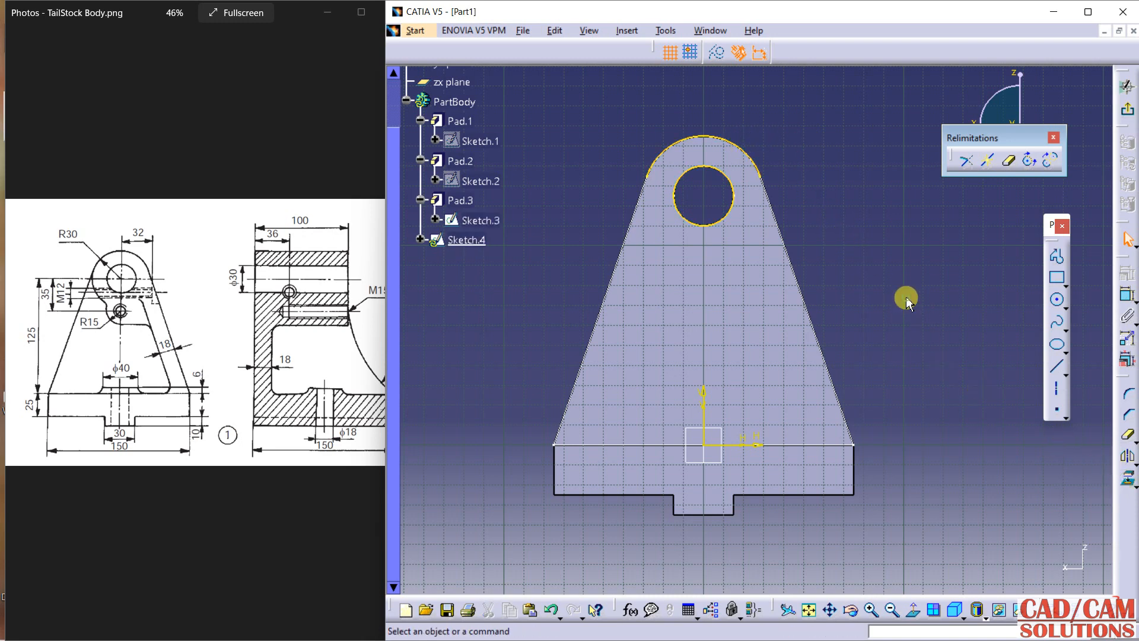
pyautogui.moveTo(893, 263)
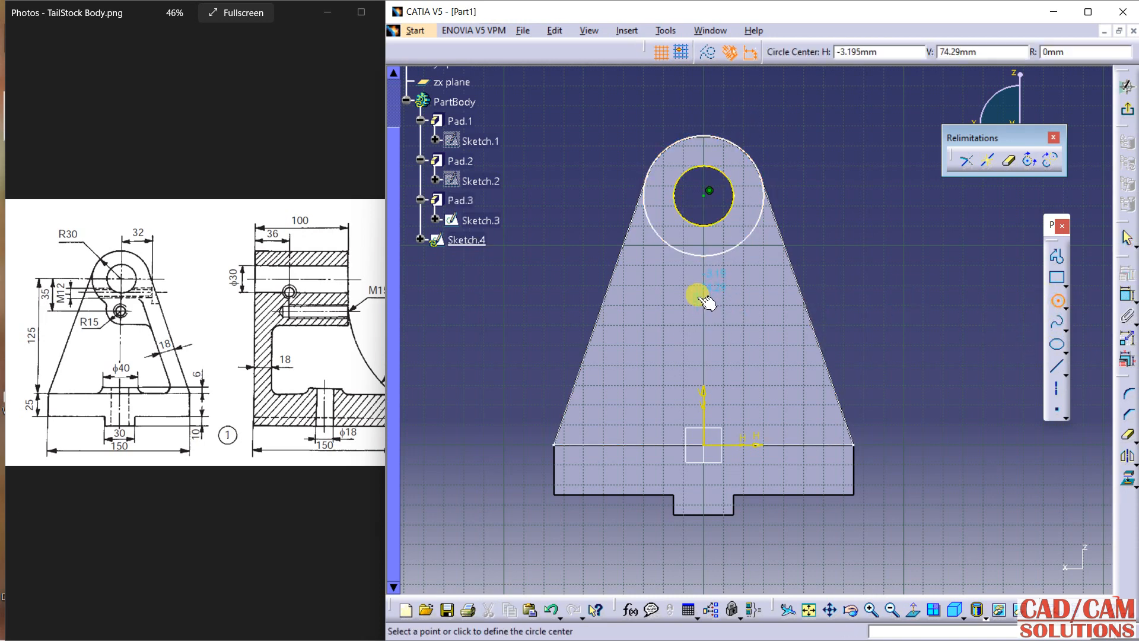
pyautogui.click(701, 295)
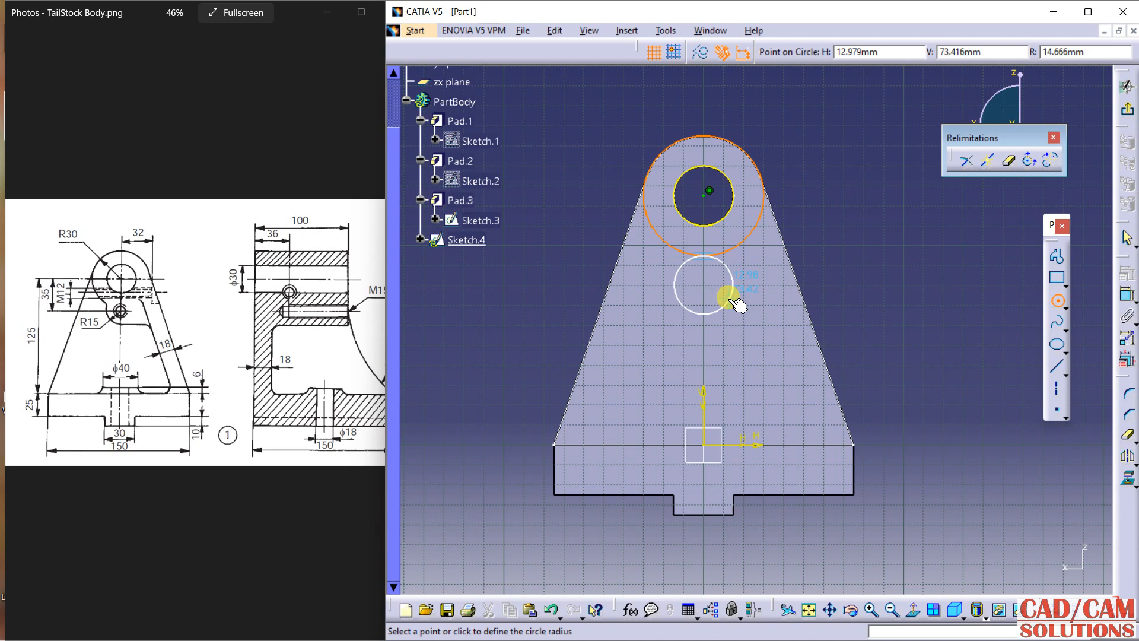
pyautogui.click(732, 298)
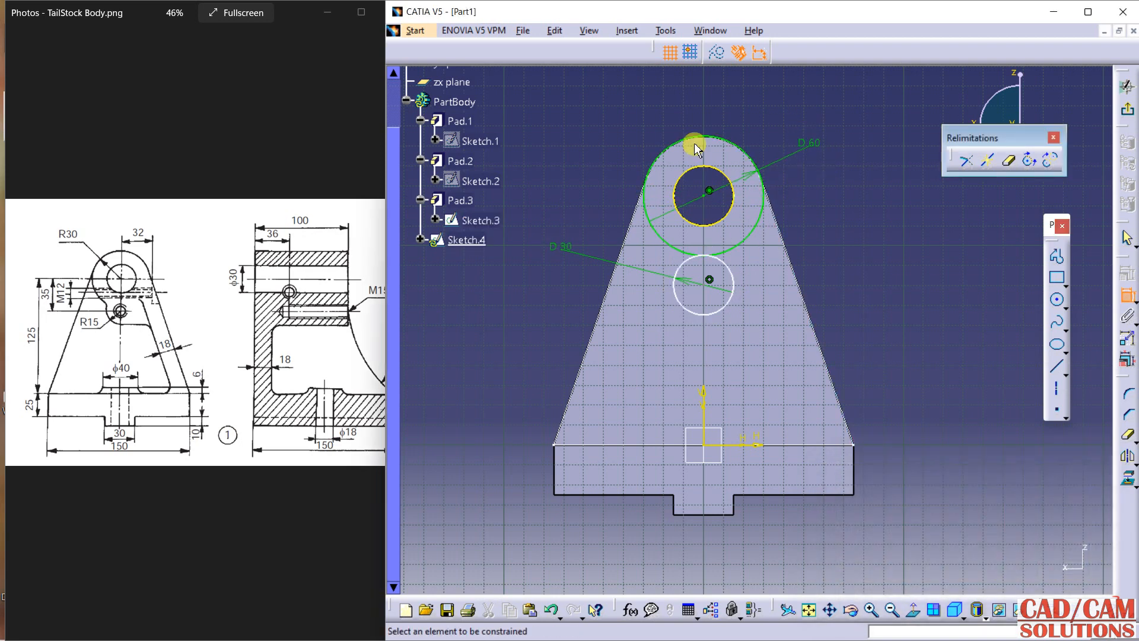
pyautogui.click(703, 282)
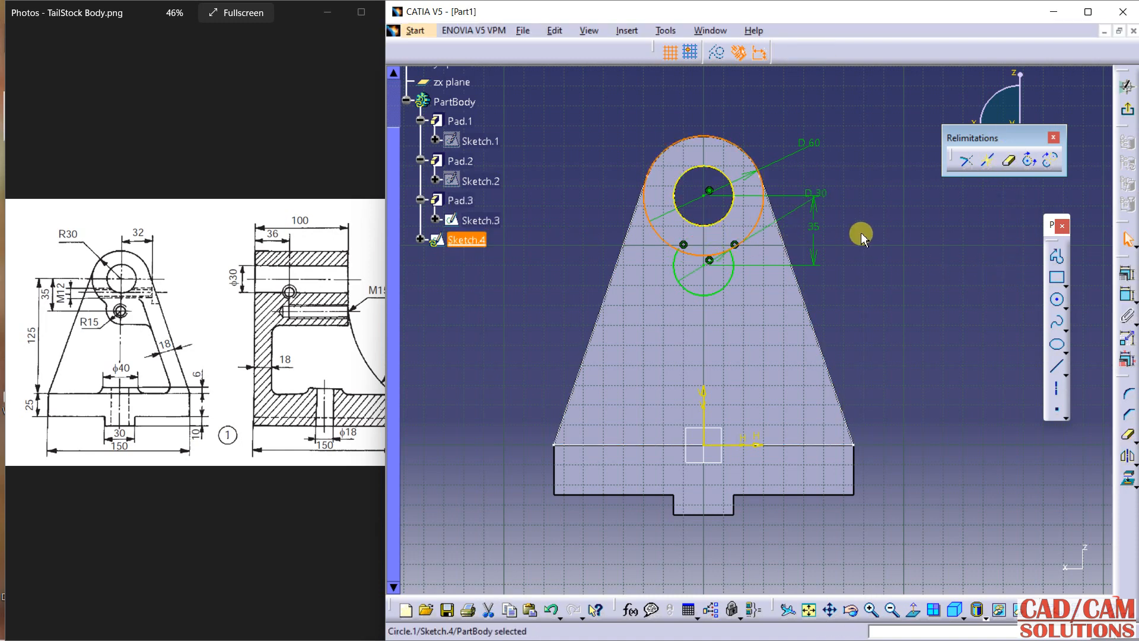
pyautogui.click(1006, 161)
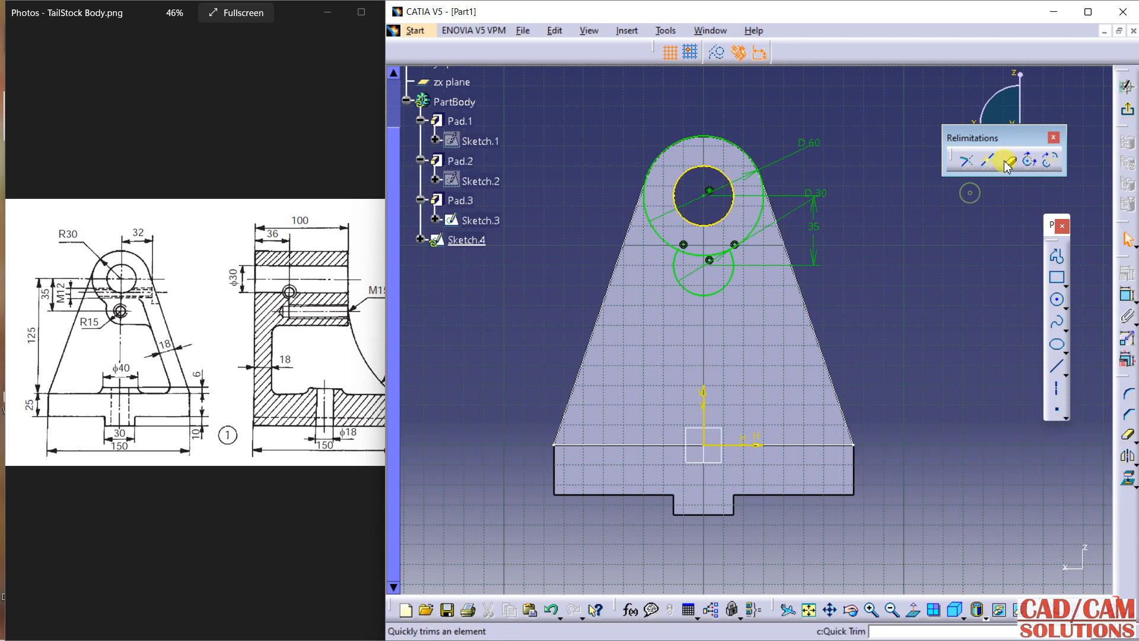
# Quick Trim the unwanted outline arcs and delete the 60 mm diameter constraint
pyautogui.click(1004, 161)
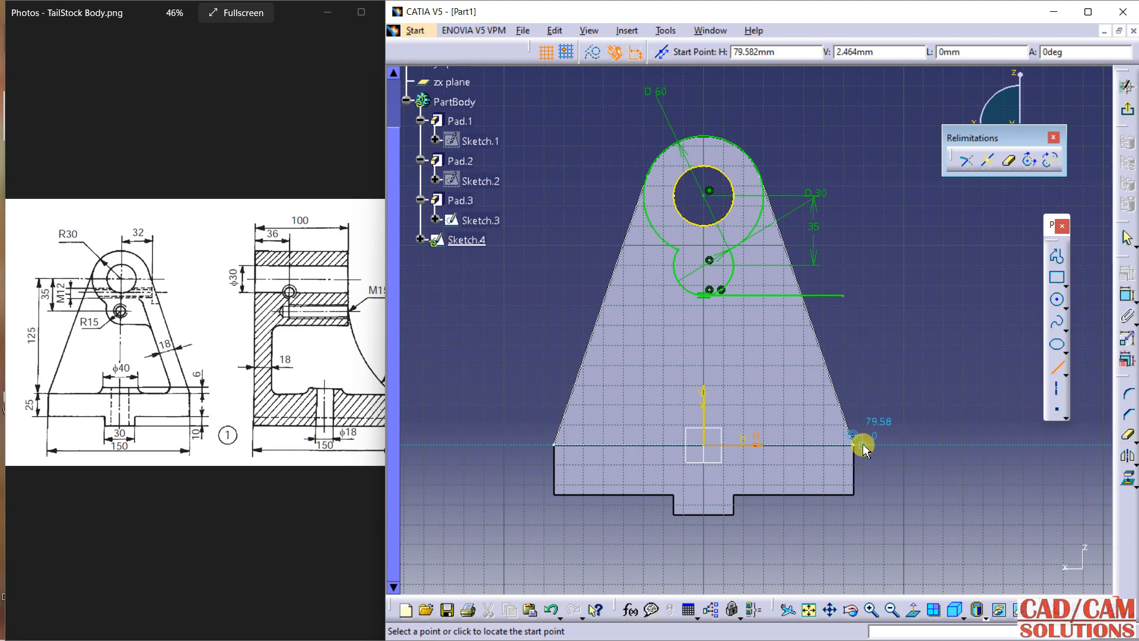
pyautogui.moveTo(1011, 438)
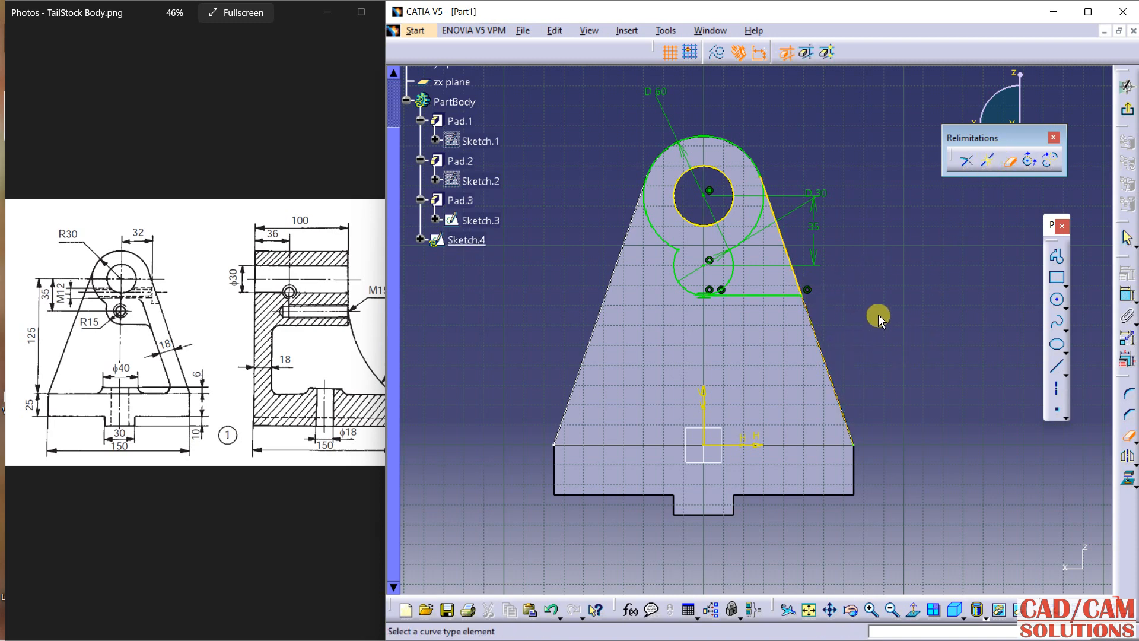
pyautogui.moveTo(112, 328)
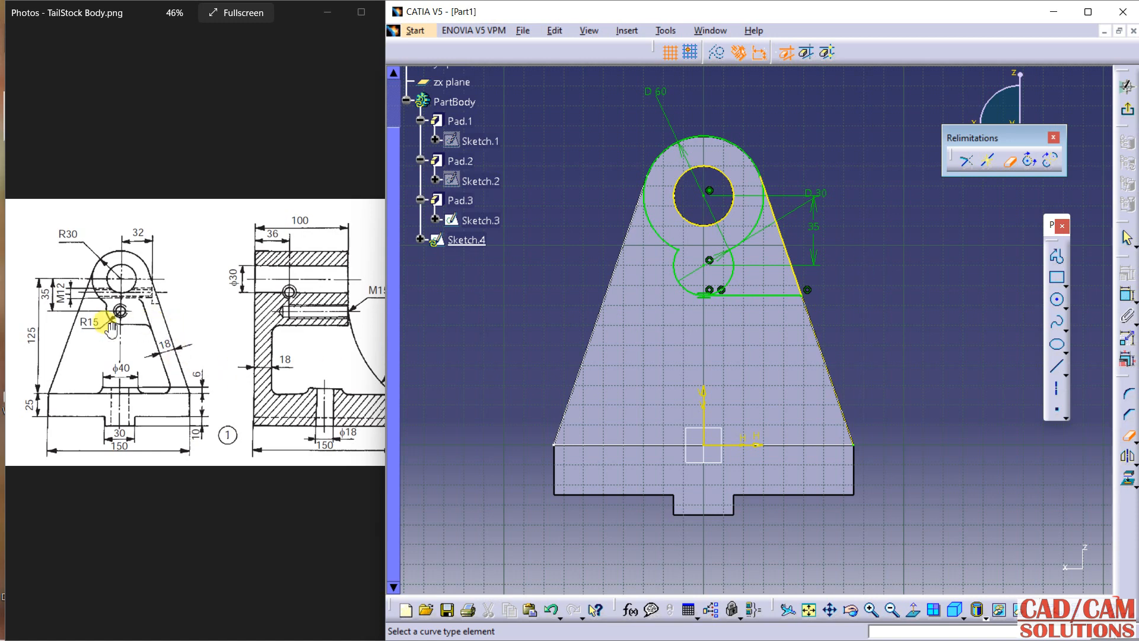
pyautogui.click(748, 233)
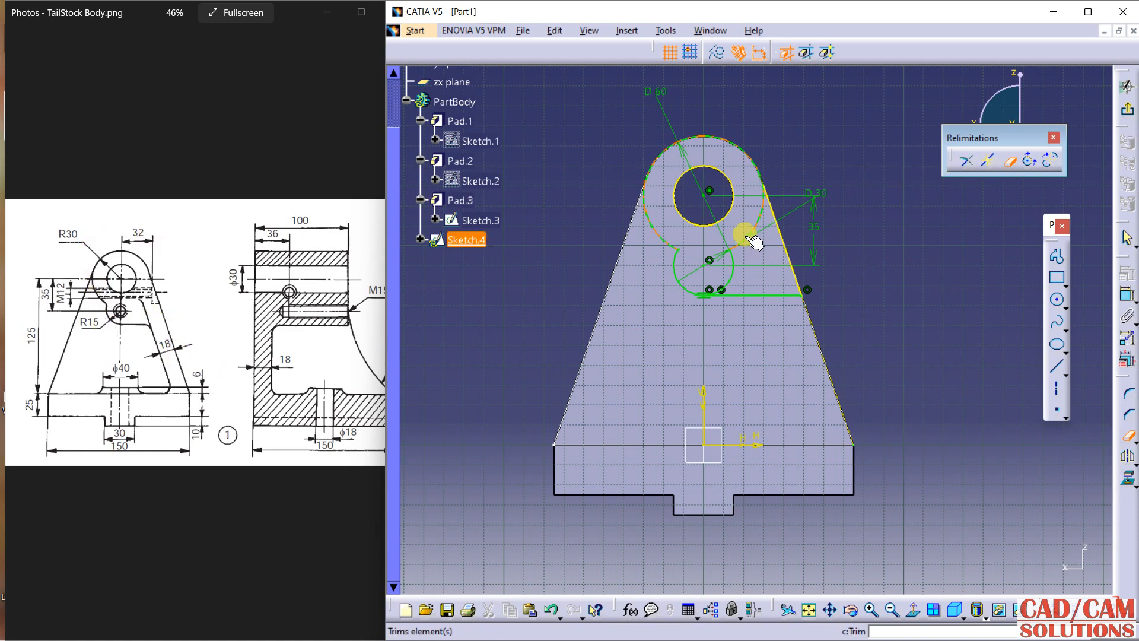
pyautogui.click(744, 232)
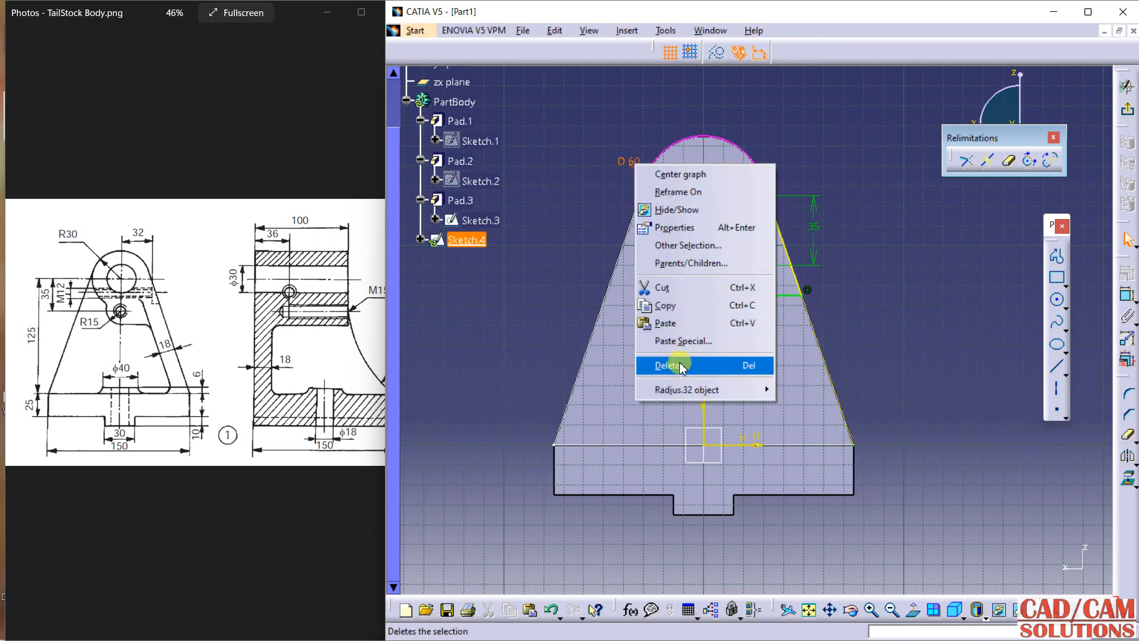
pyautogui.click(665, 365)
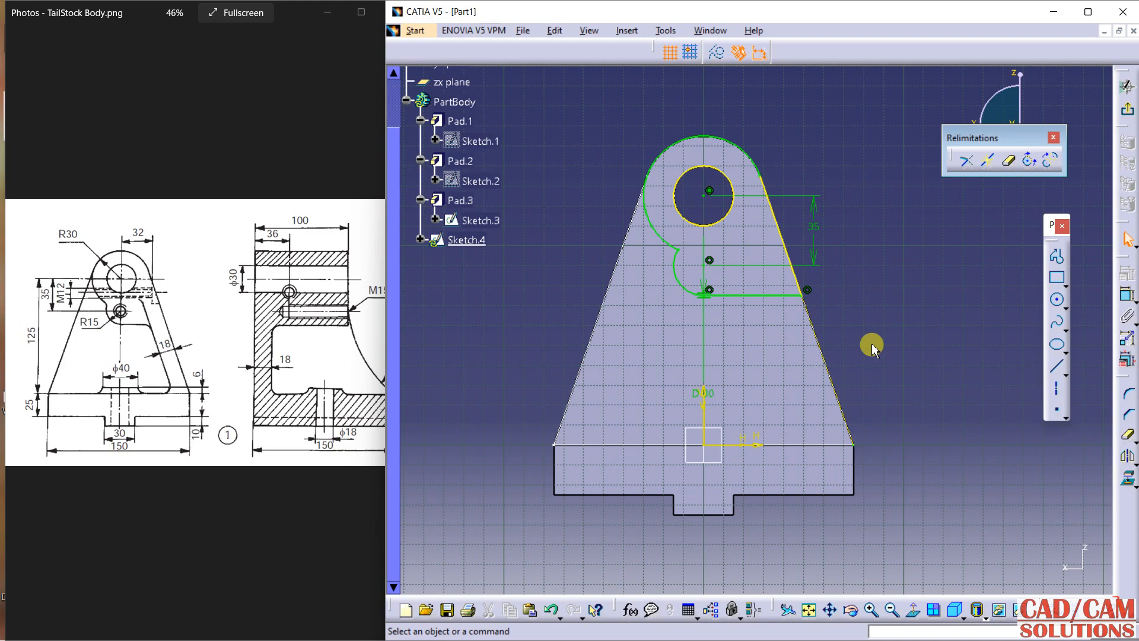
pyautogui.moveTo(864, 333)
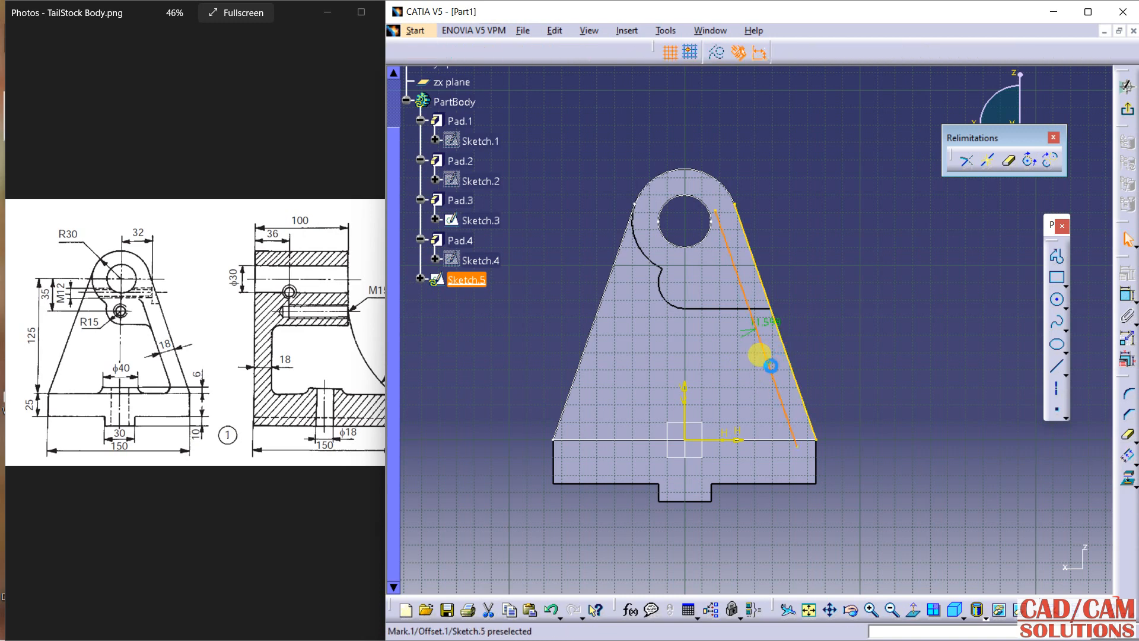
# Set the slanted-edge offset to 18 mm and start the line closing the triangular profile
pyautogui.doubleClick(759, 331)
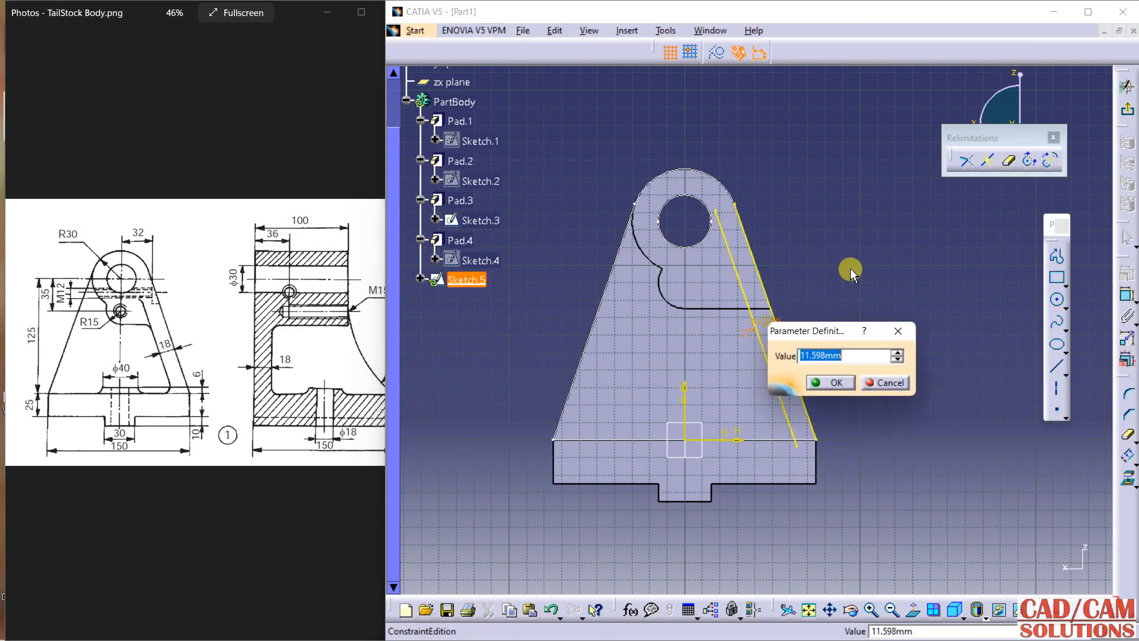
pyautogui.write('18')
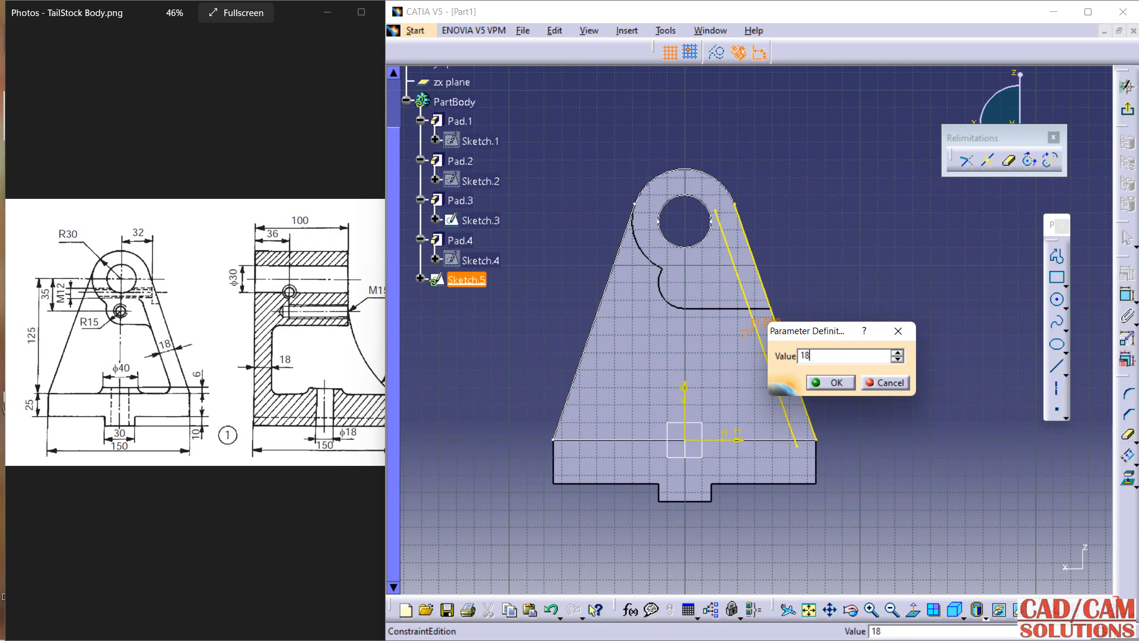
pyautogui.click(828, 382)
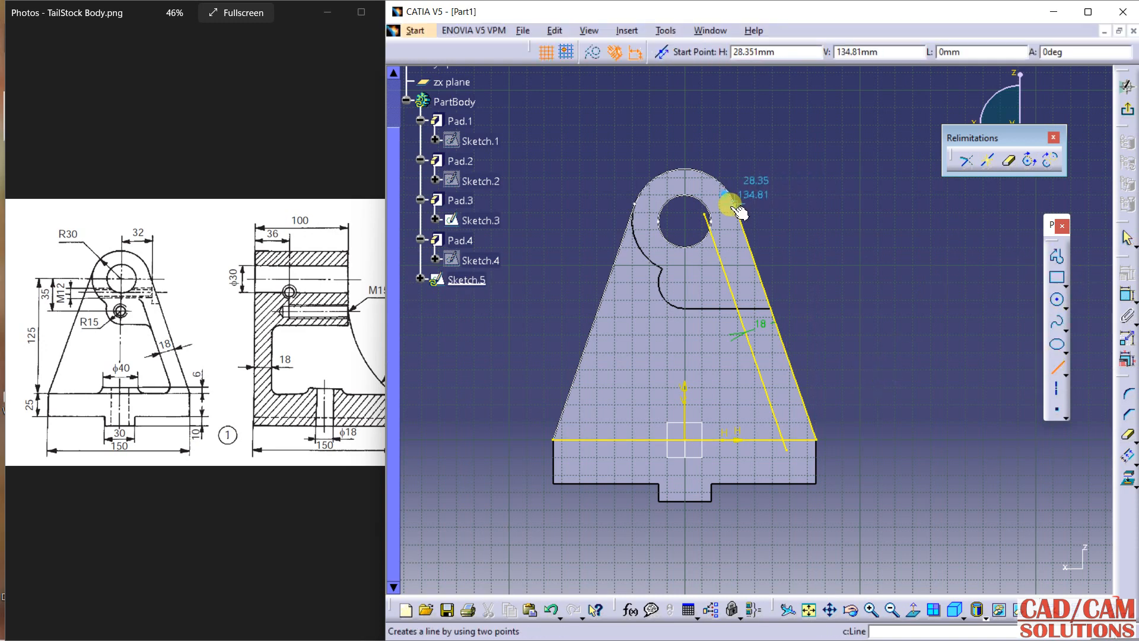
pyautogui.click(734, 207)
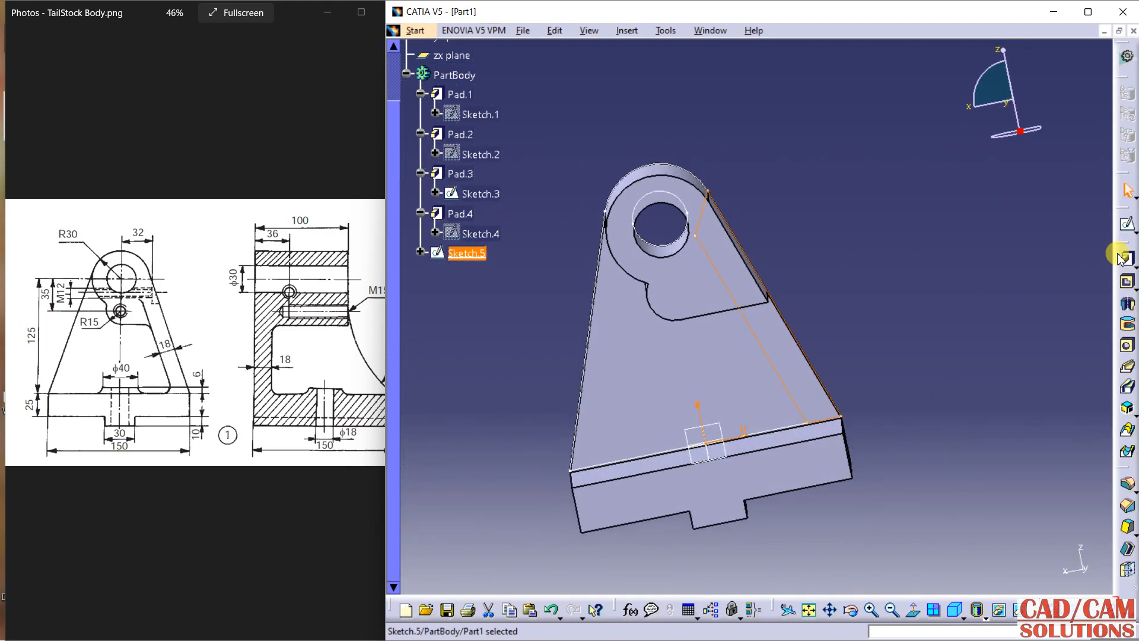
# Pad Sketch.5 by 150 mm as Pad.5 and orbit around the upright to inspect it
pyautogui.click(1126, 256)
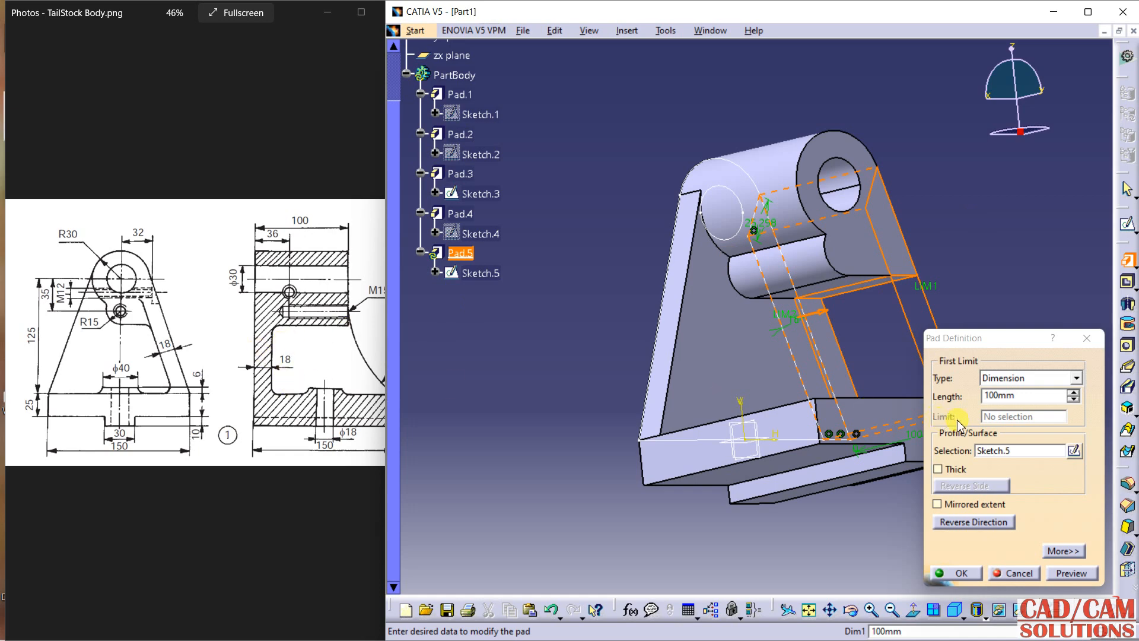
pyautogui.write('150')
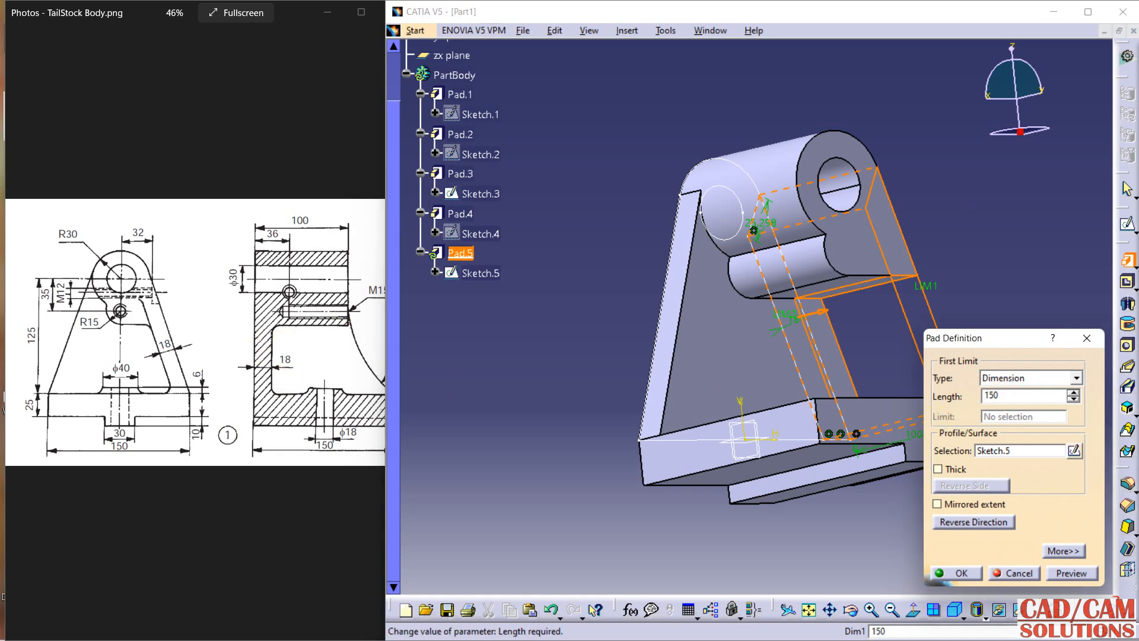
pyautogui.click(959, 573)
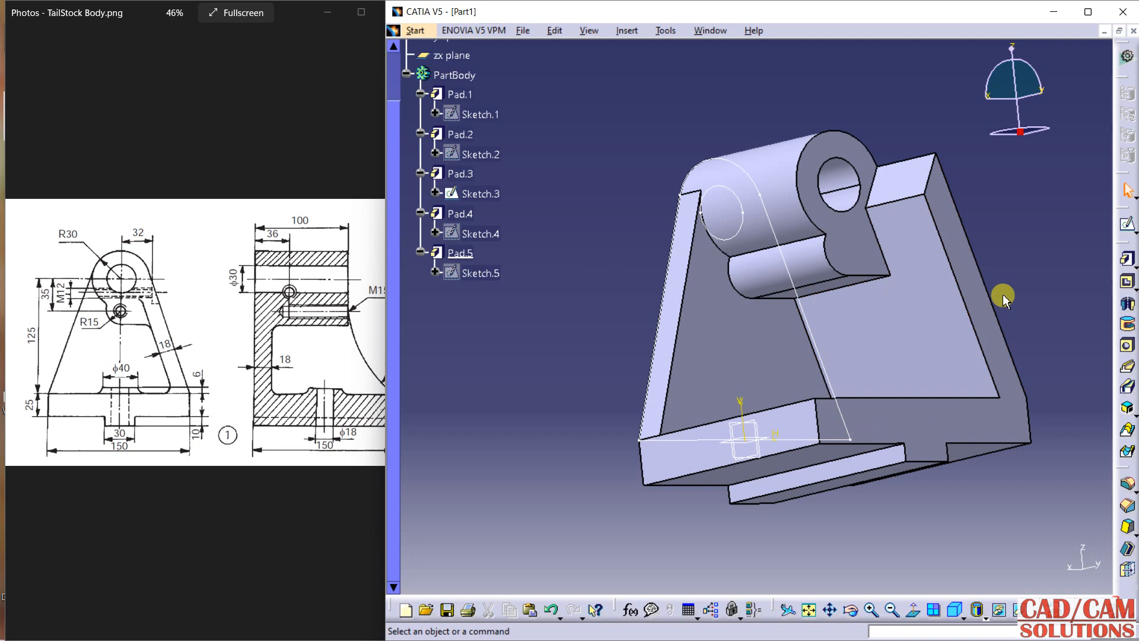
pyautogui.moveTo(1003, 298); pyautogui.dragTo(857, 410)
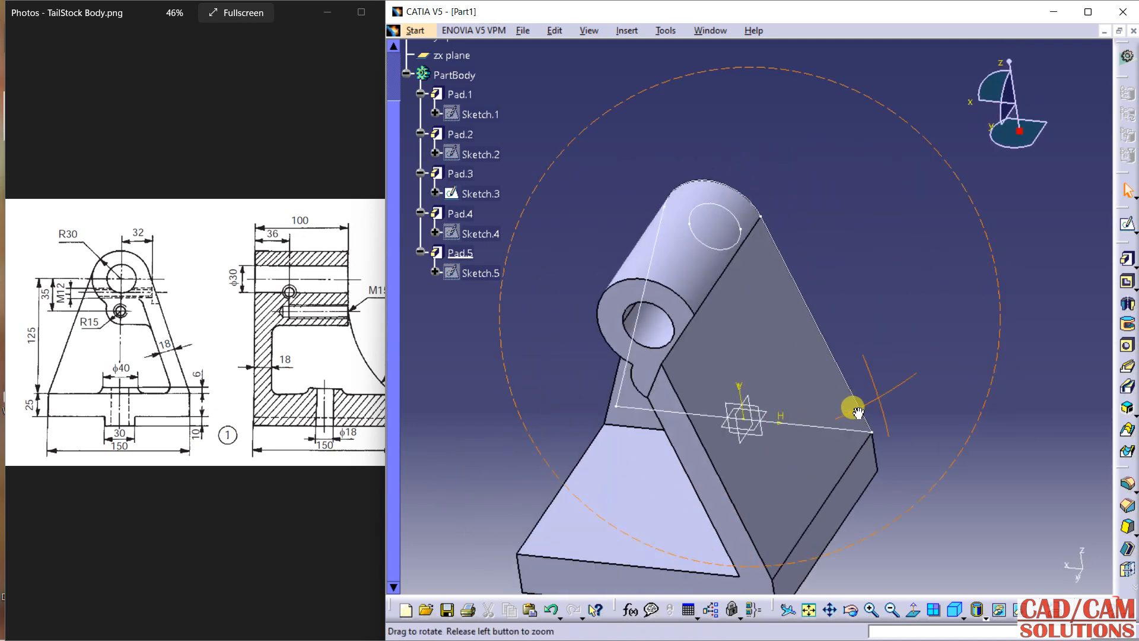
pyautogui.moveTo(857, 410); pyautogui.dragTo(584, 363)
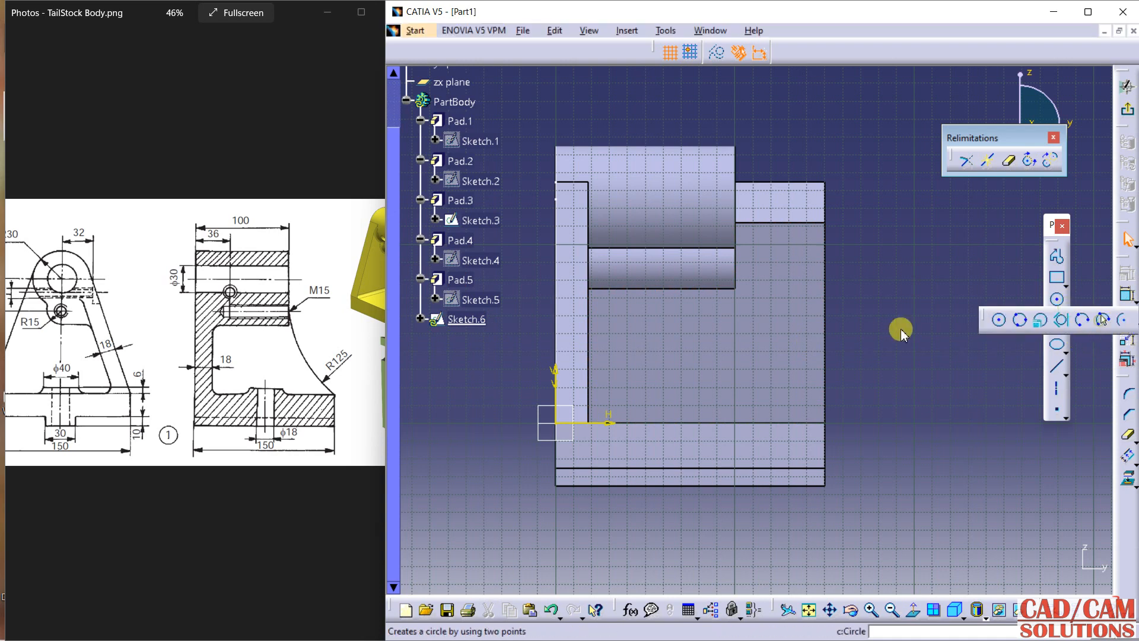
pyautogui.moveTo(828, 424)
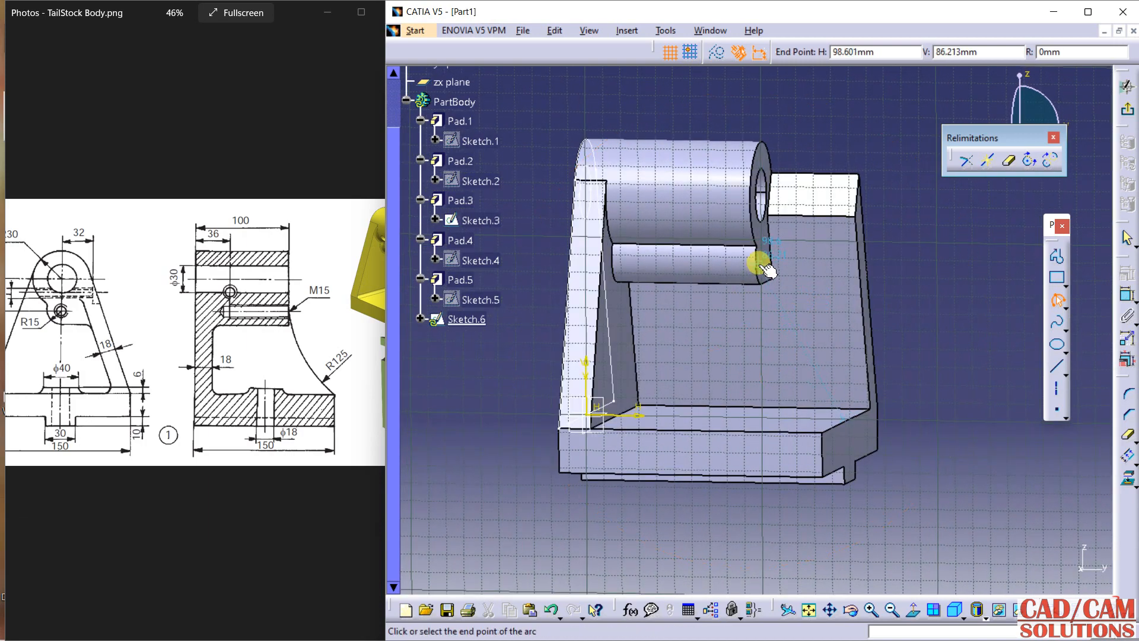
# Place the arc's end point and make it coincident with the base's right corner
pyautogui.click(760, 263)
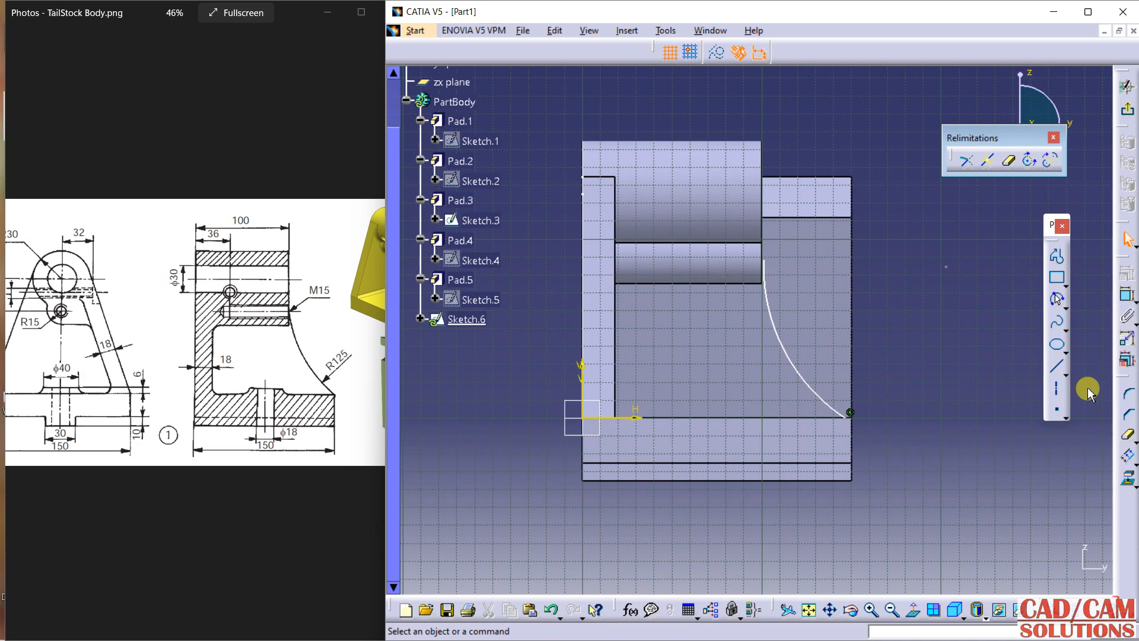
pyautogui.moveTo(850, 420)
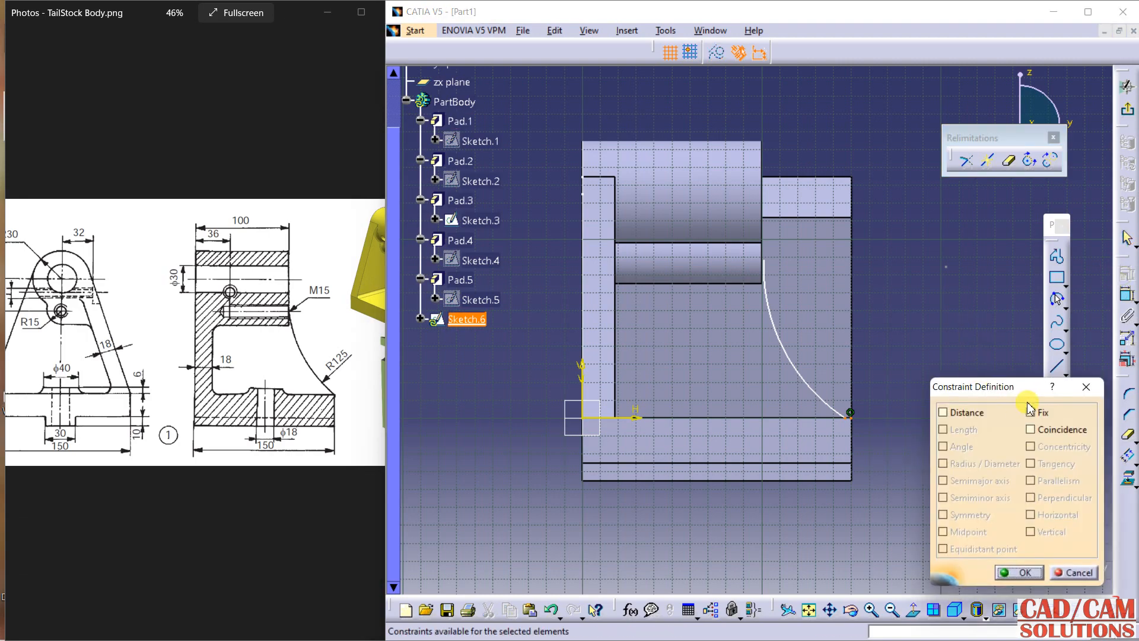
pyautogui.click(1017, 572)
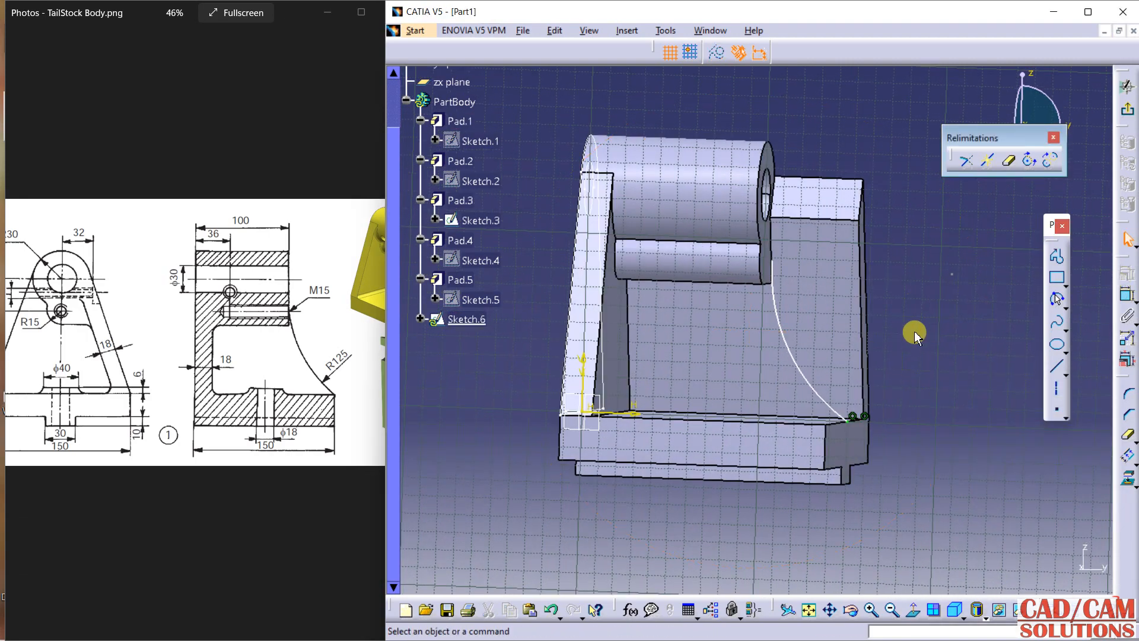
pyautogui.moveTo(864, 296)
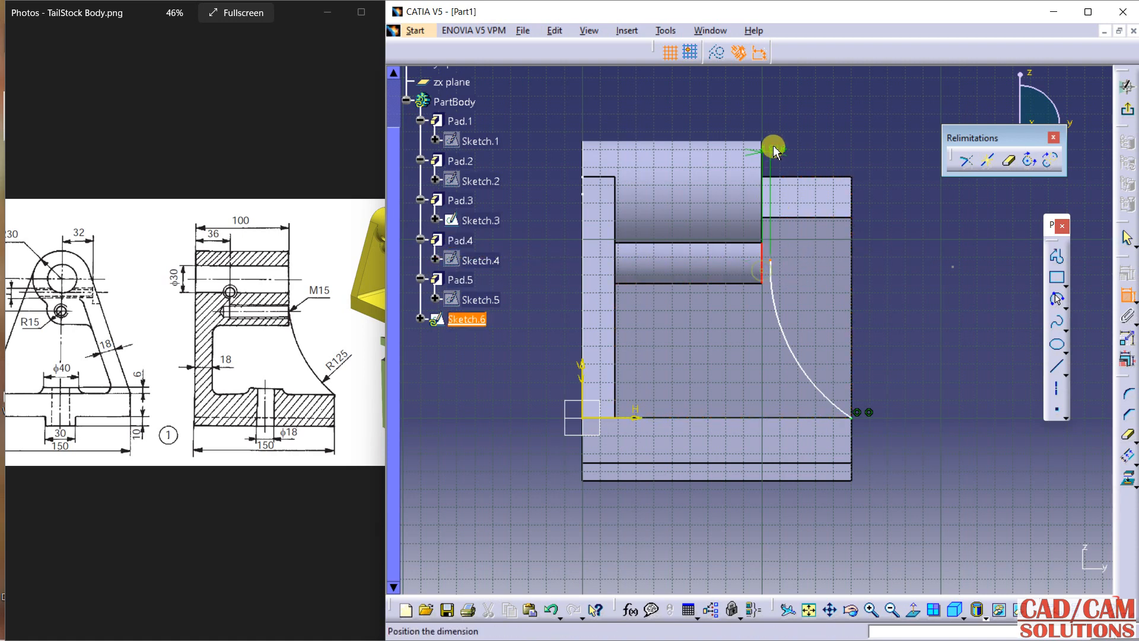
# Dimension the vertical line at 35 mm, edit the arc dimension, and close the profile
pyautogui.click(770, 122)
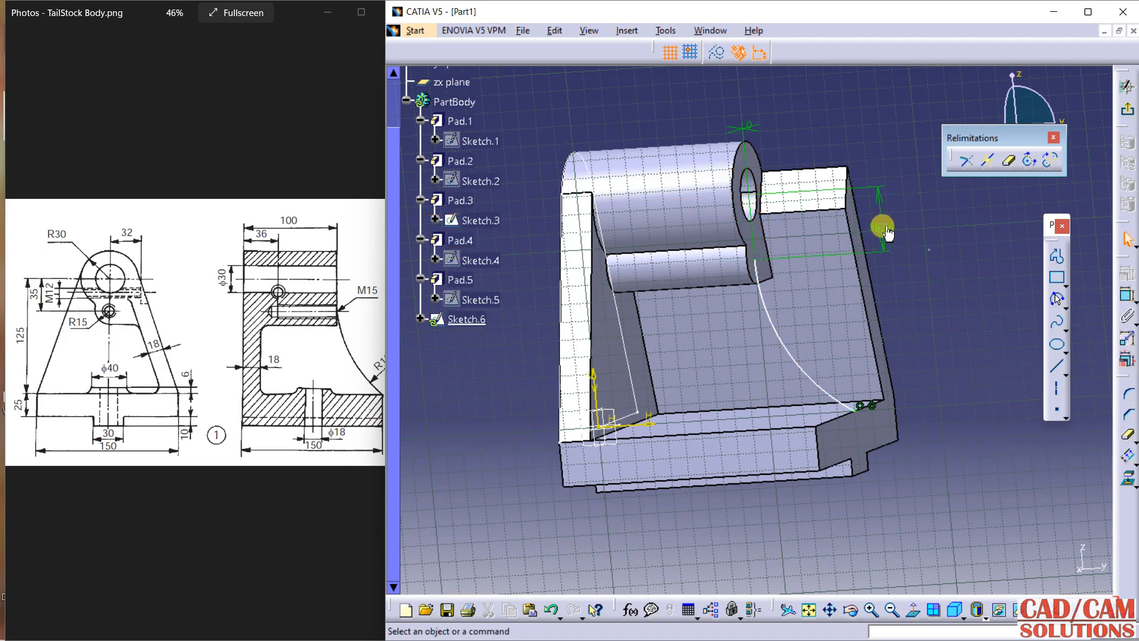
pyautogui.click(876, 245)
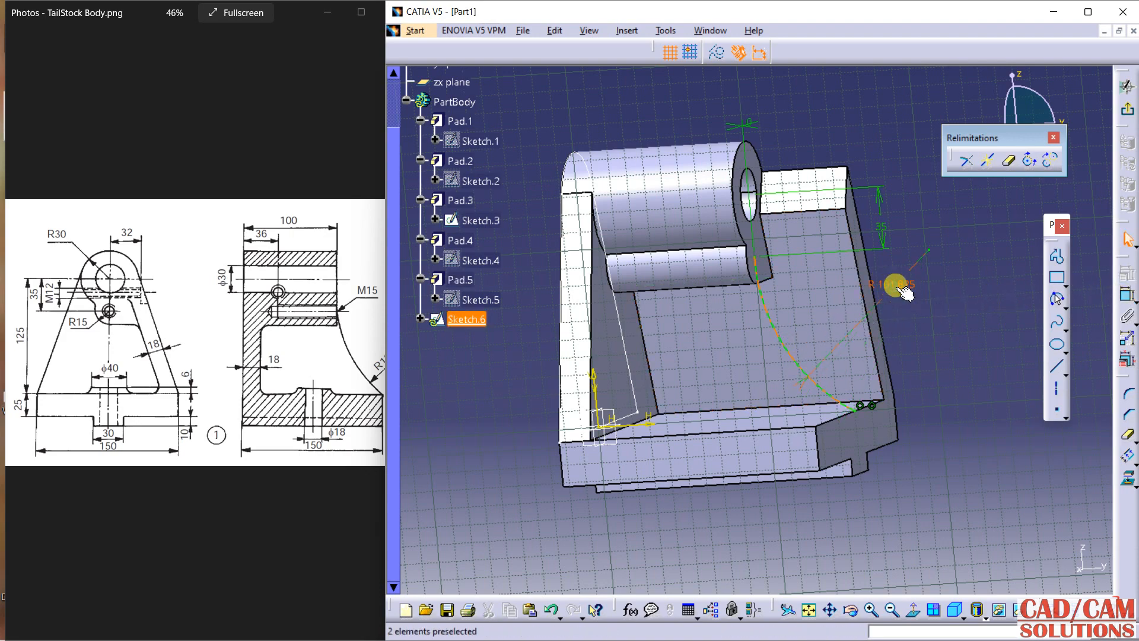
pyautogui.doubleClick(895, 283)
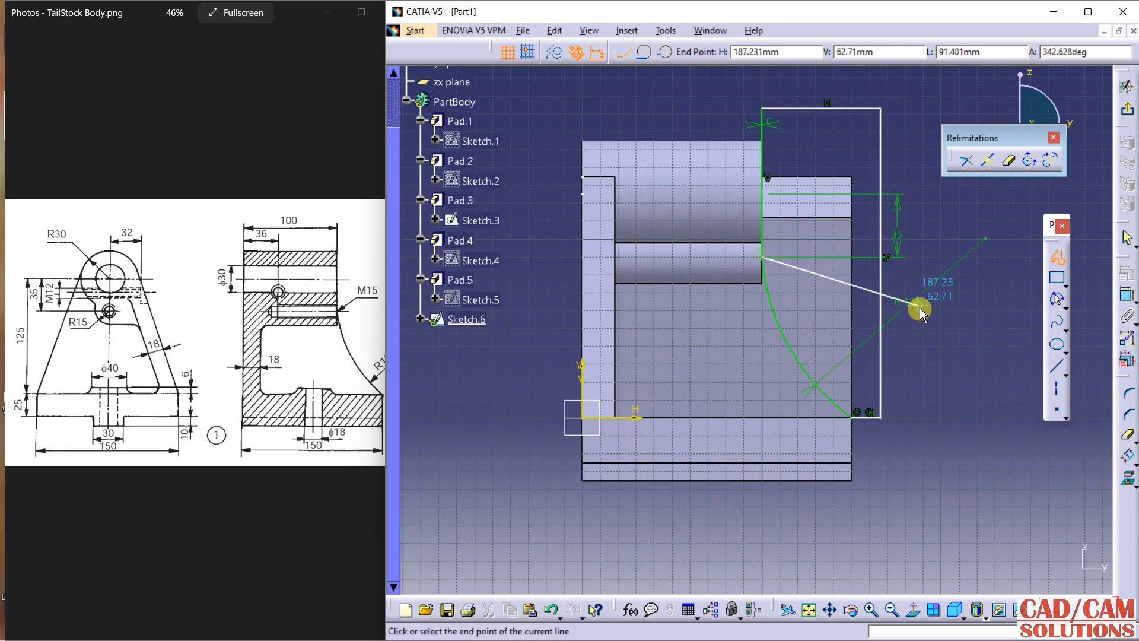
pyautogui.click(921, 312)
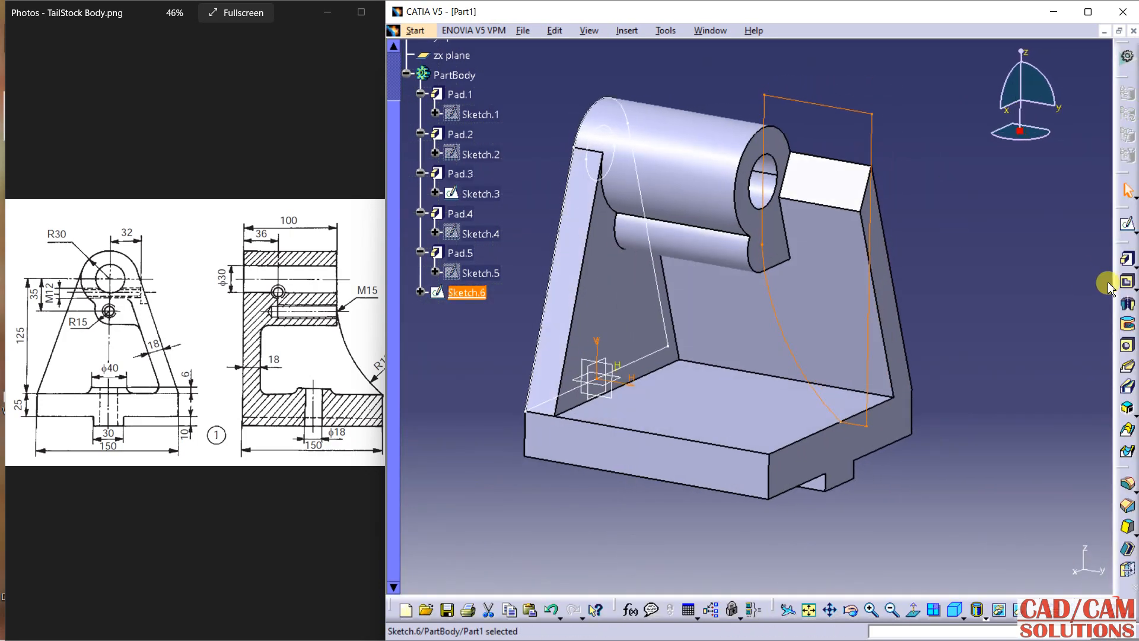
# Pocket Sketch.6 150 mm deep as Pocket.1 and orbit to view the curved cut
pyautogui.click(1126, 284)
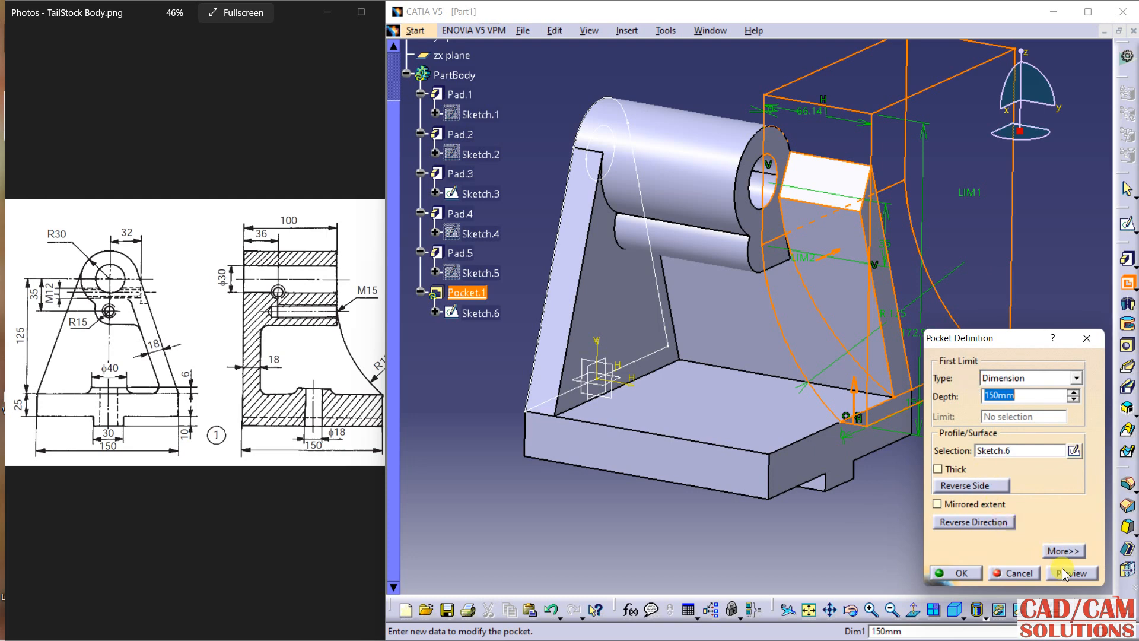
pyautogui.click(955, 573)
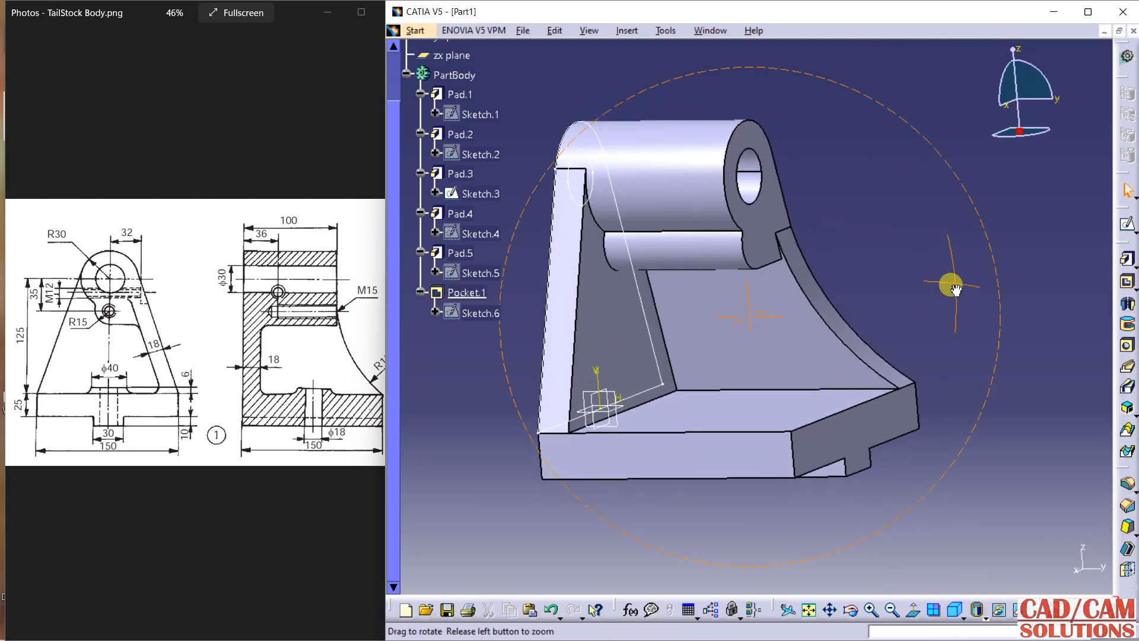
pyautogui.moveTo(951, 284); pyautogui.dragTo(918, 347)
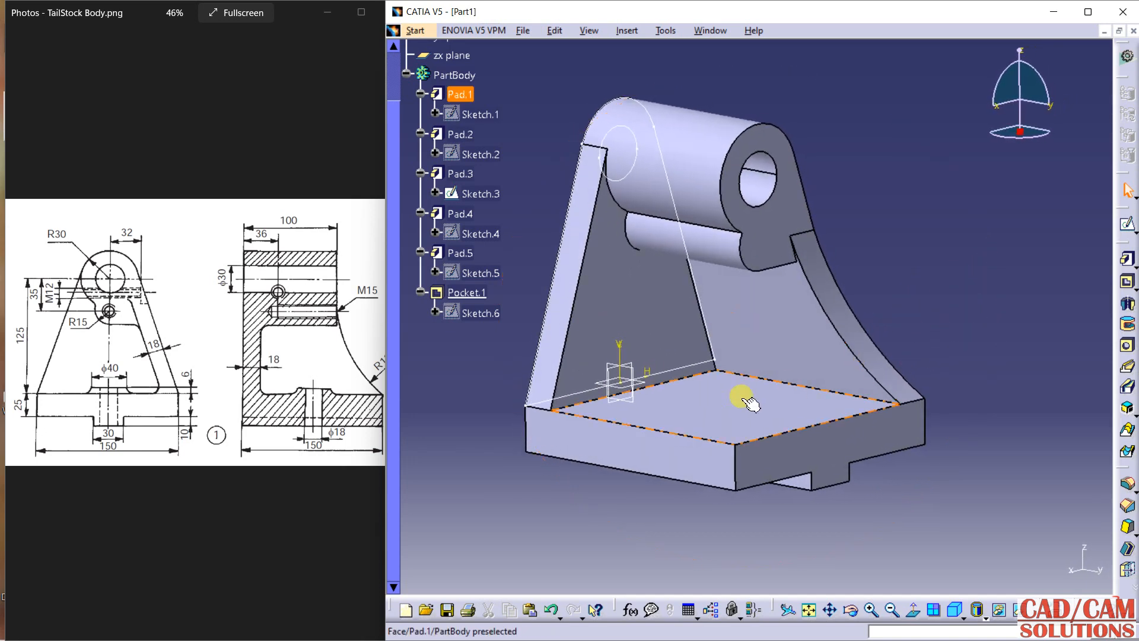
pyautogui.rightClick(745, 403)
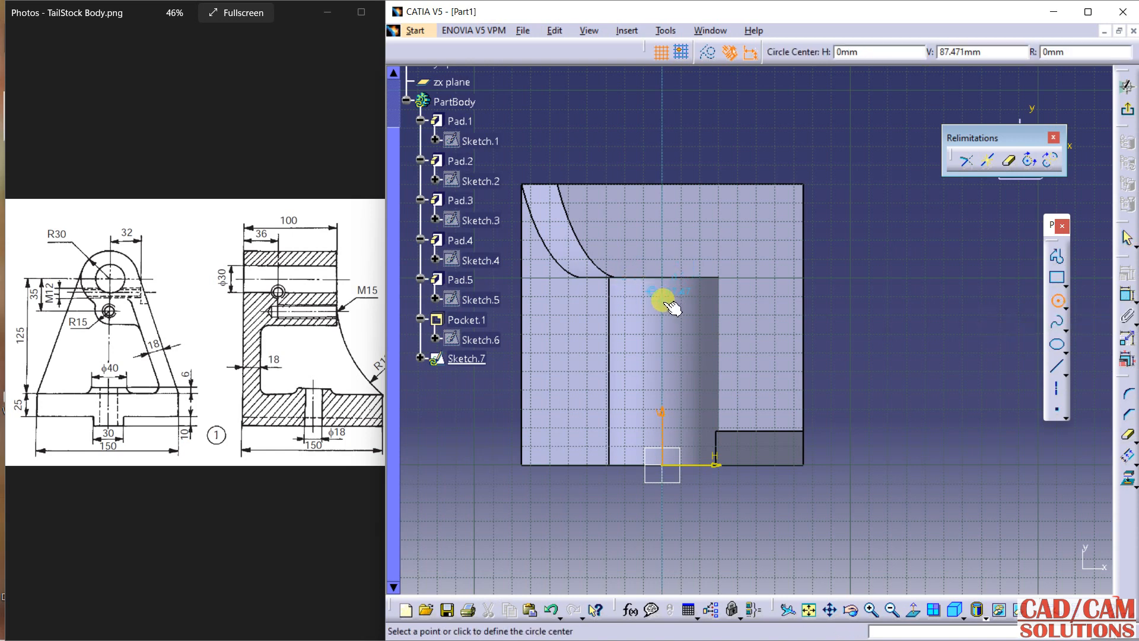
pyautogui.moveTo(662, 302)
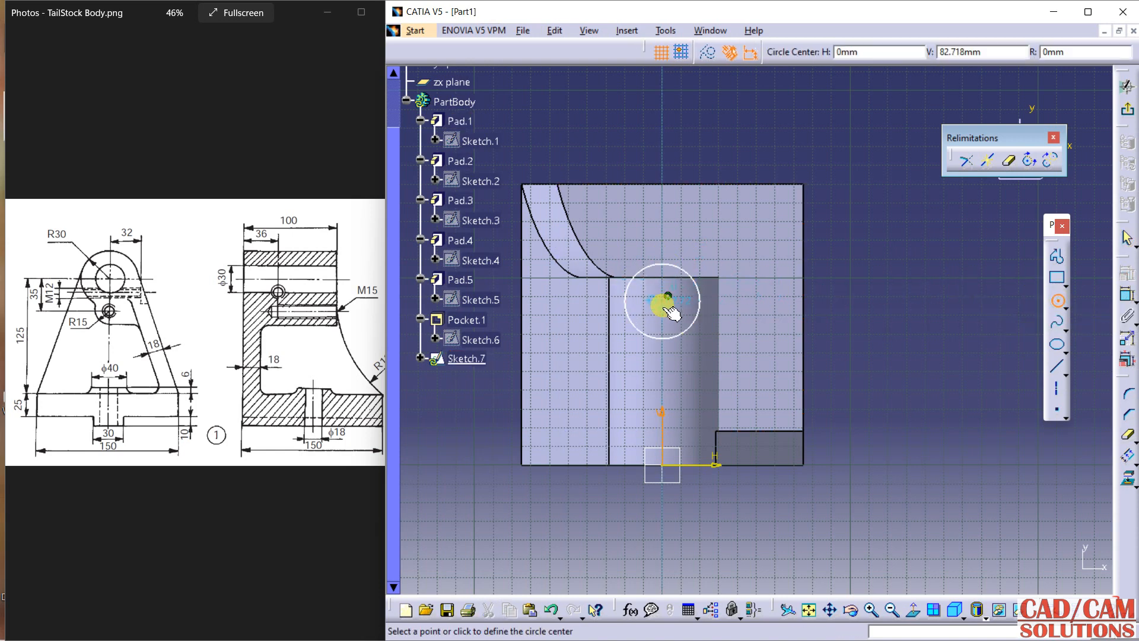
# Finish the concentric circles on the base top face with a 40 mm inner diameter
pyautogui.click(661, 301)
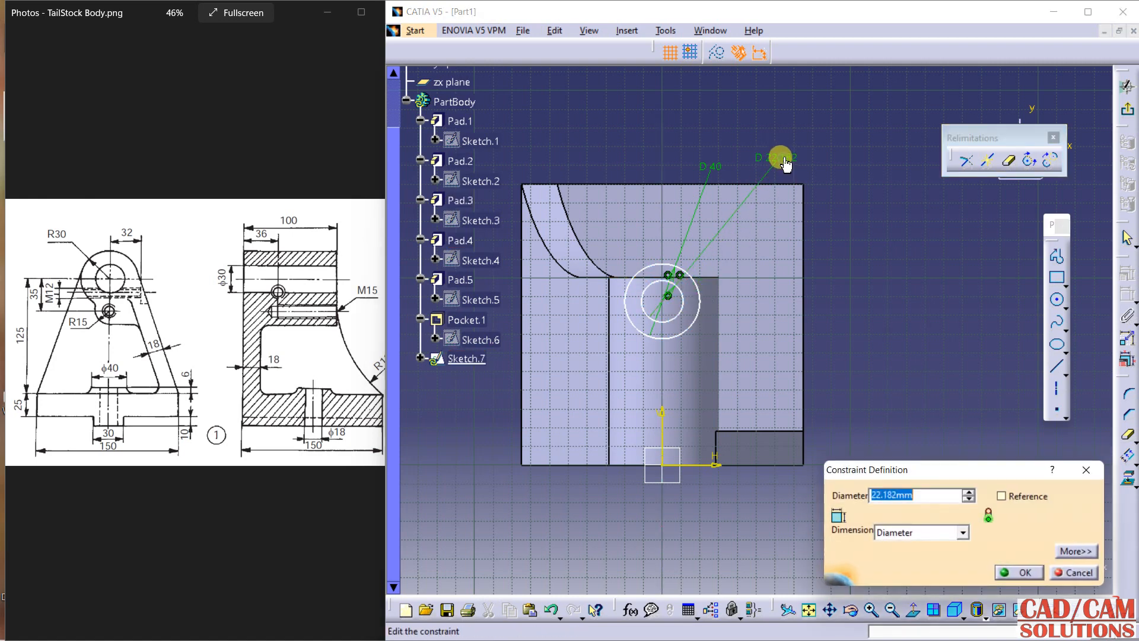
pyautogui.click(1018, 573)
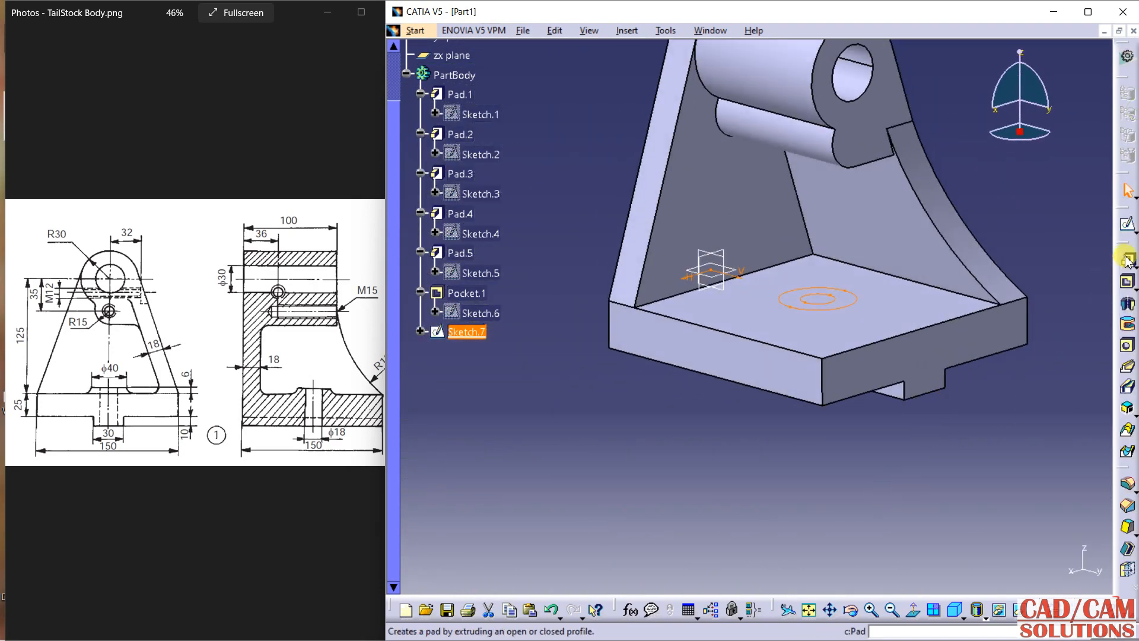
# Pad the circular sketch as Pad.6, then pocket the recess with 6 mm and 33 mm depths
pyautogui.click(1127, 256)
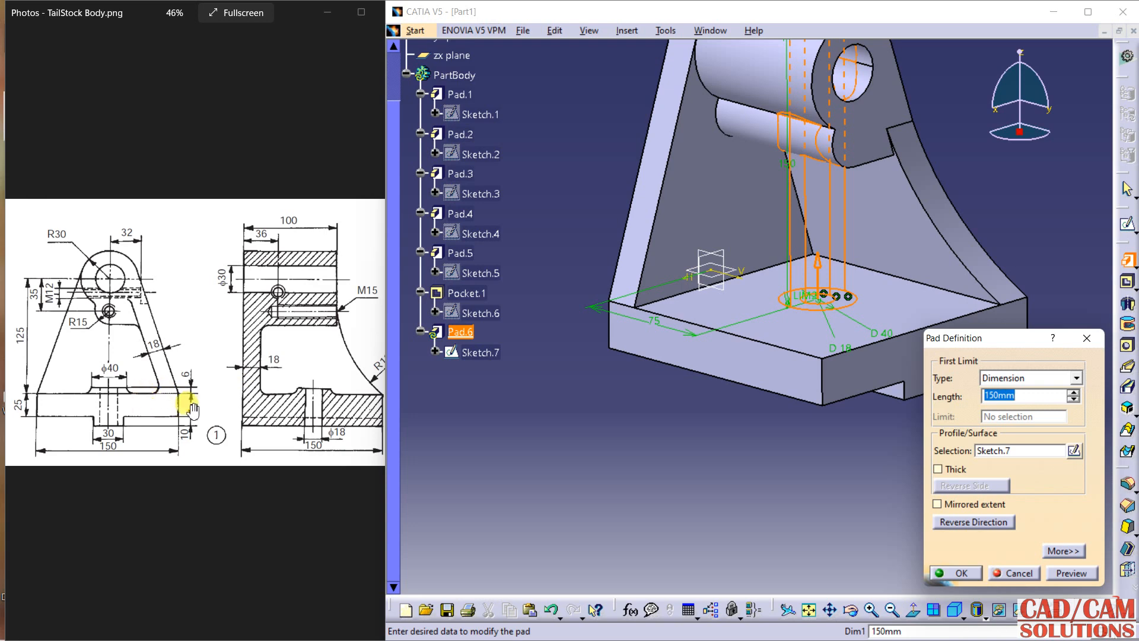
pyautogui.click(998, 395)
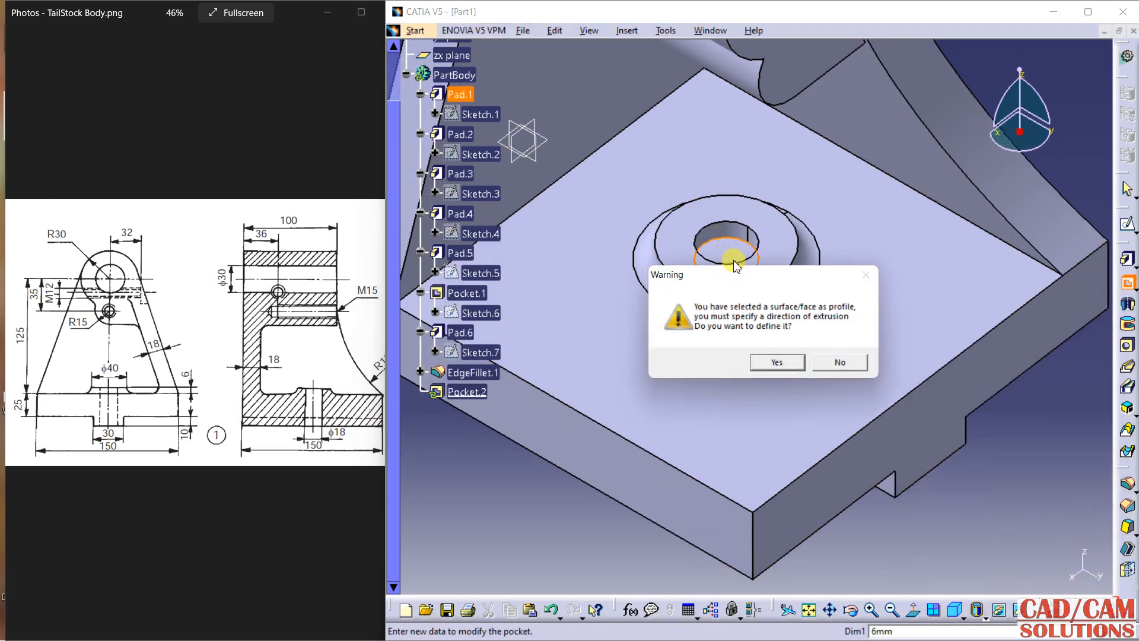
pyautogui.click(775, 362)
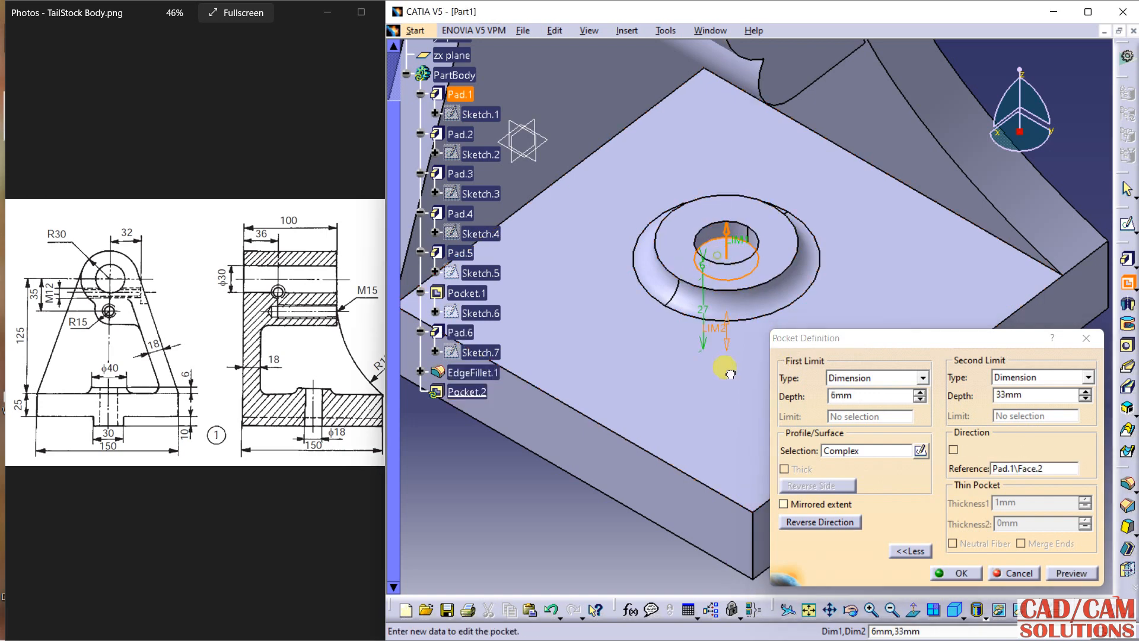
pyautogui.click(956, 573)
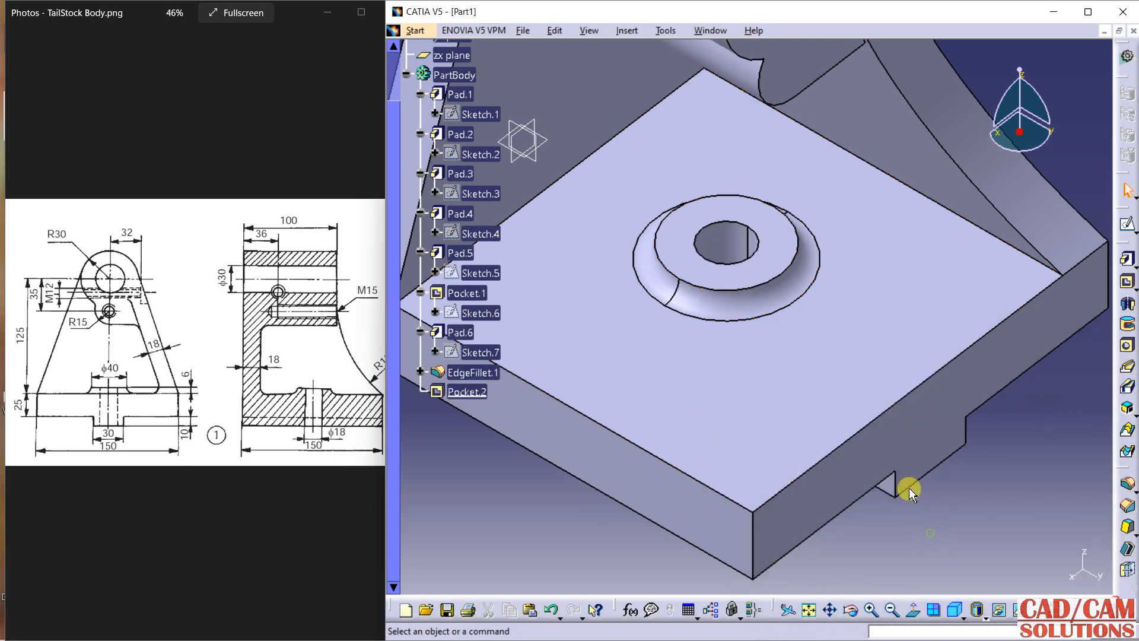
# Orbit the model under the base and round to the upright's side face
pyautogui.moveTo(912, 489); pyautogui.dragTo(735, 51)
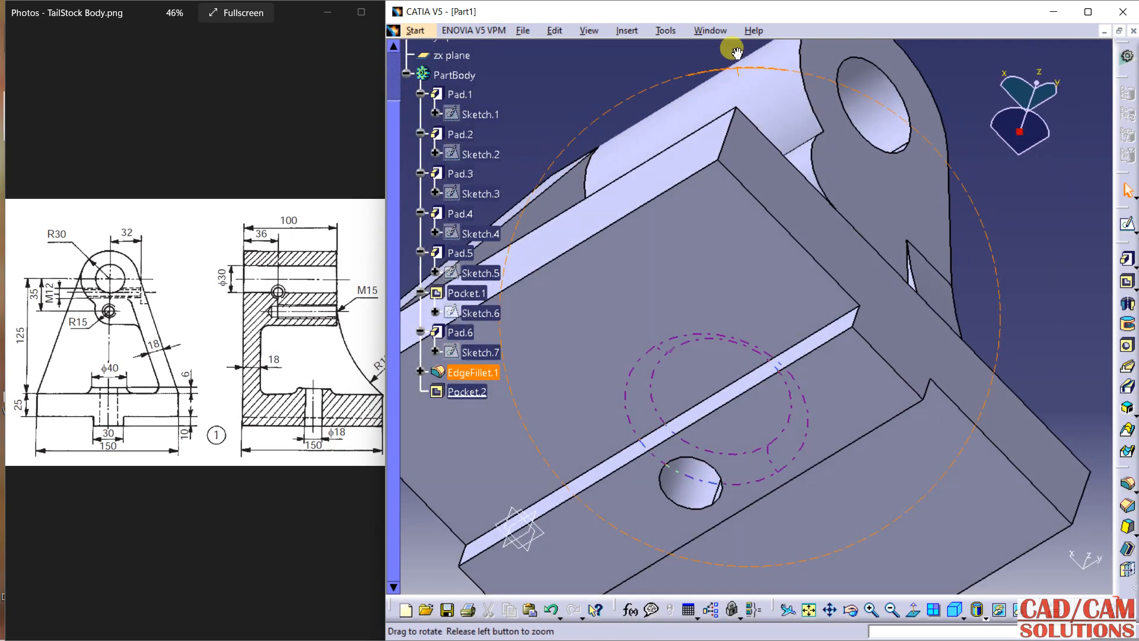
pyautogui.moveTo(735, 50); pyautogui.dragTo(659, 285)
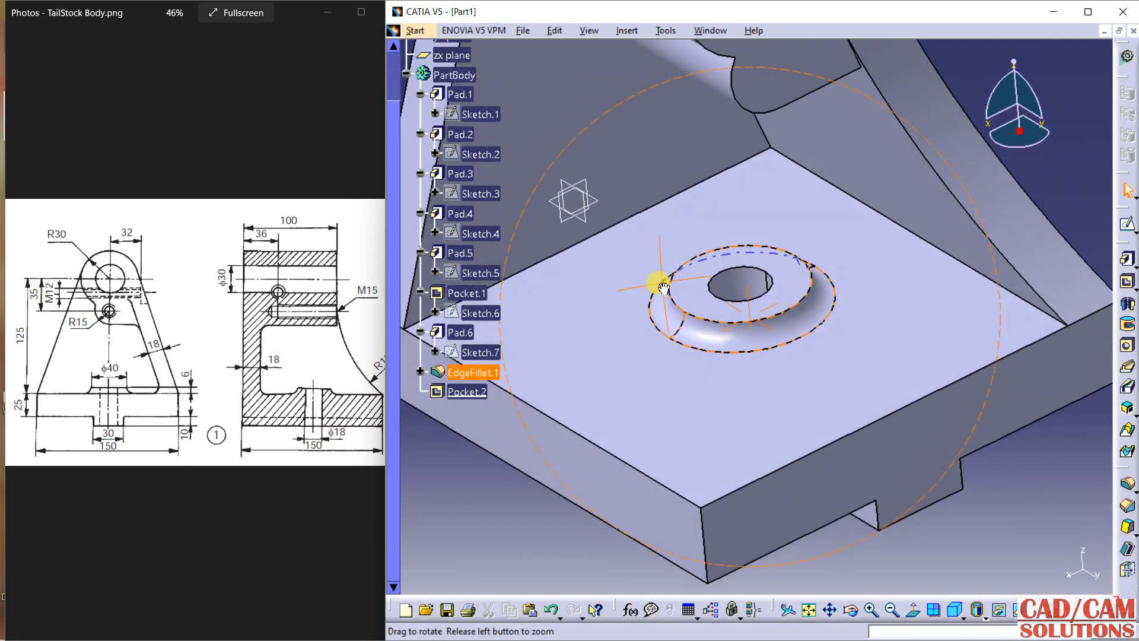
pyautogui.moveTo(657, 283); pyautogui.dragTo(944, 360)
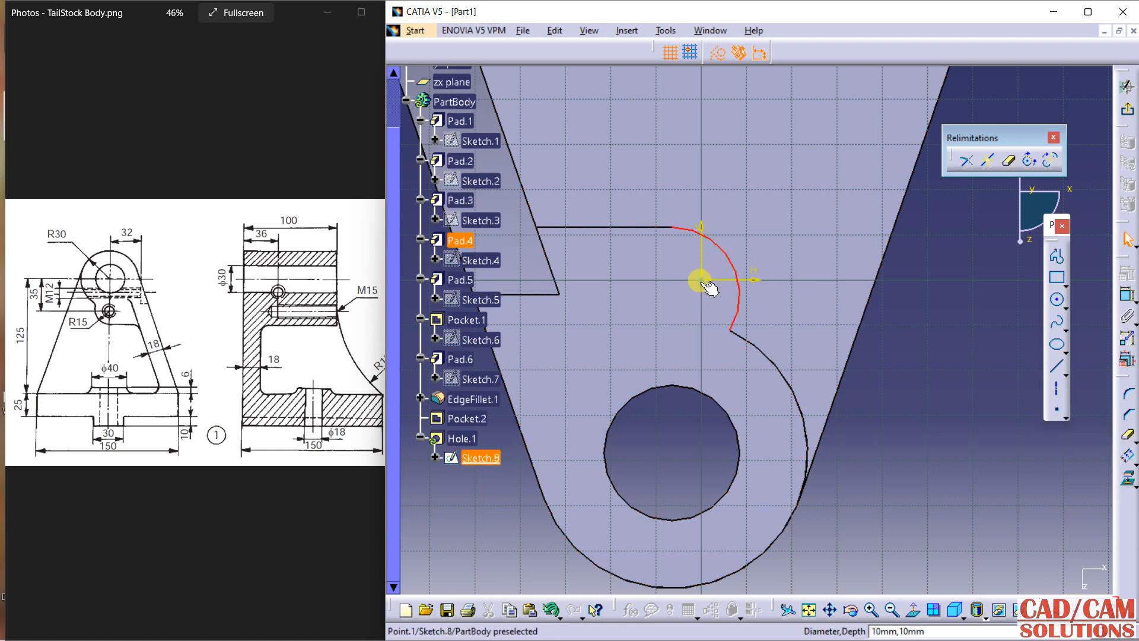
# Make the hole point concentric with the upright's arc and mark Hole.1 as threaded
pyautogui.click(1096, 354)
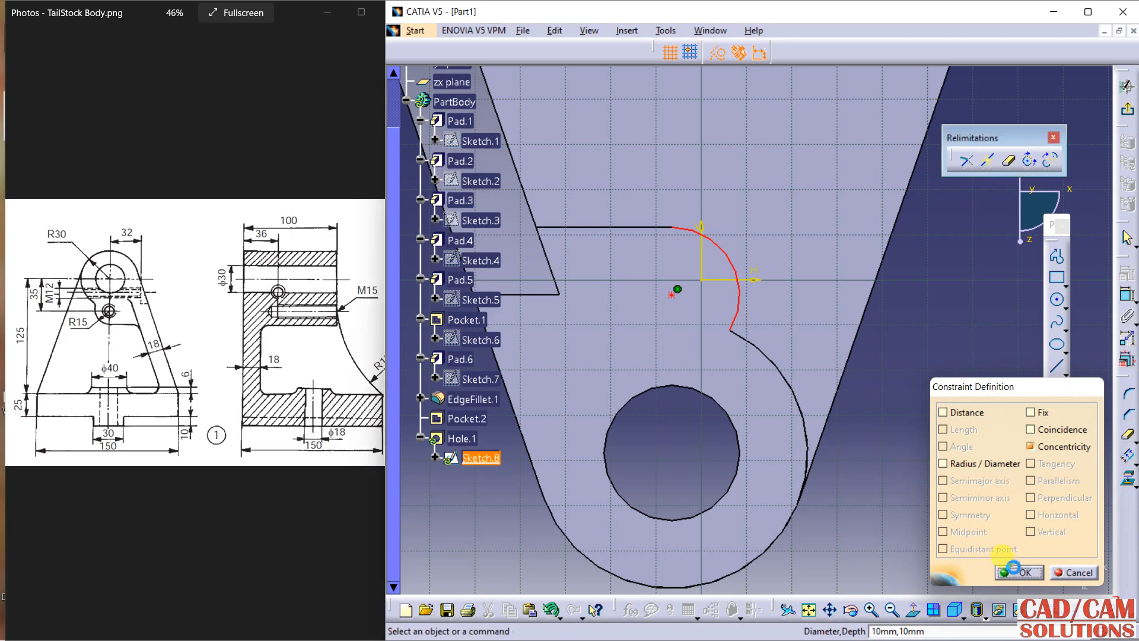
pyautogui.click(1022, 572)
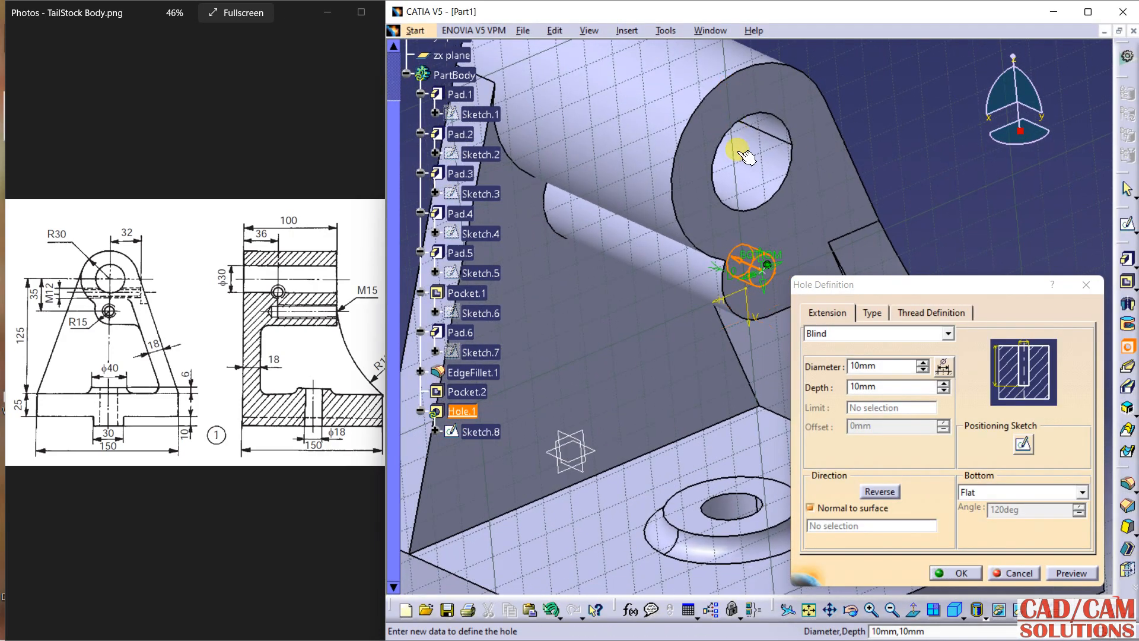
pyautogui.moveTo(347, 321)
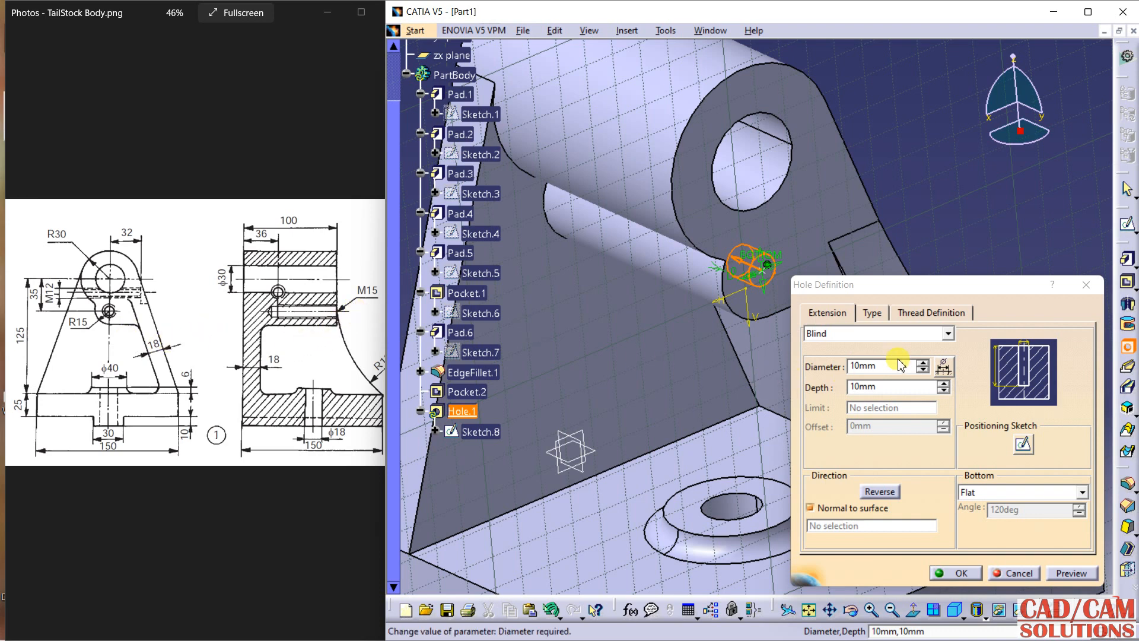
pyautogui.click(938, 333)
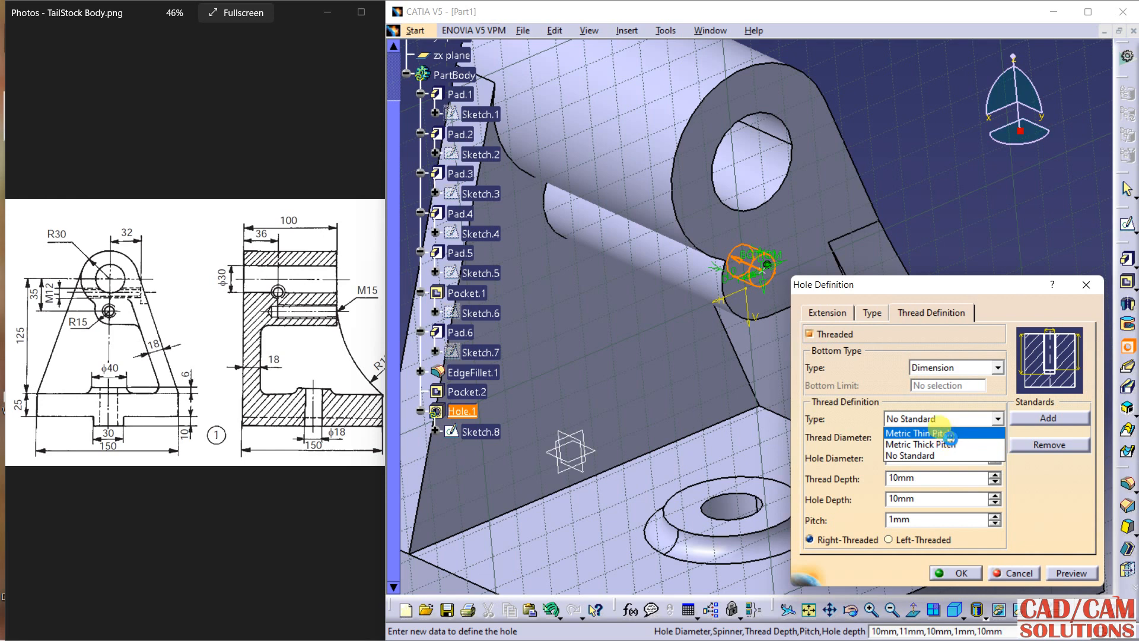
# Give Hole.1 a Metric Thick Pitch M16 thread, 64 mm thread depth, 70 mm hole depth
pyautogui.click(919, 433)
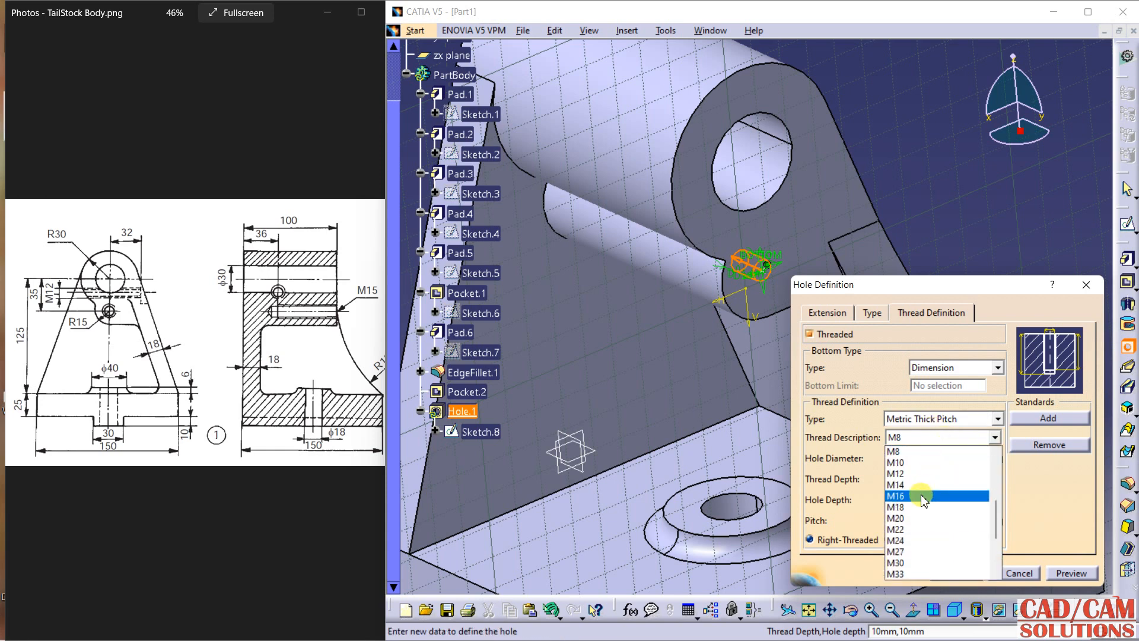
pyautogui.click(896, 496)
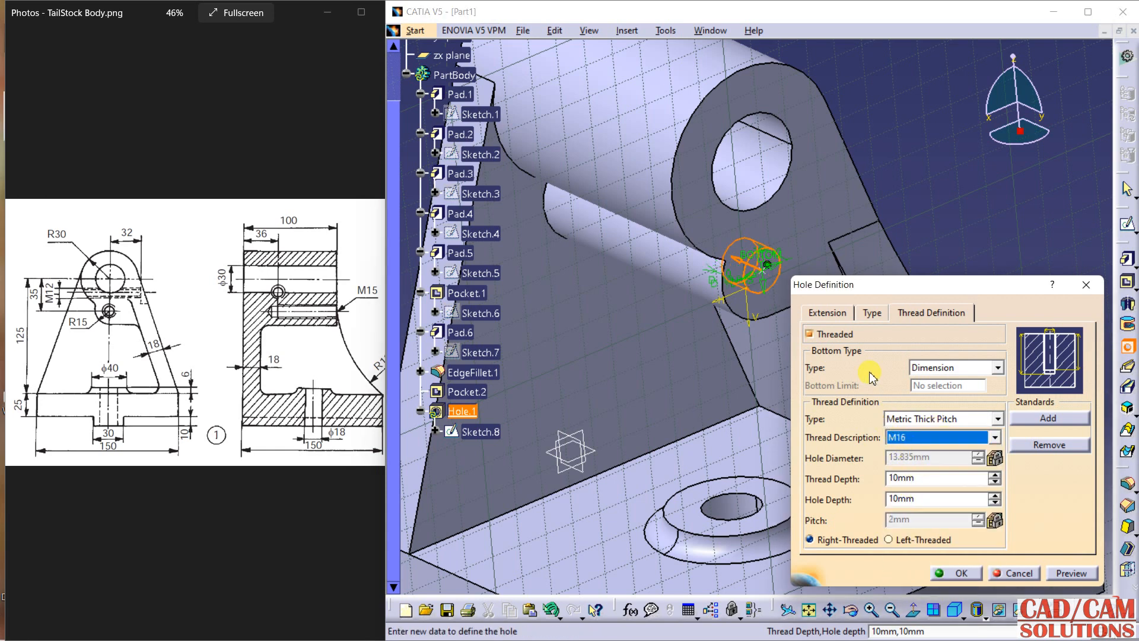
pyautogui.click(911, 478)
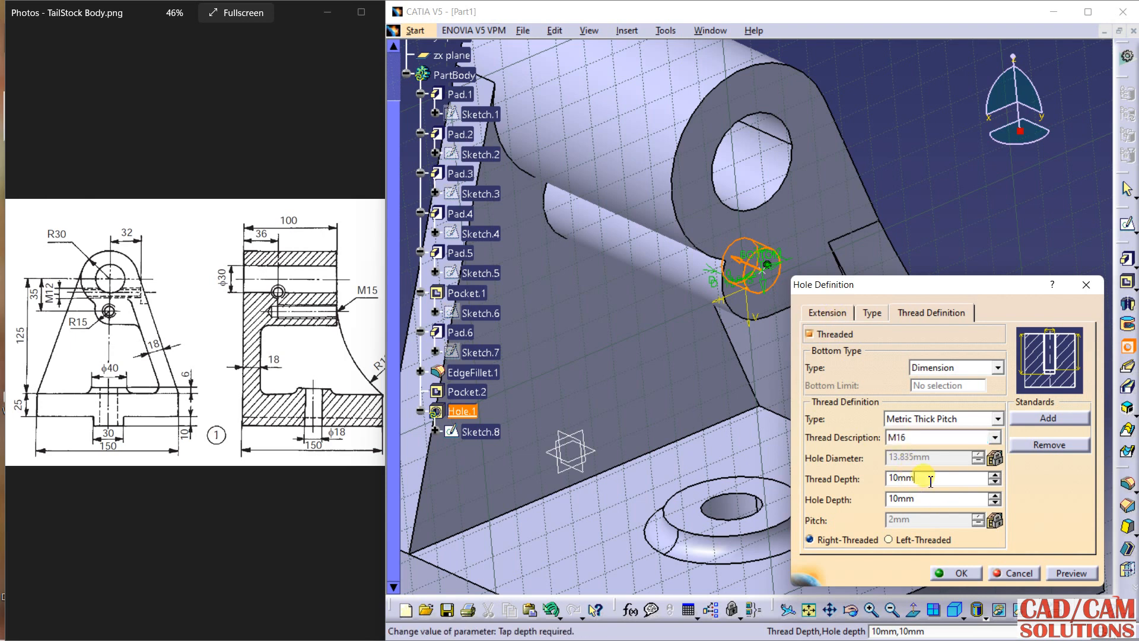
pyautogui.tripleClick(902, 478)
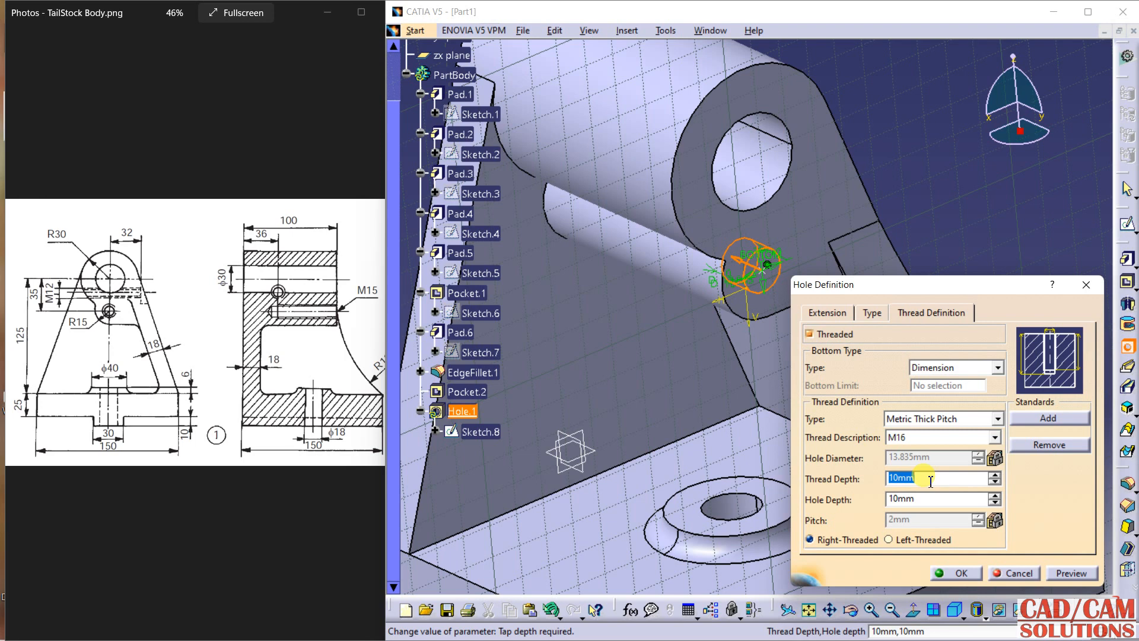
pyautogui.write('1')
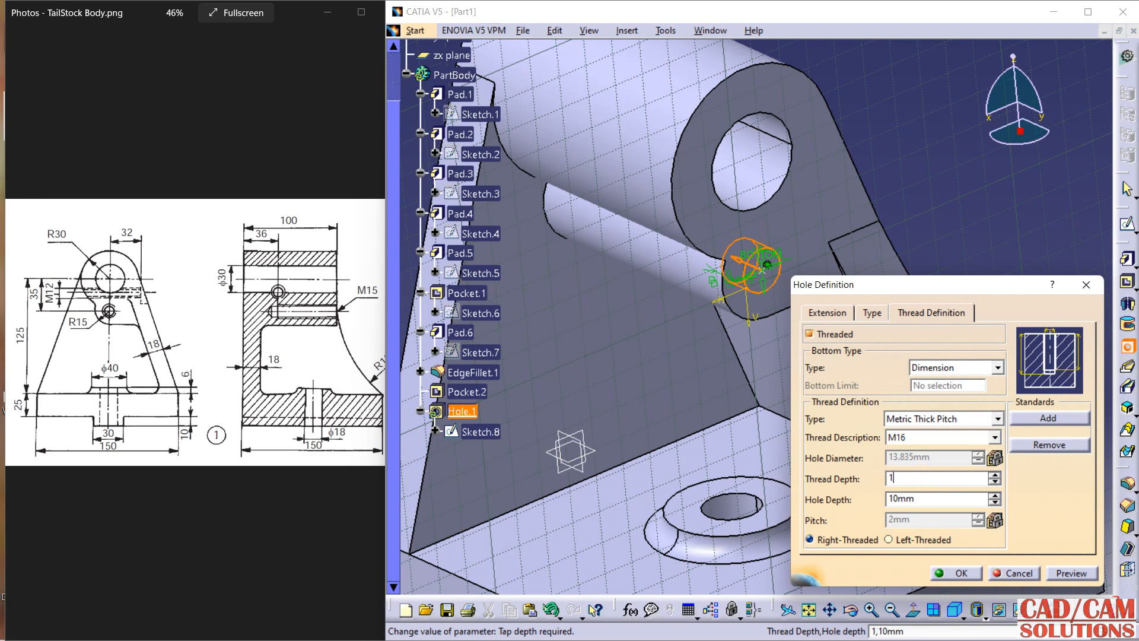
pyautogui.write('00-3')
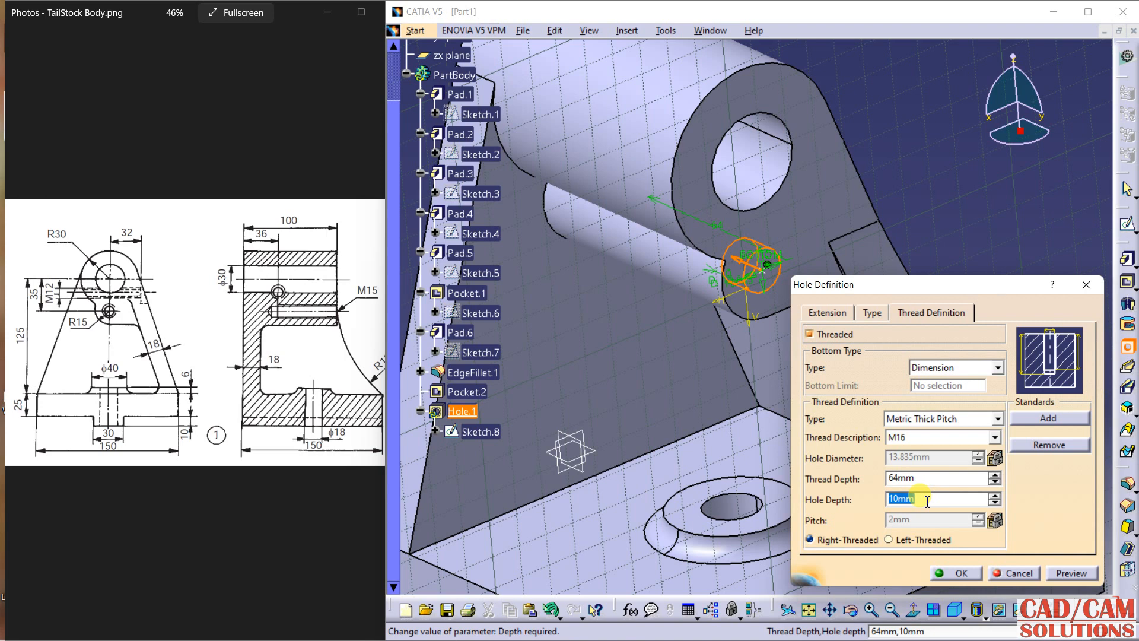
pyautogui.write('70mm')
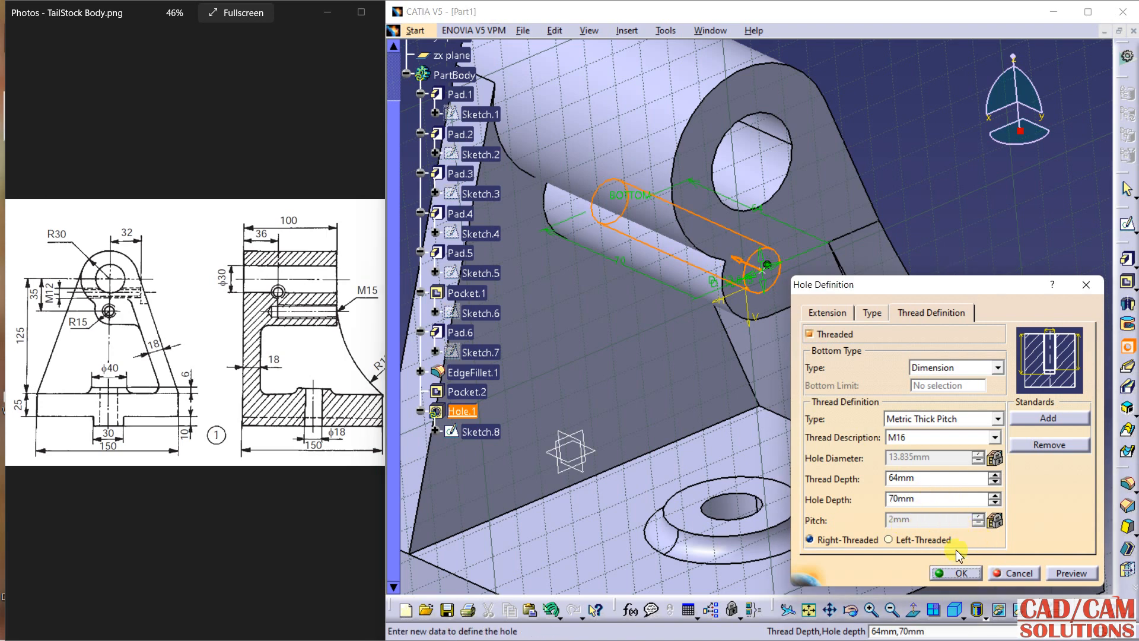
pyautogui.click(955, 573)
pyautogui.write('5')
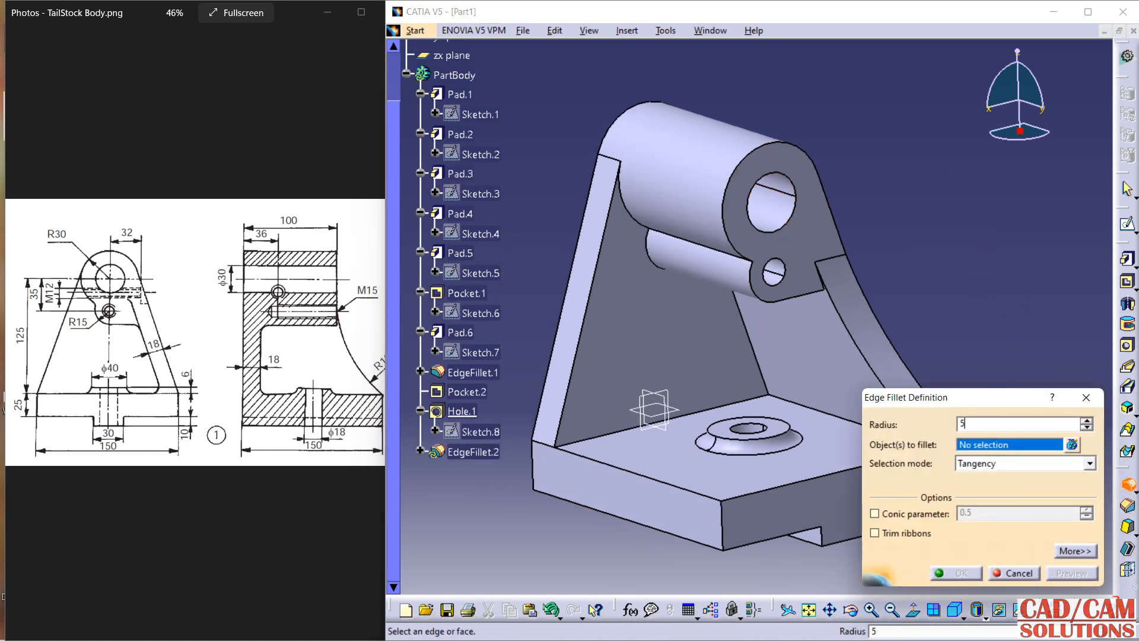
pyautogui.moveTo(828, 407)
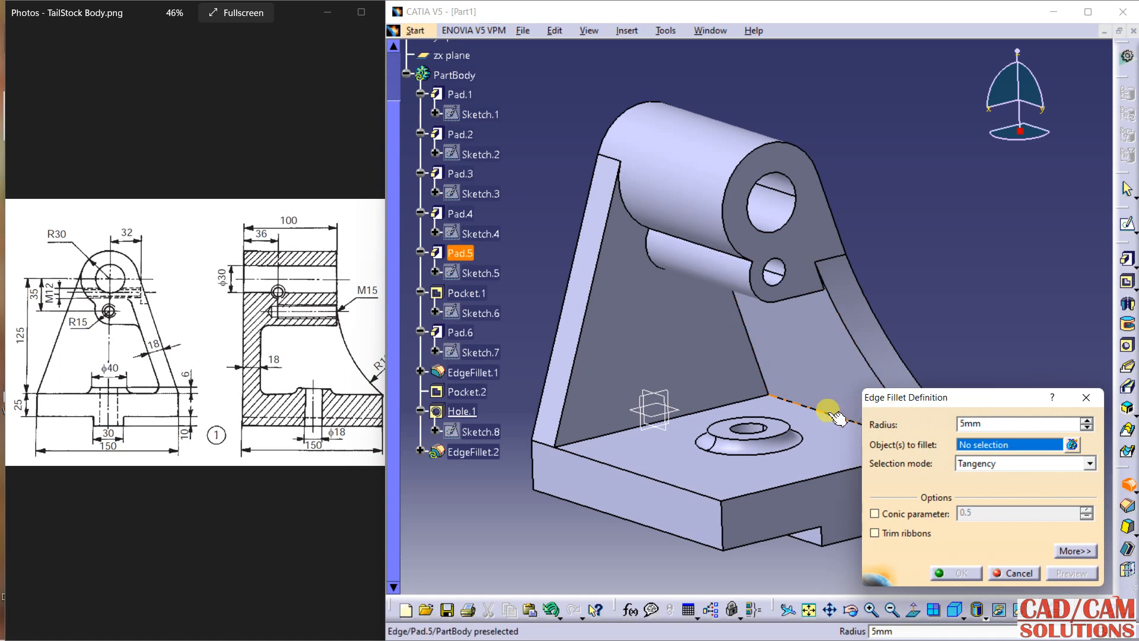
# Fillet the edges where the upright meets the base with a 5 mm radius
pyautogui.click(741, 400)
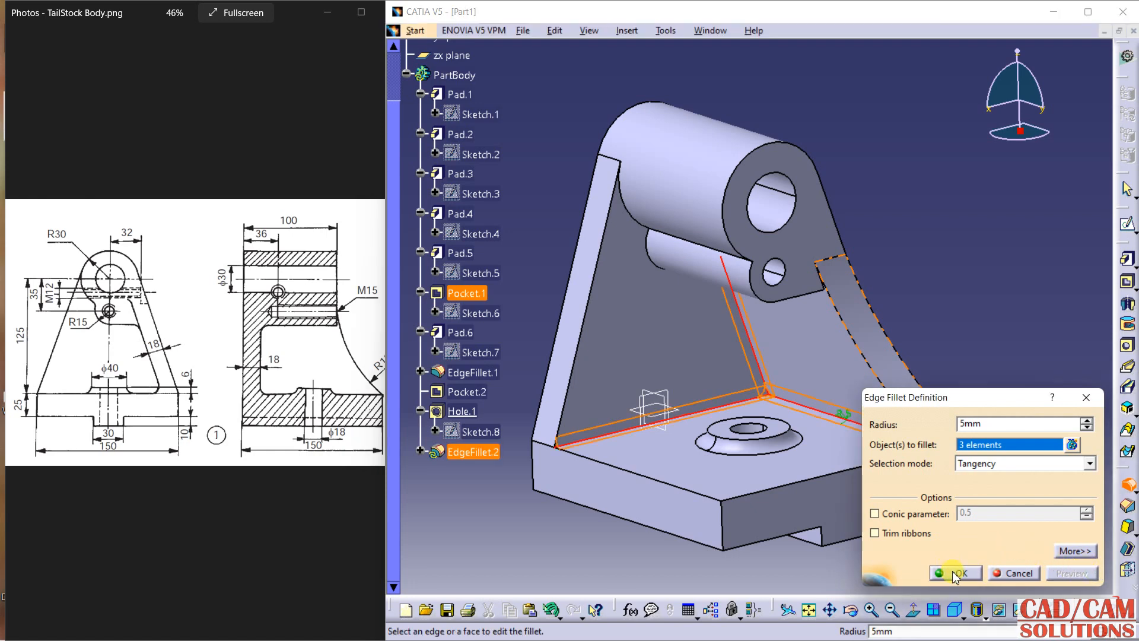
pyautogui.click(957, 572)
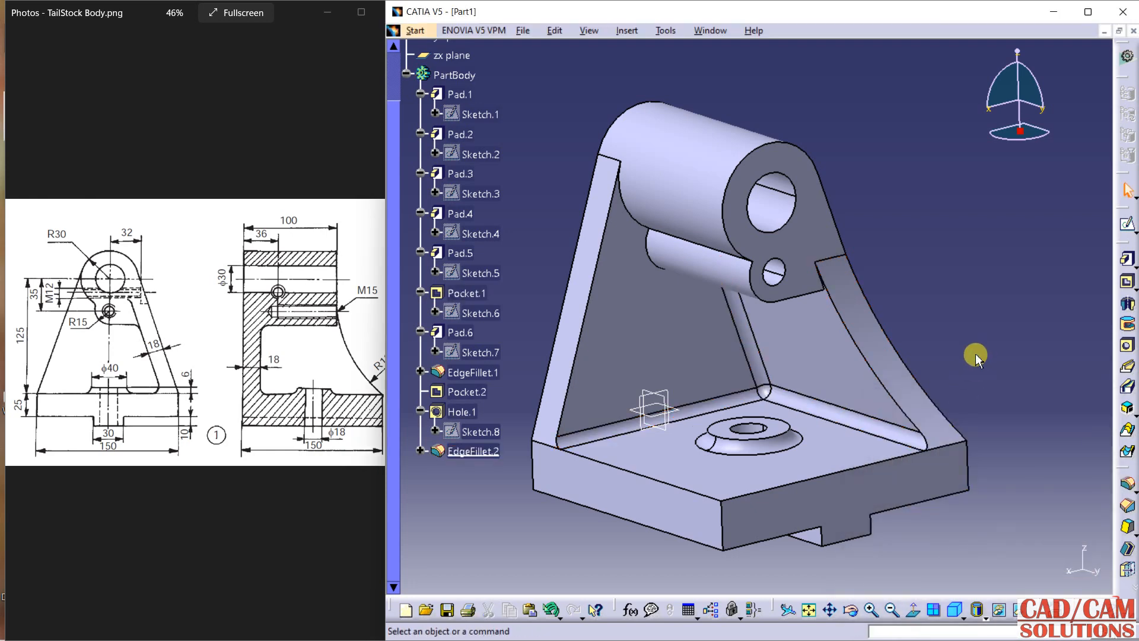
pyautogui.moveTo(977, 356); pyautogui.dragTo(898, 214)
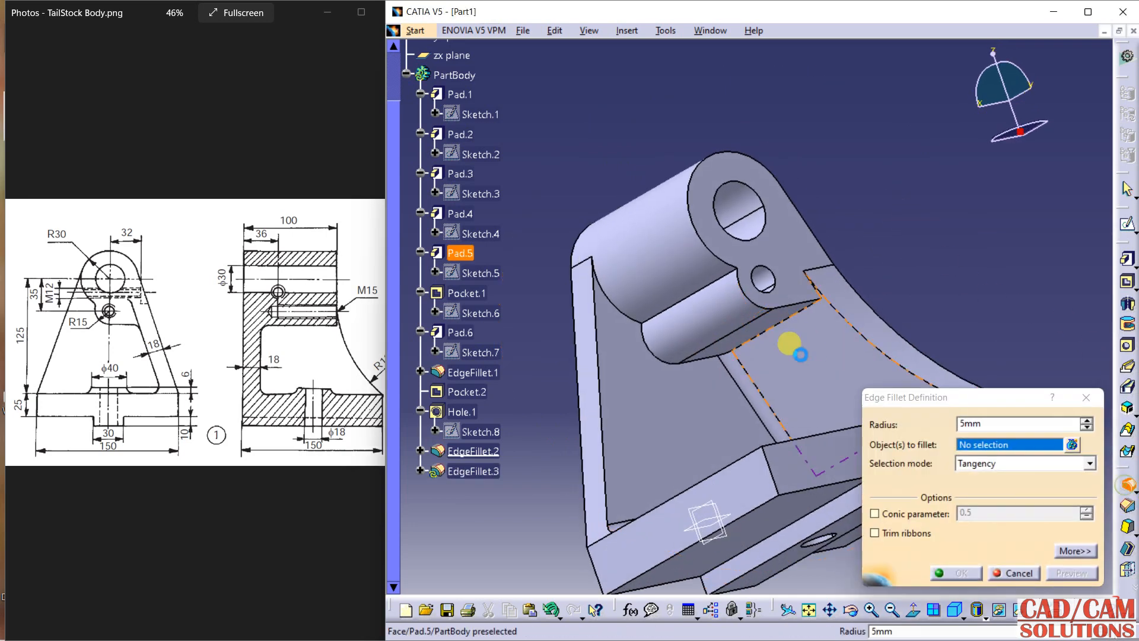
# Fillet the rear upright edges at 5 mm with minimal propagation, then cancel the extra fillet
pyautogui.click(701, 283)
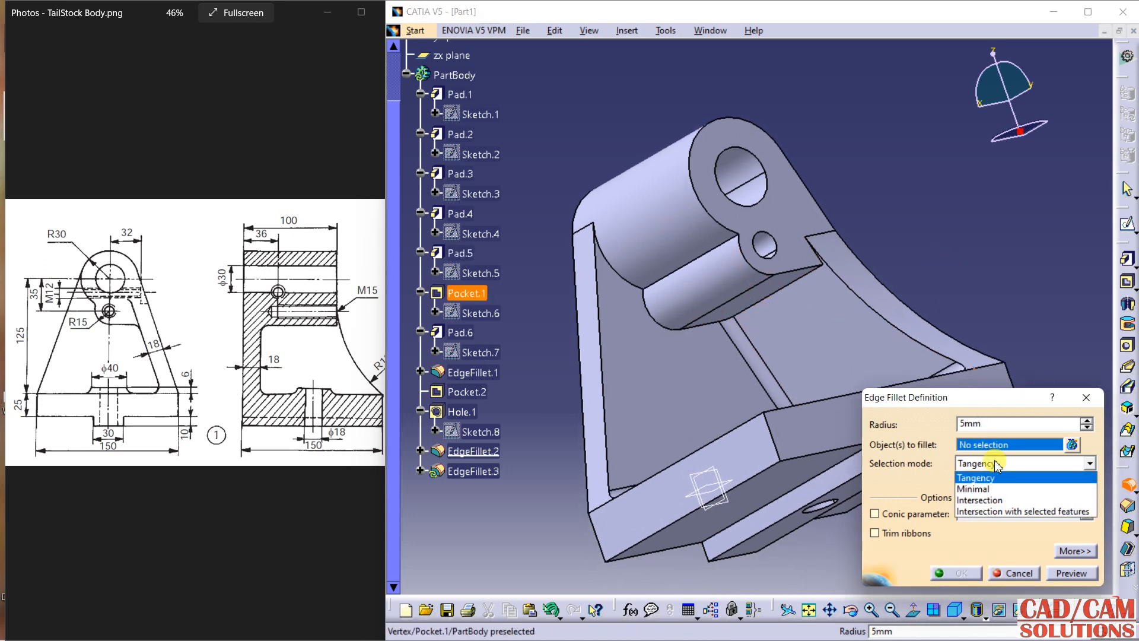
pyautogui.click(973, 489)
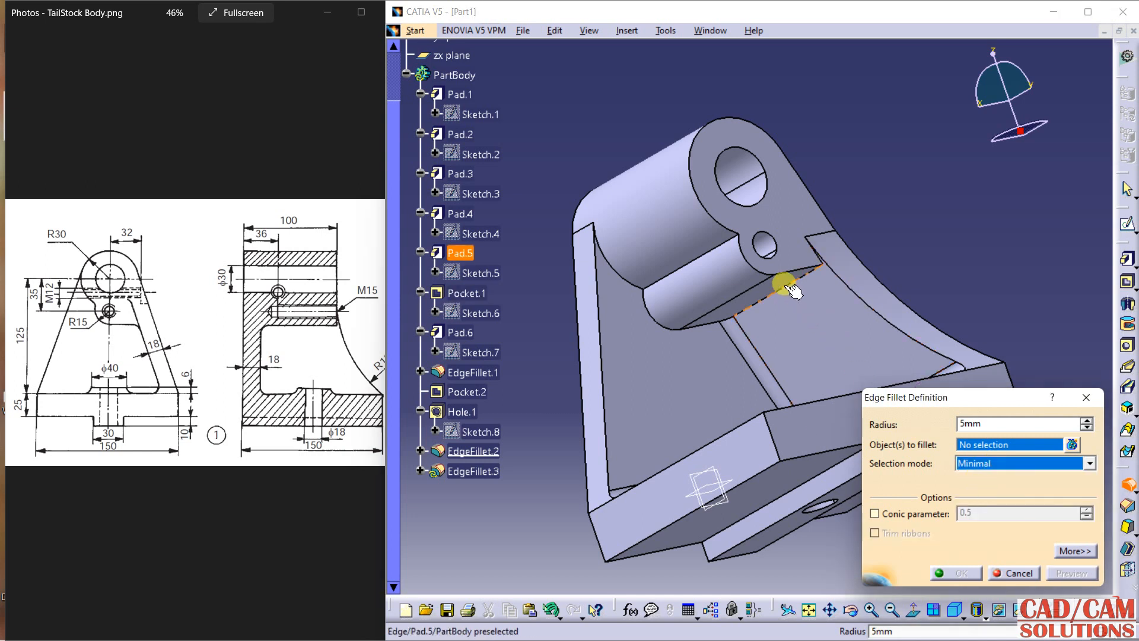
pyautogui.click(781, 283)
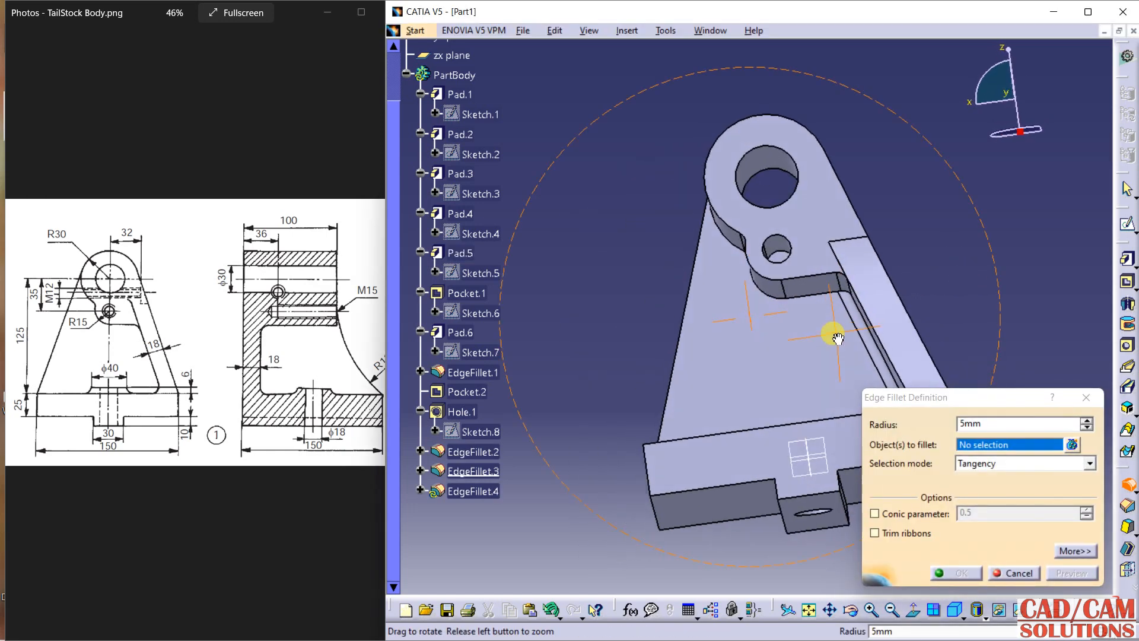
pyautogui.moveTo(838, 336); pyautogui.dragTo(853, 350)
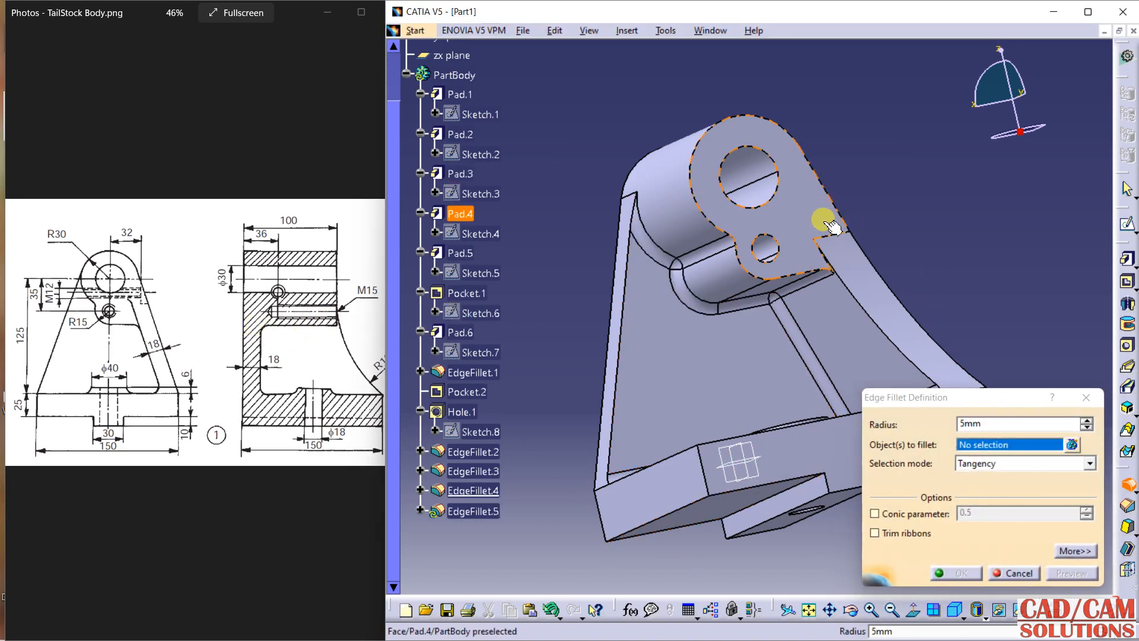
pyautogui.moveTo(821, 221); pyautogui.dragTo(842, 226)
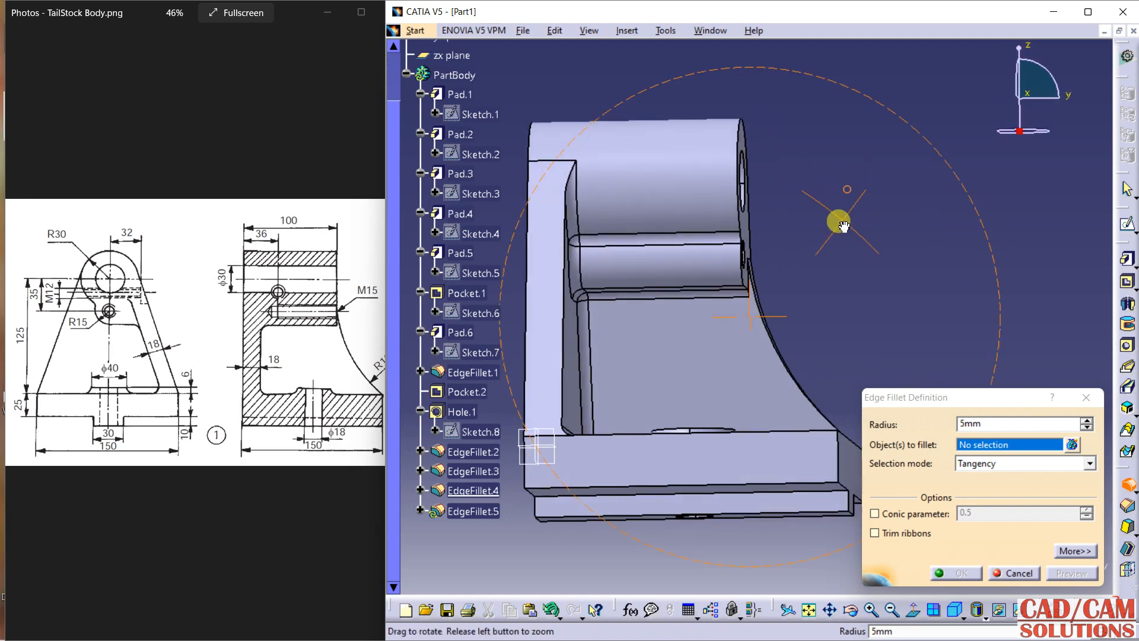
pyautogui.moveTo(842, 222); pyautogui.dragTo(810, 313)
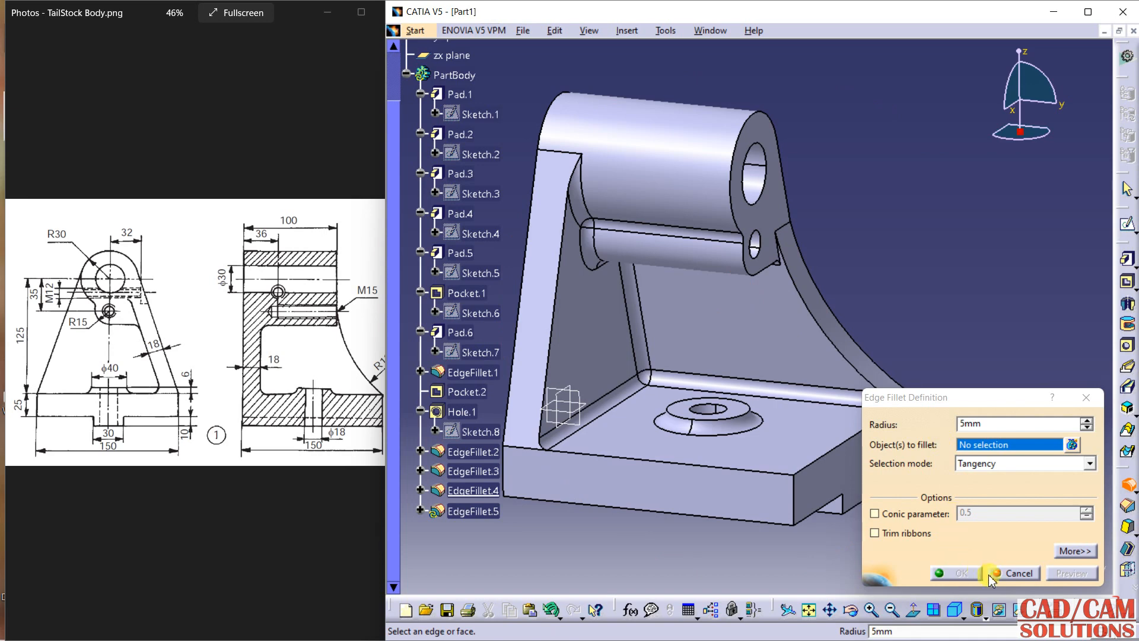
pyautogui.click(1019, 573)
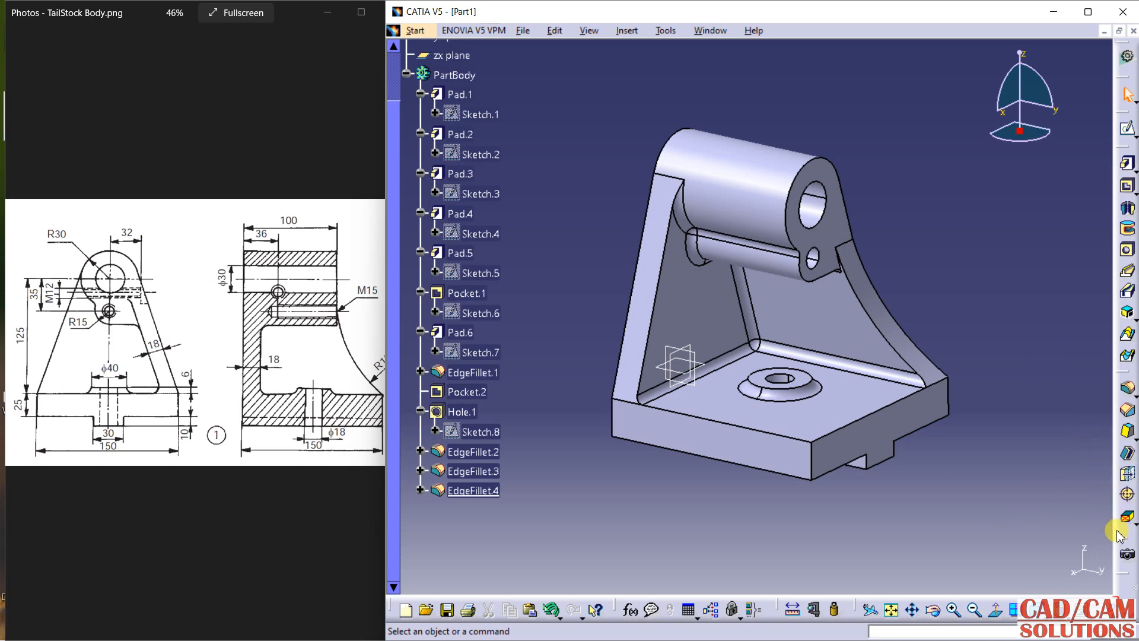
# Create Plane.1 offset 32 mm from the yz plane in a maximized window
pyautogui.click(588, 30)
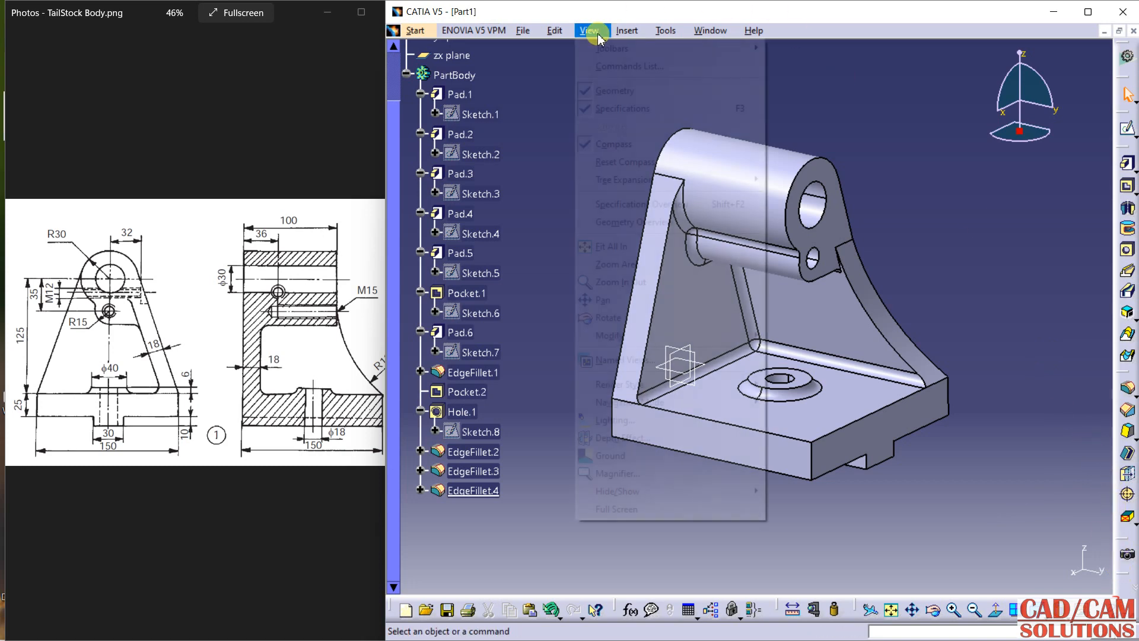
pyautogui.click(626, 30)
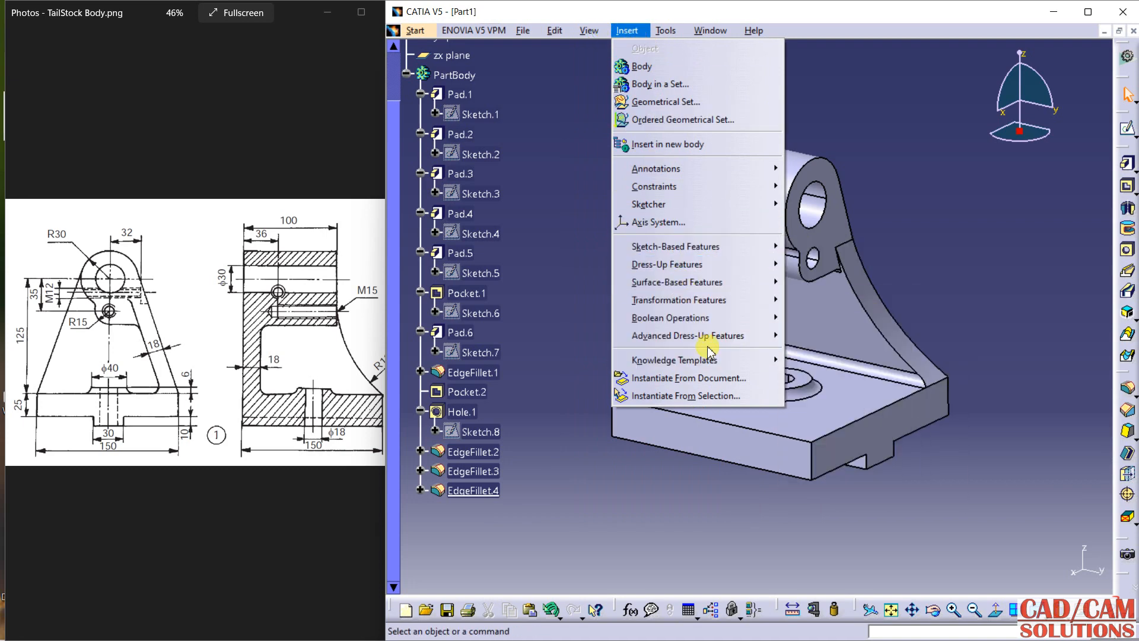
pyautogui.moveTo(669, 318)
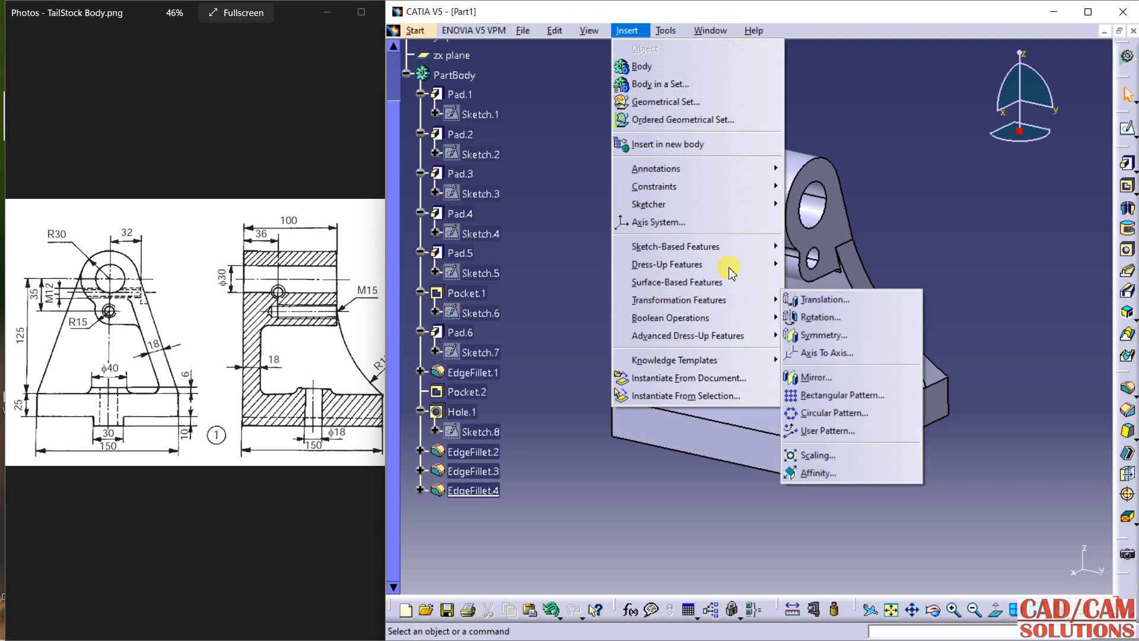
pyautogui.moveTo(653, 186)
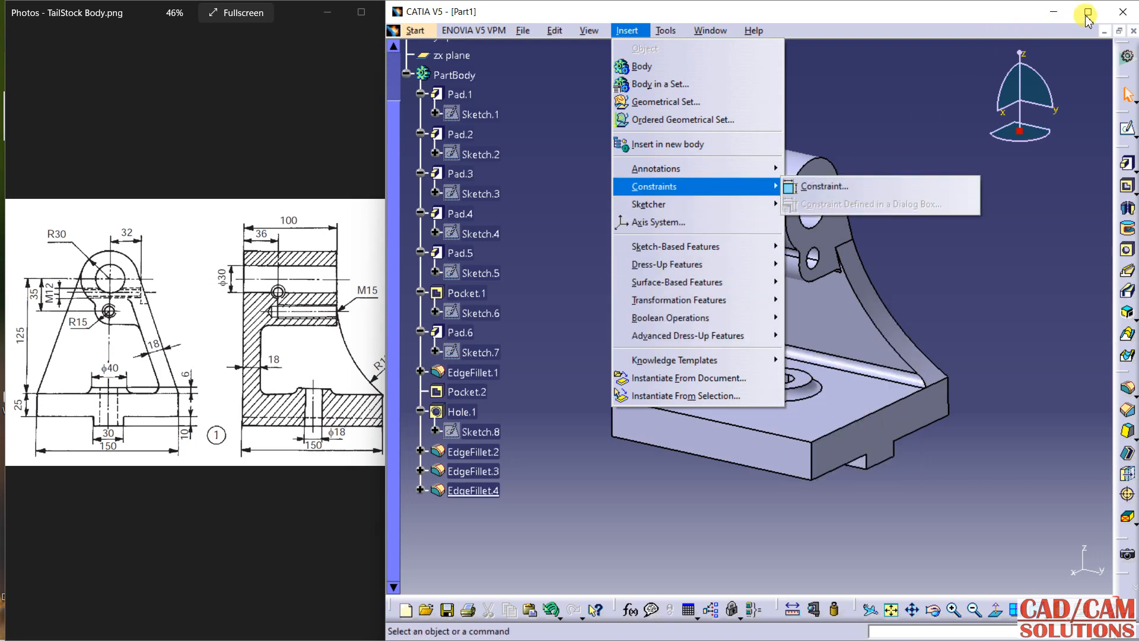
pyautogui.click(1087, 13)
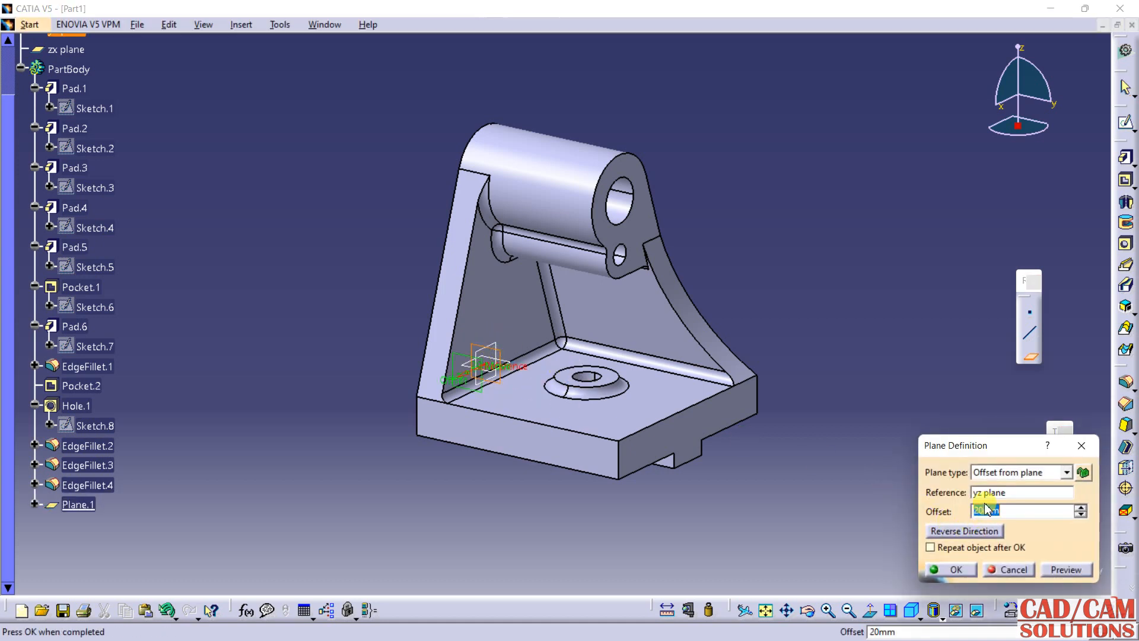
pyautogui.write('32mm')
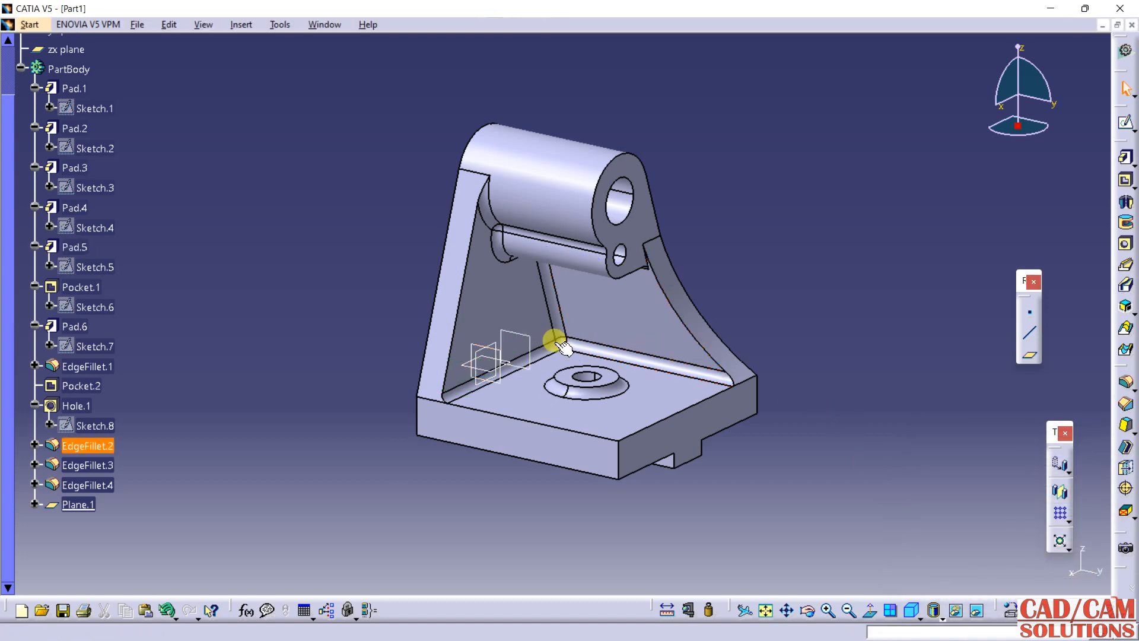
pyautogui.moveTo(560, 345); pyautogui.dragTo(606, 319)
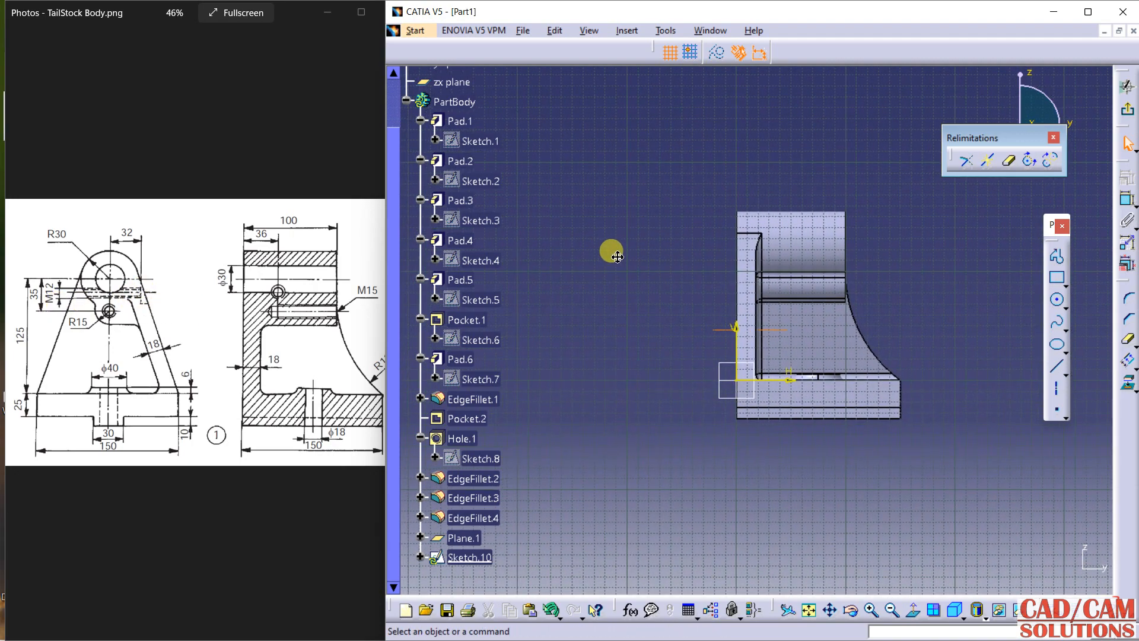
pyautogui.moveTo(993, 361)
pyautogui.write('15')
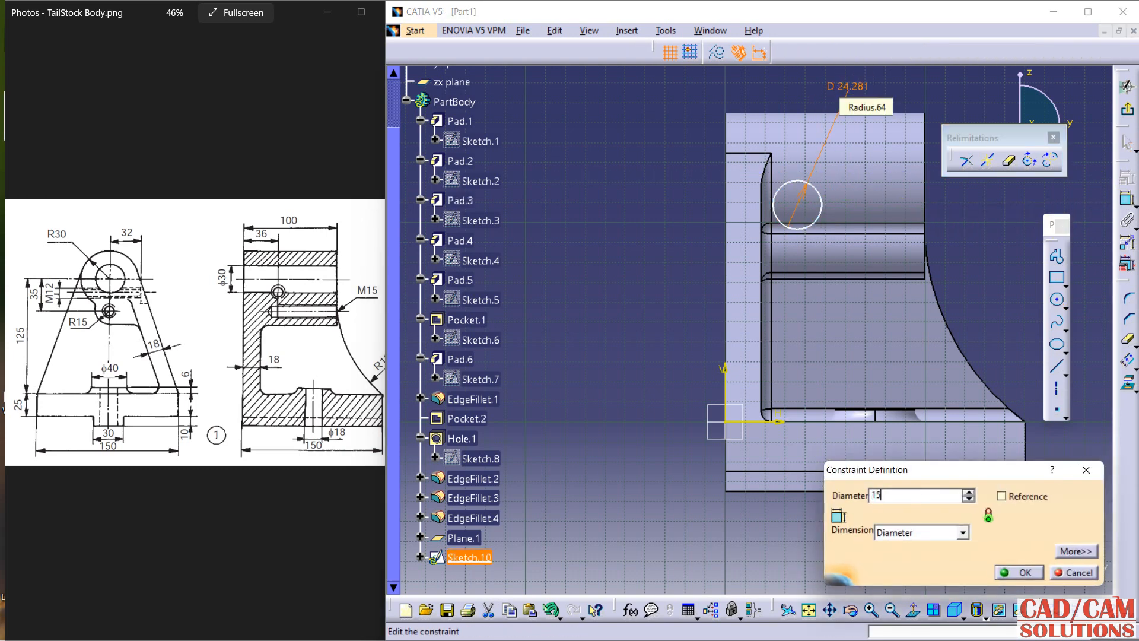
# Constrain the circle to 15 mm diameter, 36 mm from the upright edge, plus a height dimension
pyautogui.click(1018, 572)
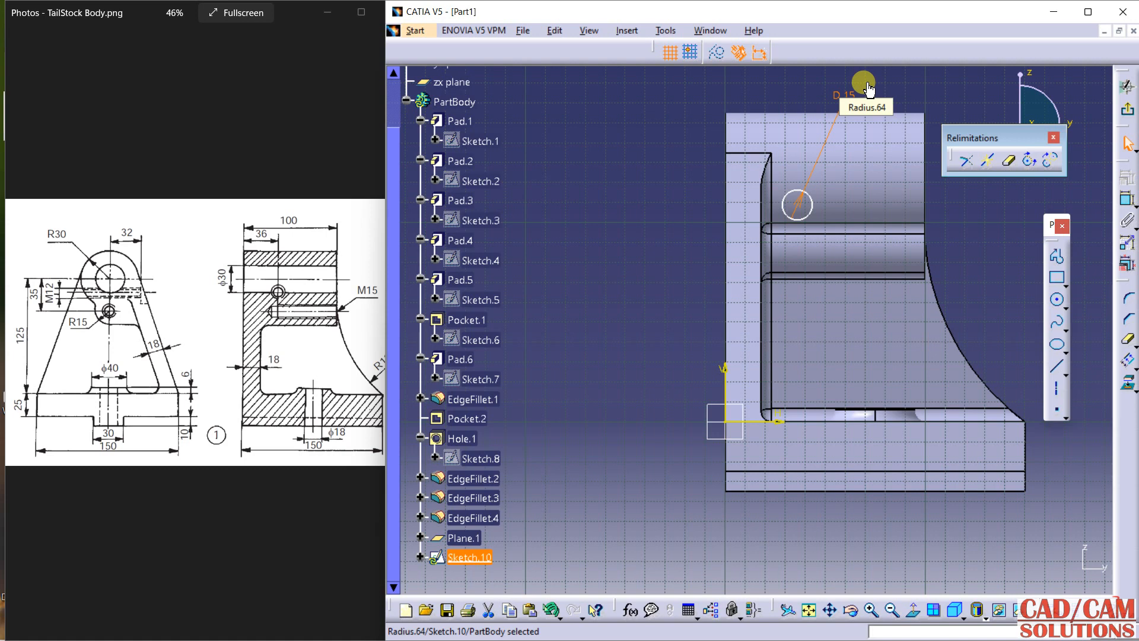
pyautogui.moveTo(225, 262)
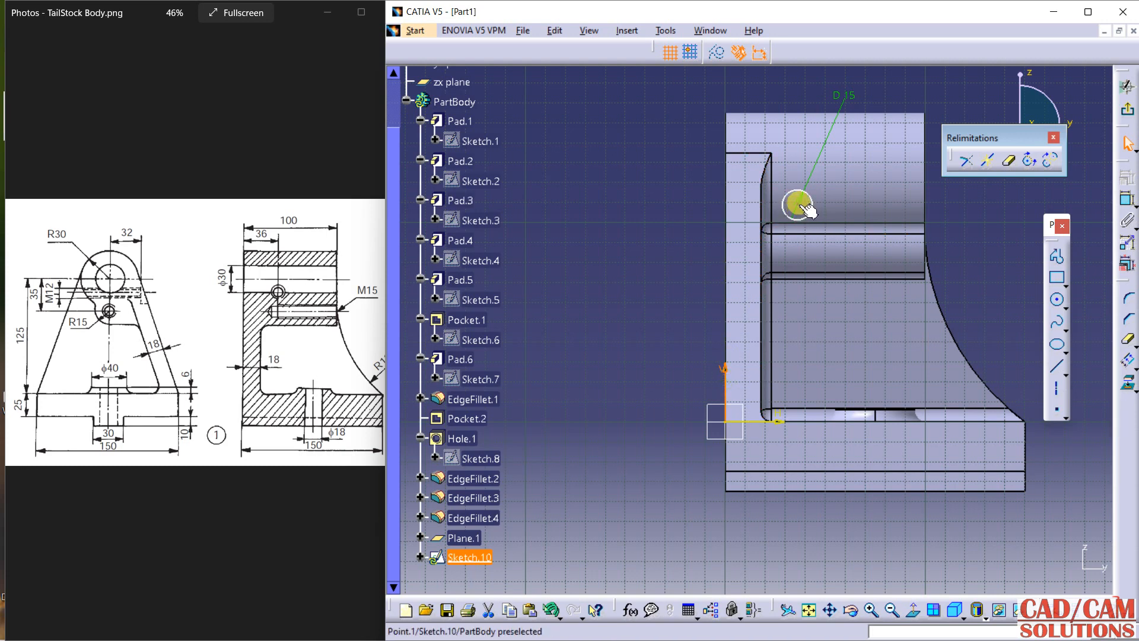
pyautogui.click(796, 204)
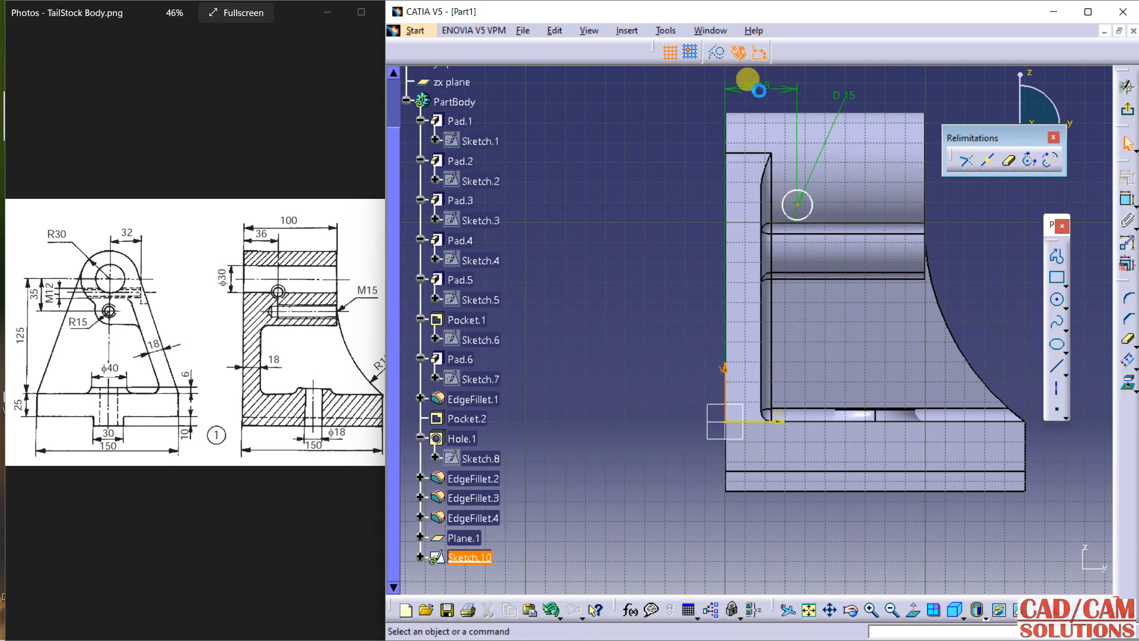
pyautogui.doubleClick(757, 85)
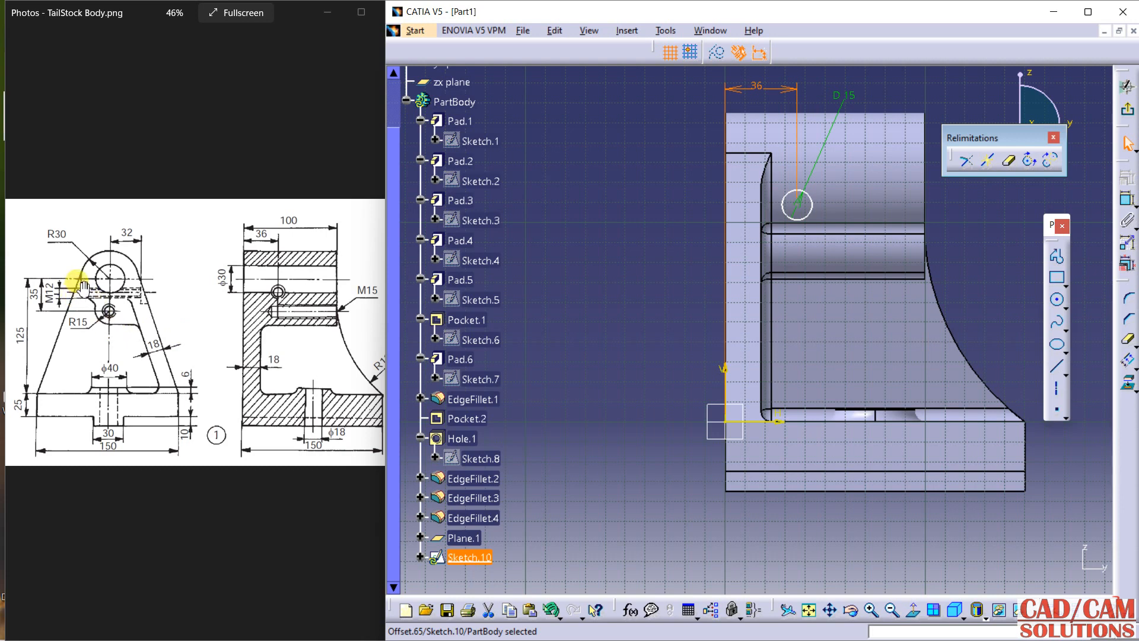
pyautogui.moveTo(224, 313)
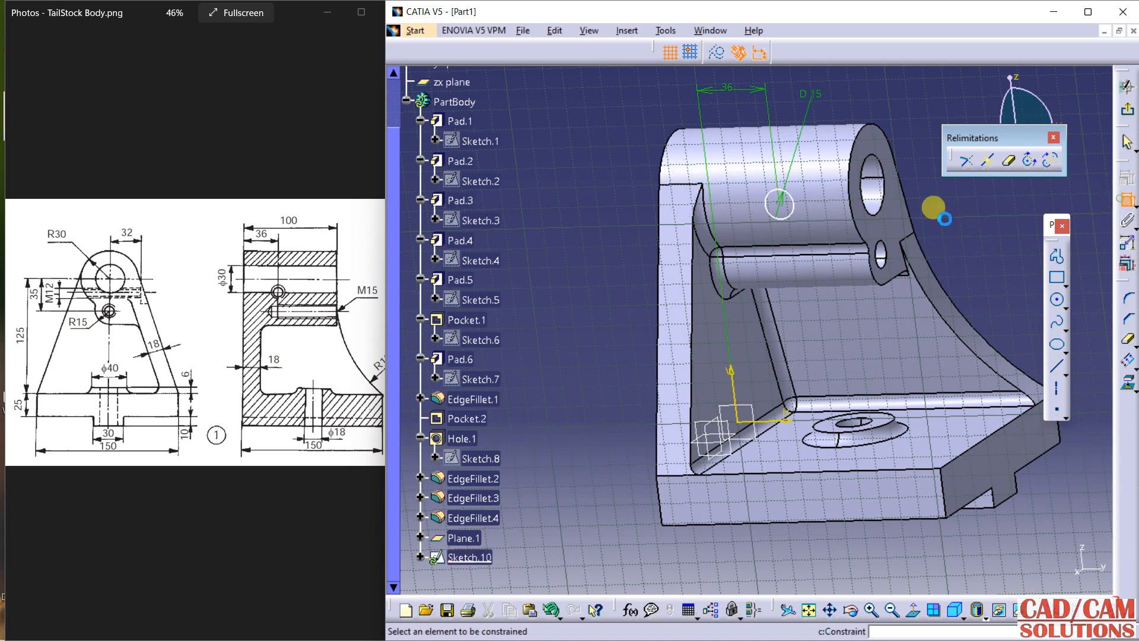
pyautogui.click(779, 204)
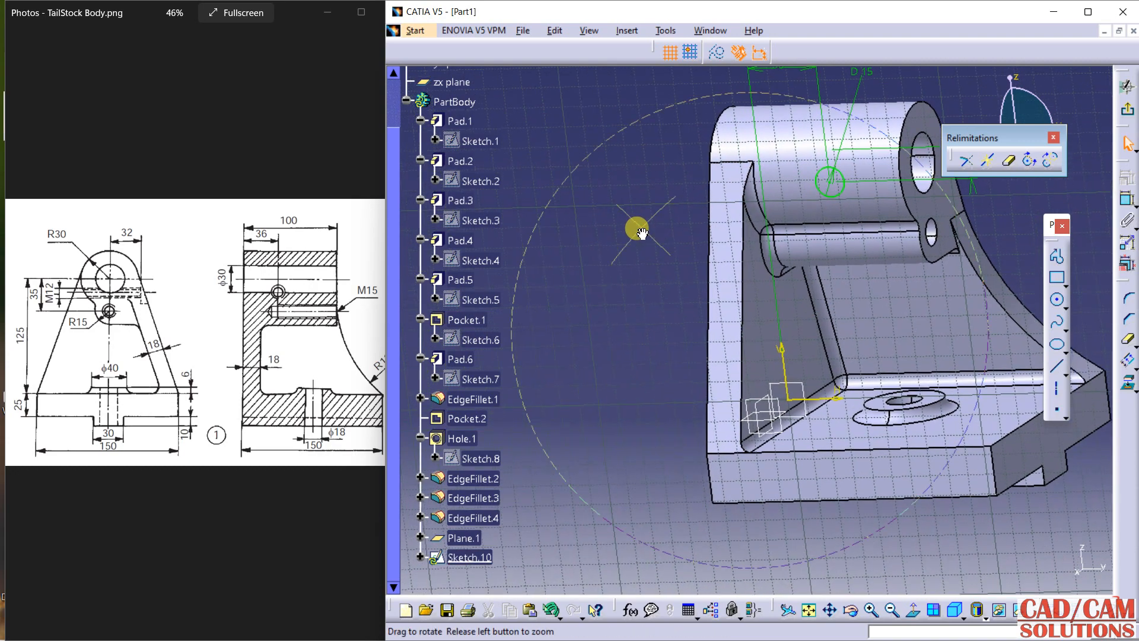
pyautogui.moveTo(636, 229); pyautogui.dragTo(748, 370)
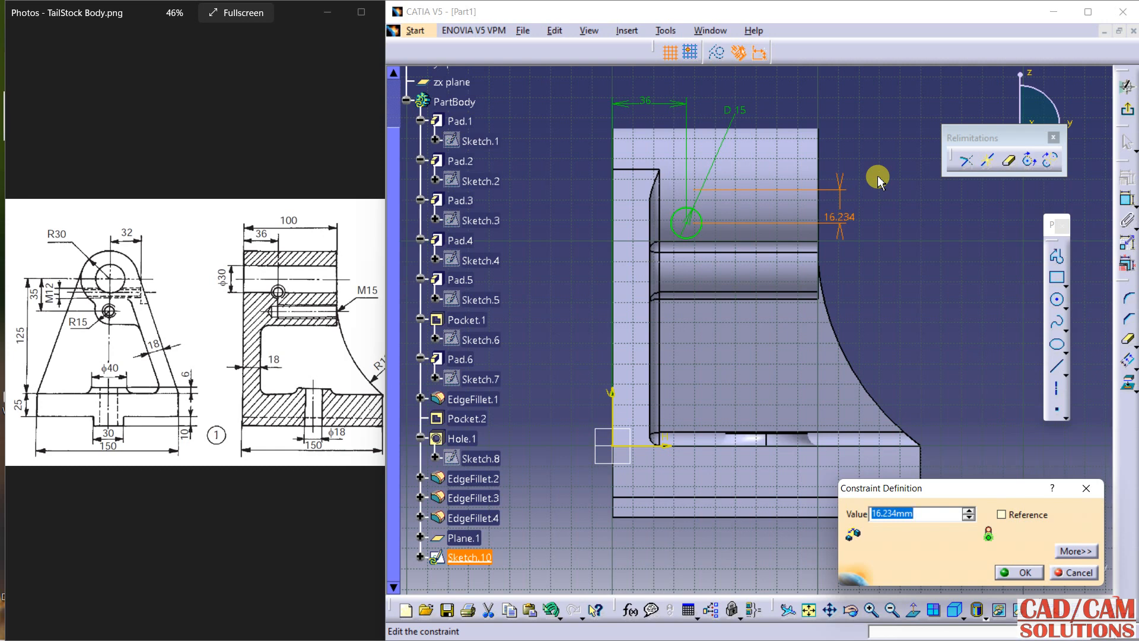
pyautogui.click(1018, 572)
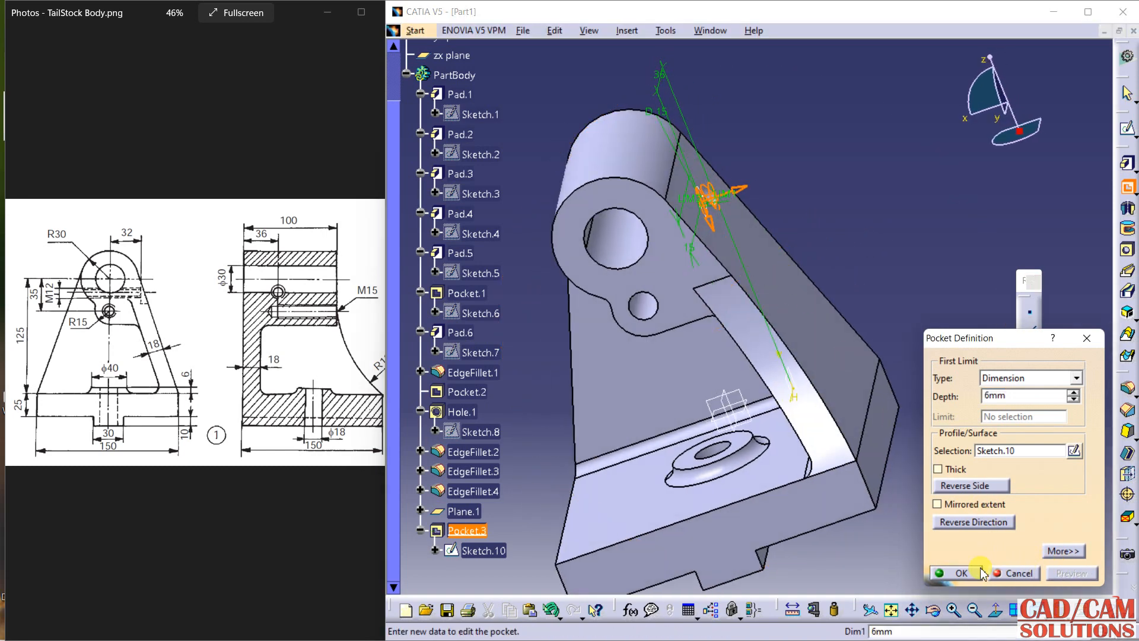
# Pocket the Sketch.10 circle at 6 mm, then change Pocket.3's depth to 18 mm
pyautogui.click(959, 573)
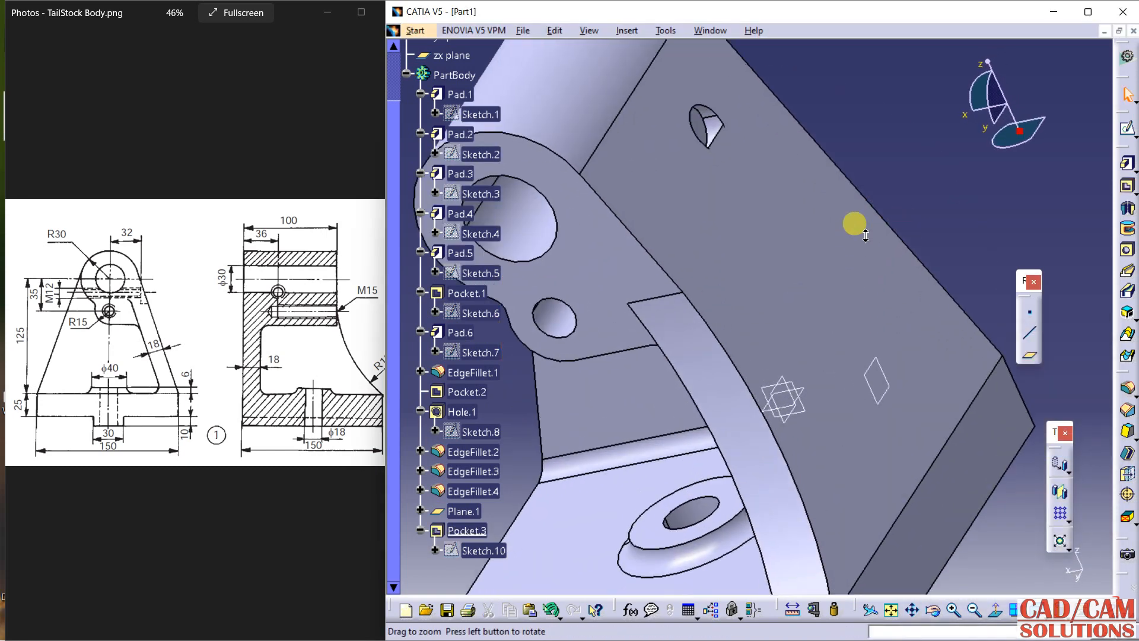
pyautogui.doubleClick(466, 530)
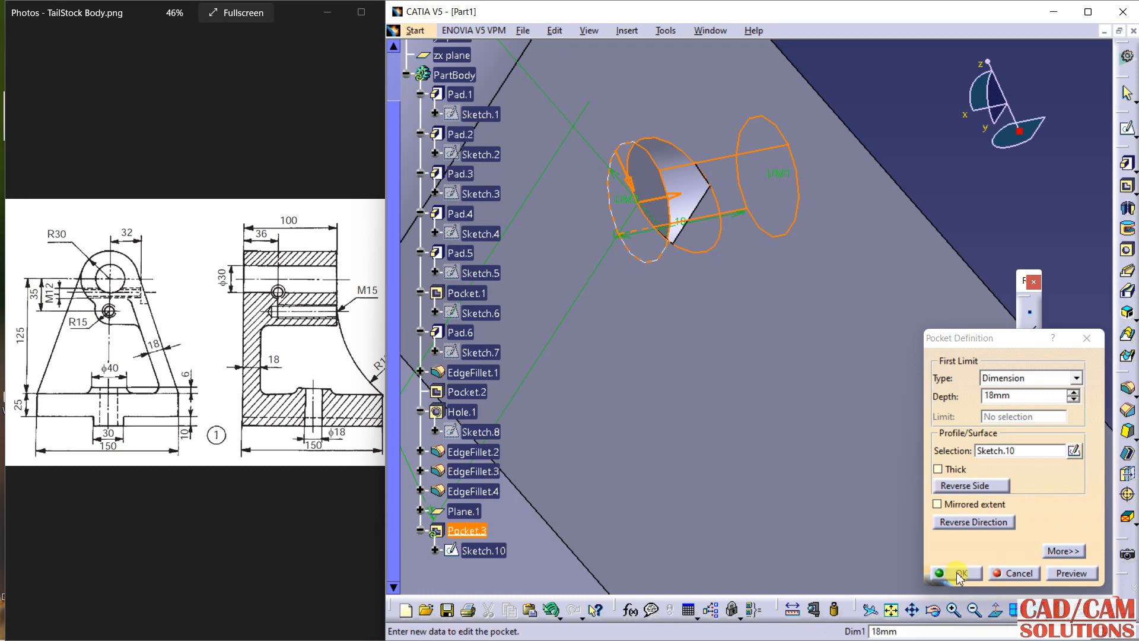
pyautogui.click(957, 573)
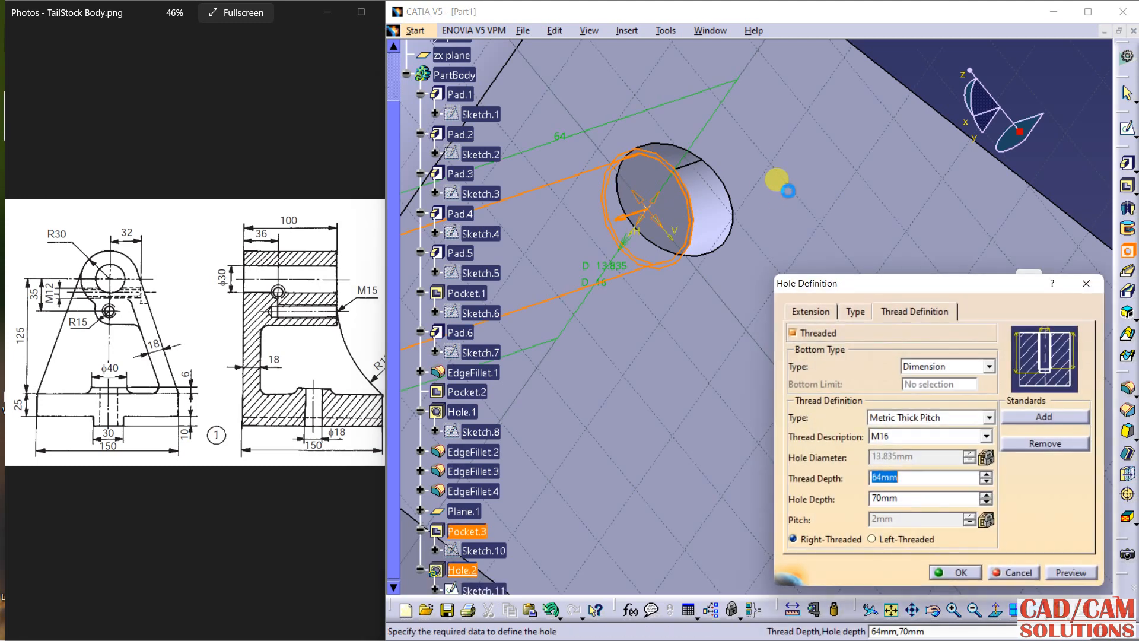
# Define Hole.2 as an M12 thread, centred concentrically on the pocketed circle
pyautogui.click(984, 436)
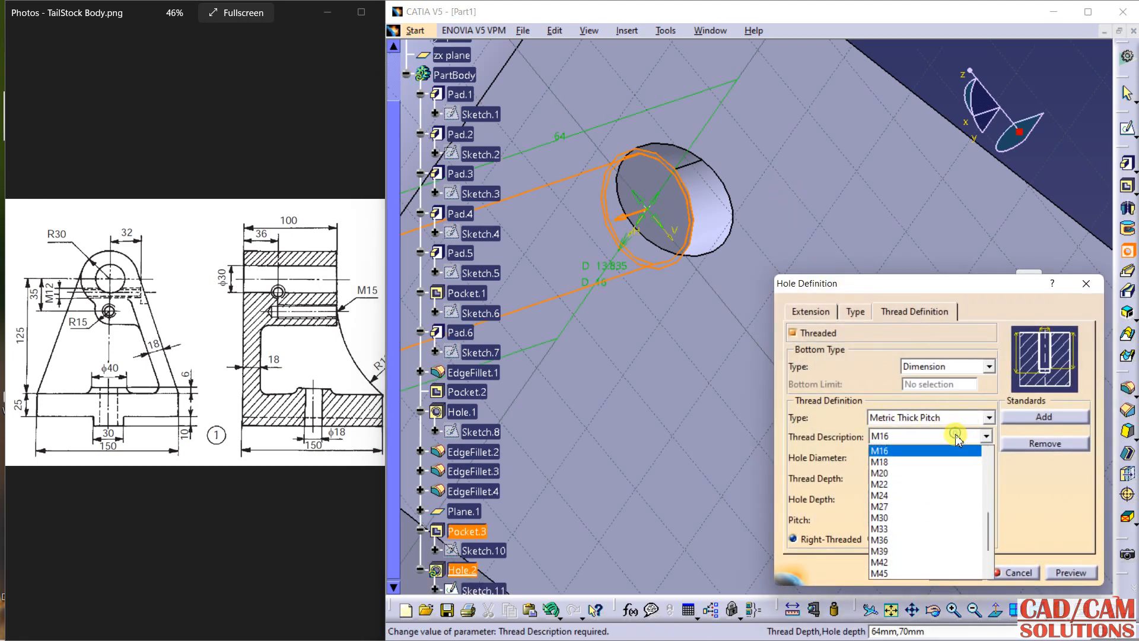
pyautogui.click(879, 450)
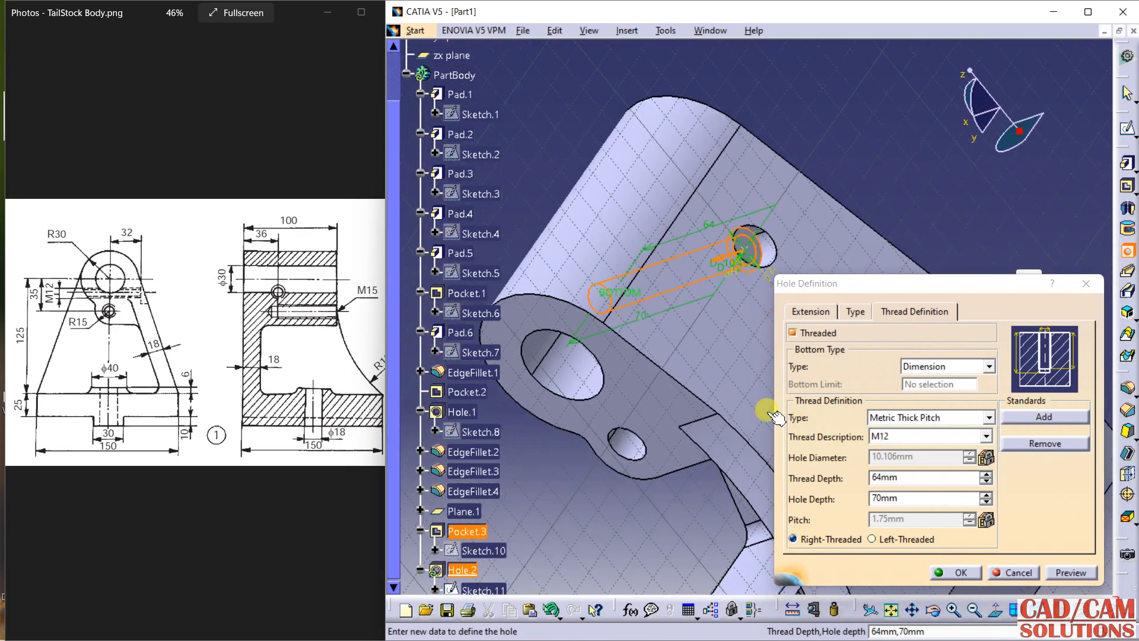
pyautogui.moveTo(774, 414); pyautogui.dragTo(683, 323)
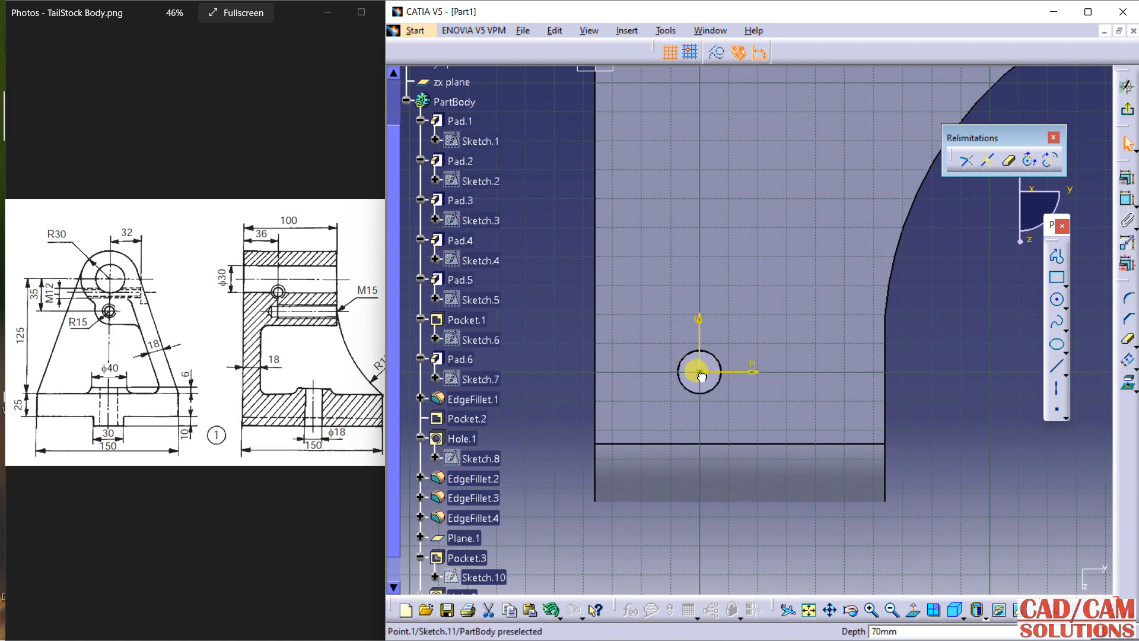
pyautogui.click(697, 372)
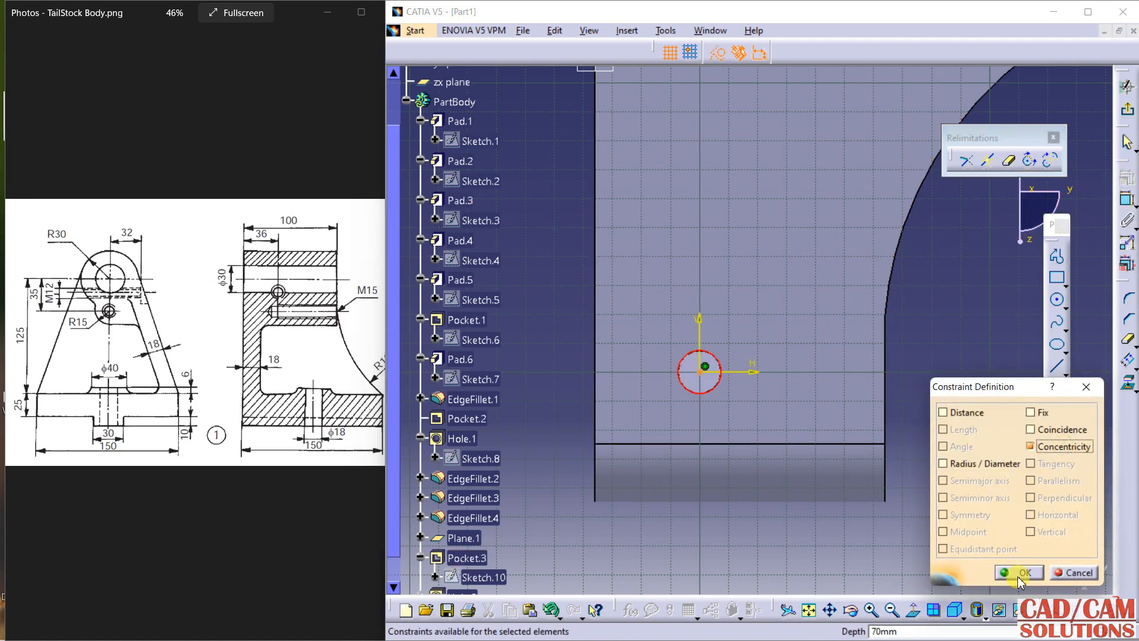
pyautogui.click(1024, 573)
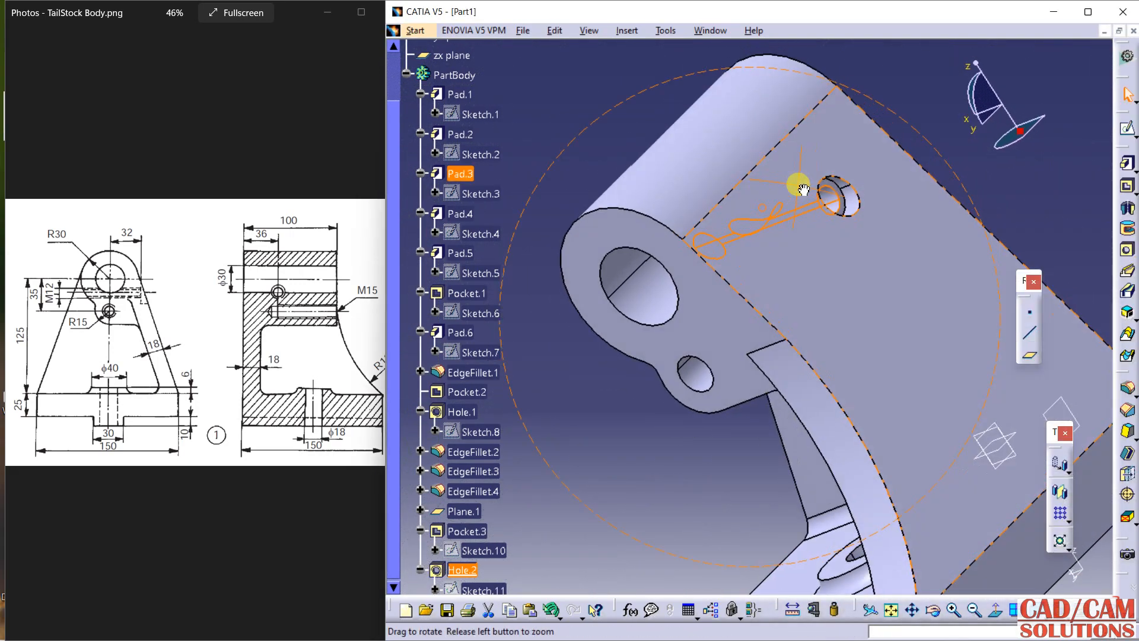
pyautogui.moveTo(799, 189); pyautogui.dragTo(680, 233)
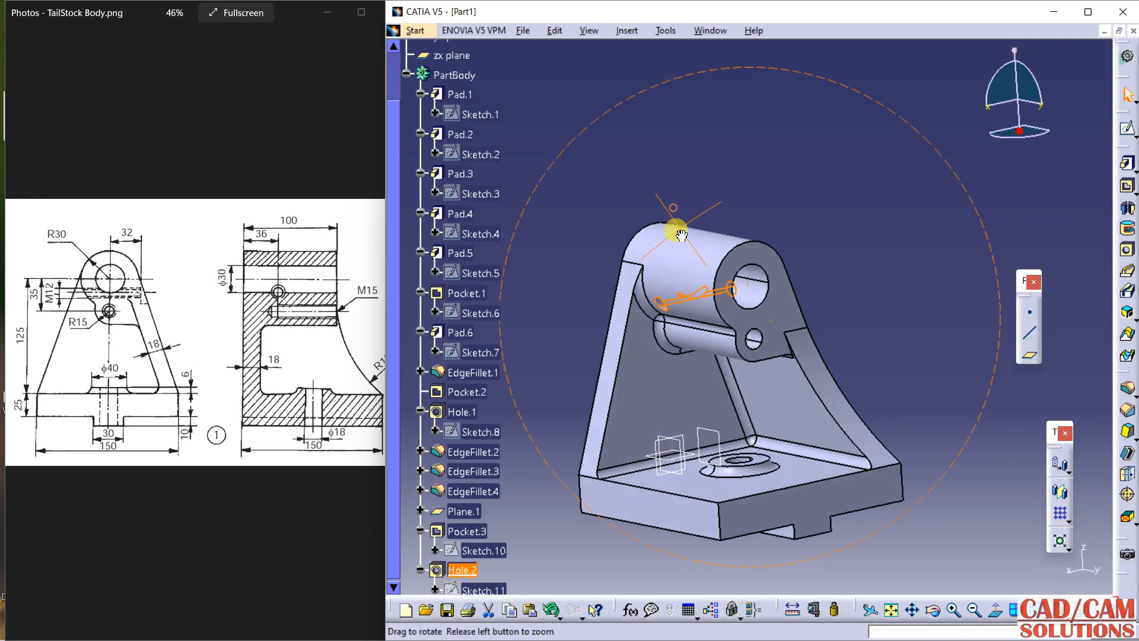
pyautogui.moveTo(673, 231); pyautogui.dragTo(612, 114)
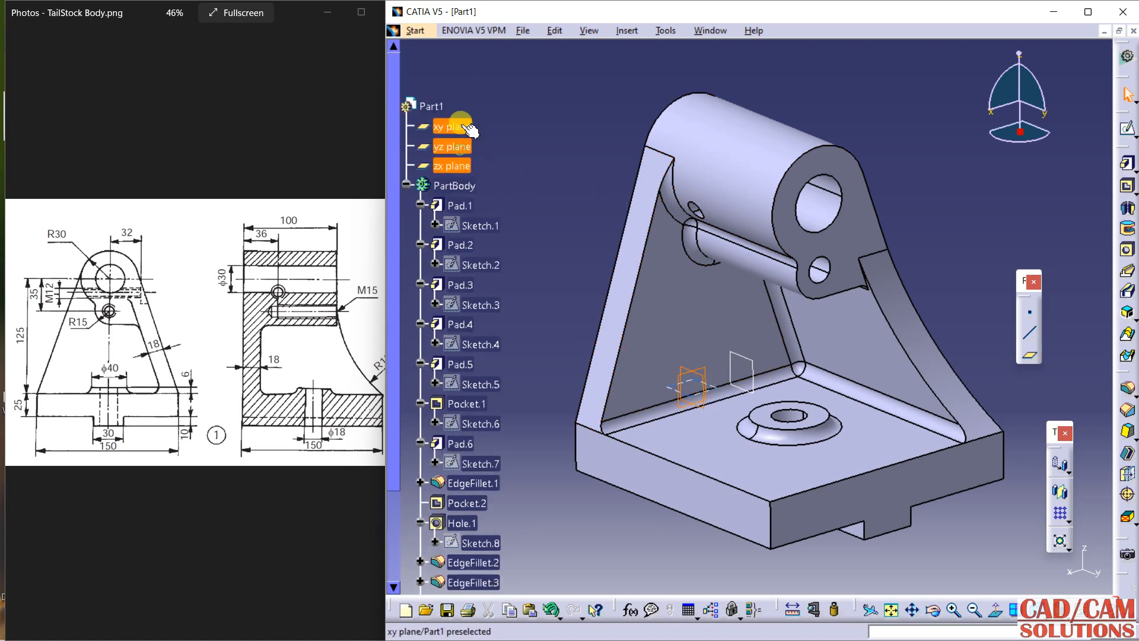
# Open the context menu for the selected xy, yz and zx planes
pyautogui.rightClick(452, 165)
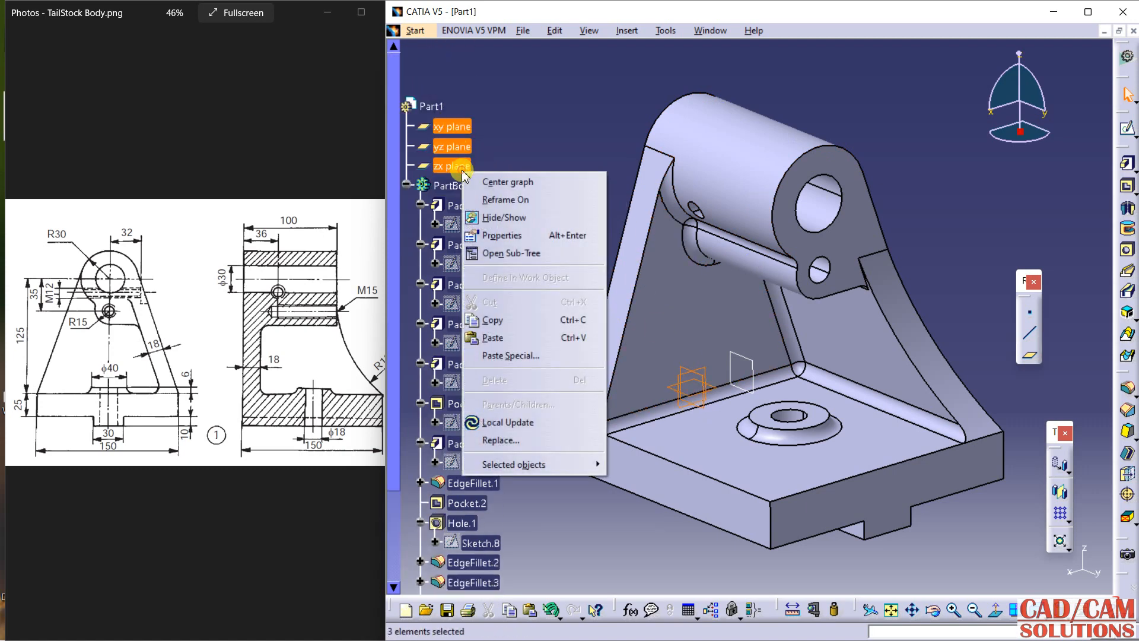